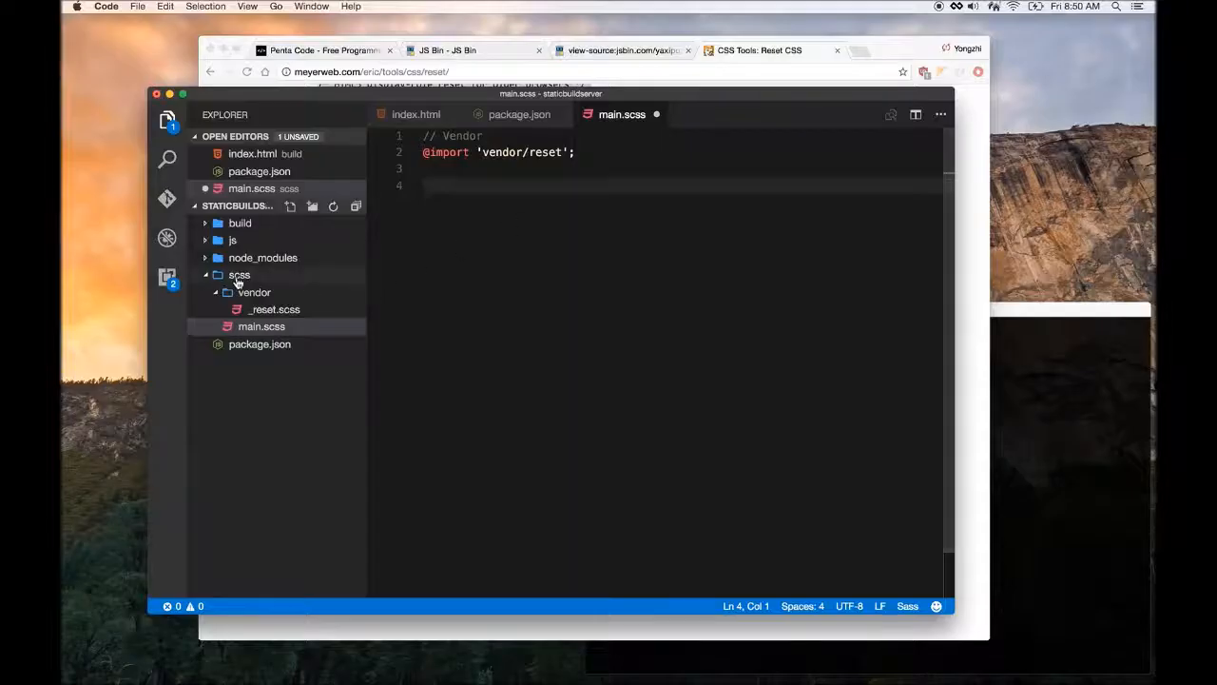
- Collapse the vendor folder under scss in the Explorer sidebar
{"action": "left_click", "coordinate": [255, 293]}
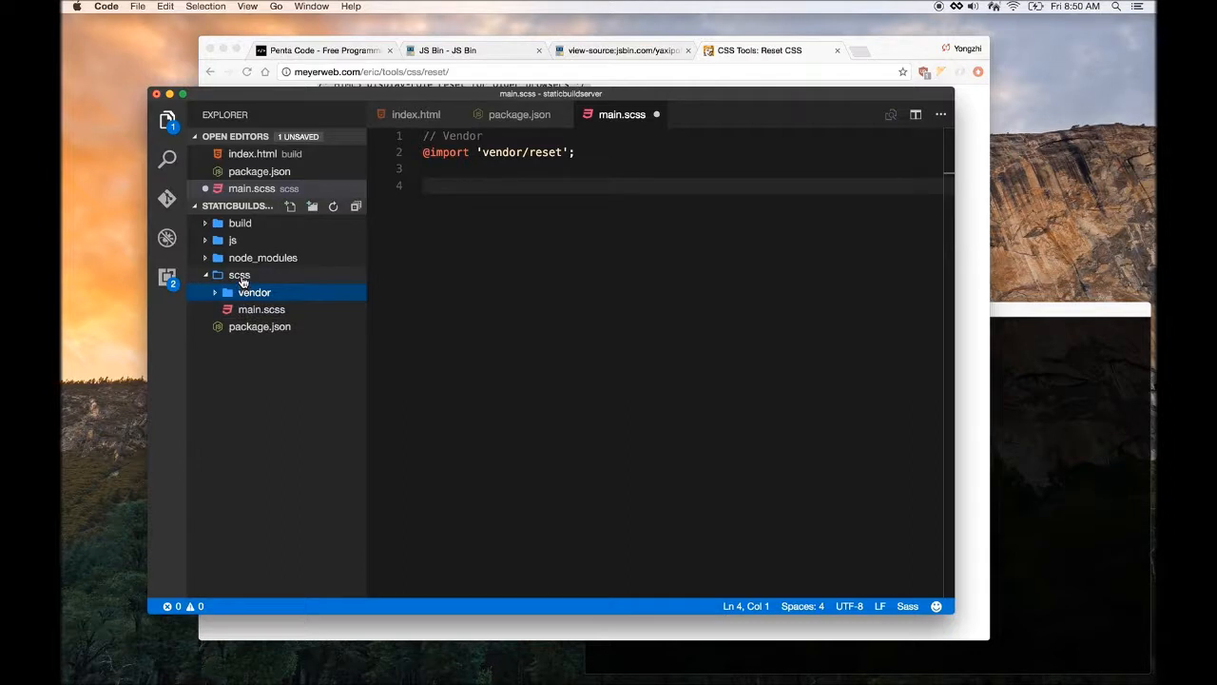
{"action": "mouse_move", "coordinate": [239, 274]}
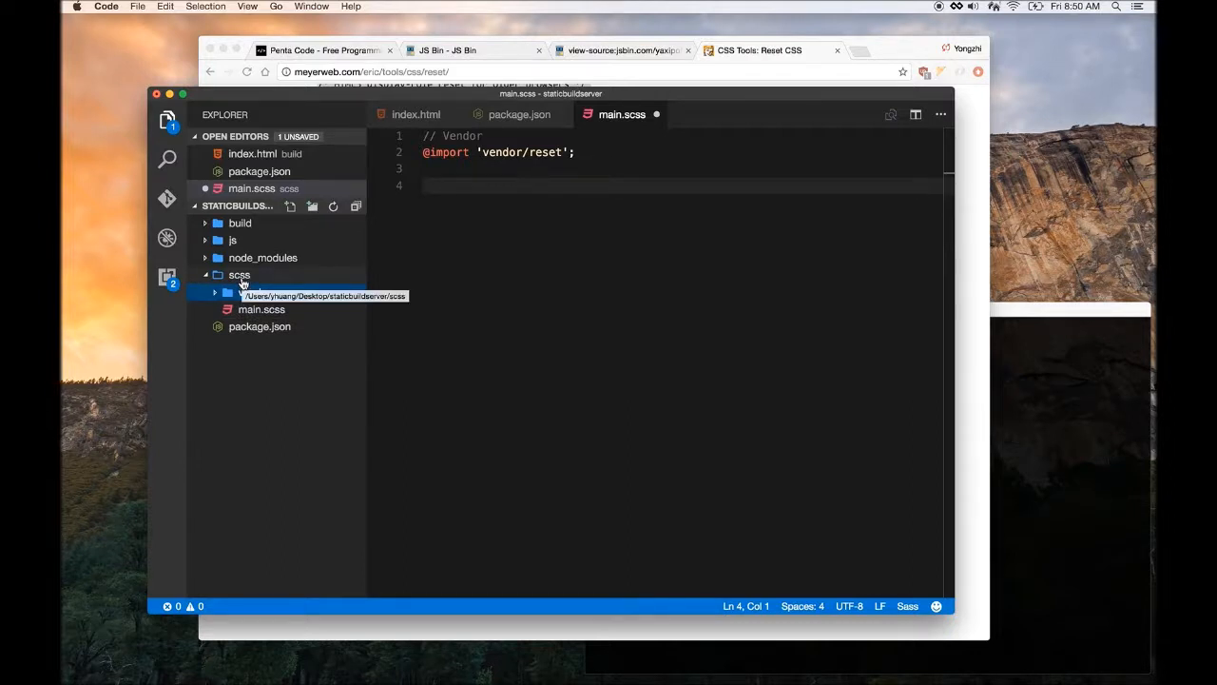
{"action": "left_click", "coordinate": [255, 292]}
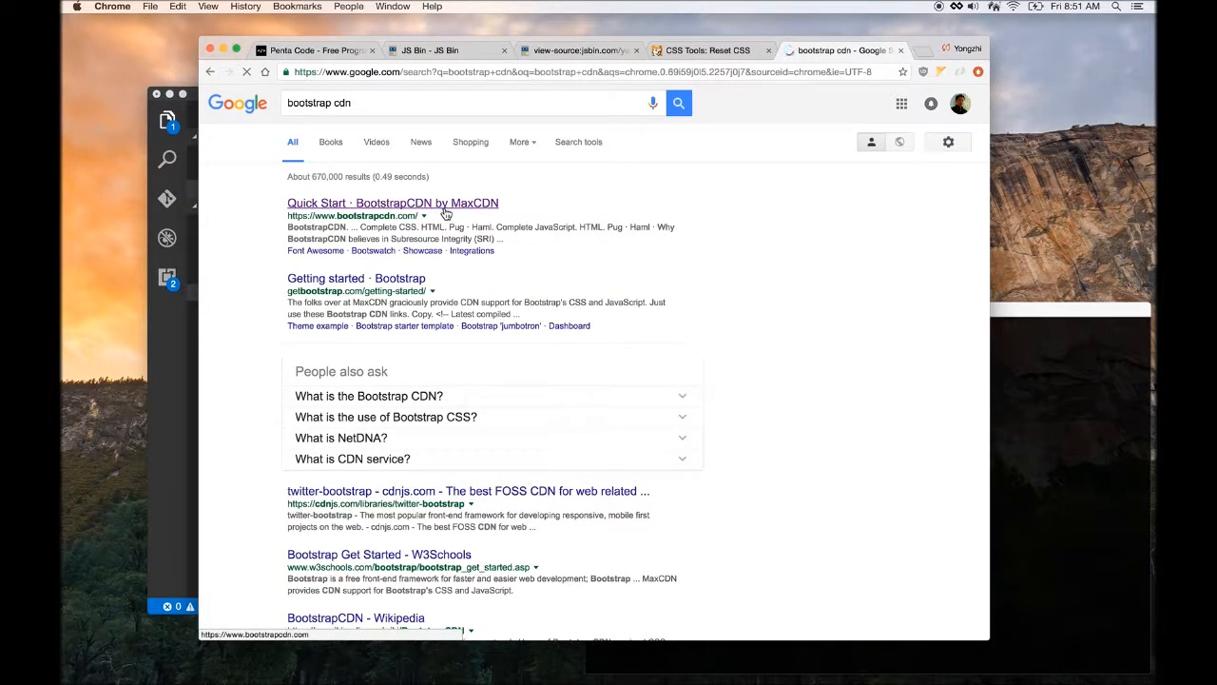
- Follow the 'Quick Start · BootstrapCDN by MaxCDN' result to reach bootstrap.min.css 3.3.7
{"action": "left_click", "coordinate": [391, 201]}
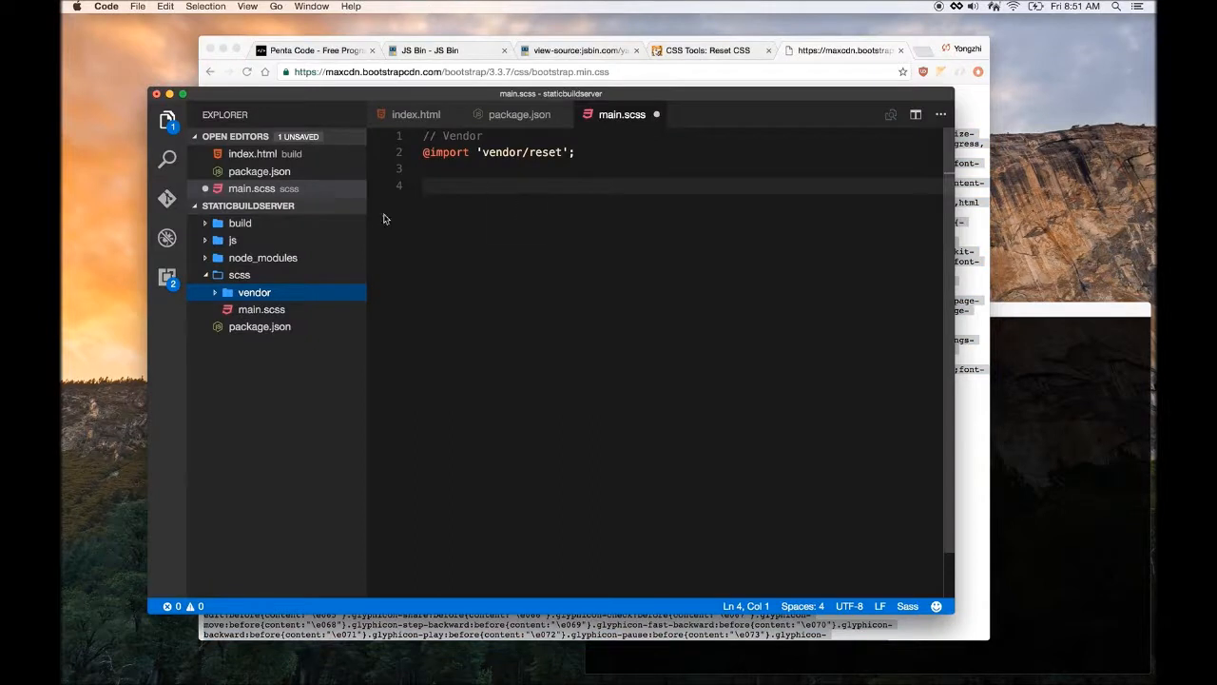
- Create a new _bootstrap.scss file inside the vendor folder for the Bootstrap CSS
{"action": "right_click", "coordinate": [255, 293]}
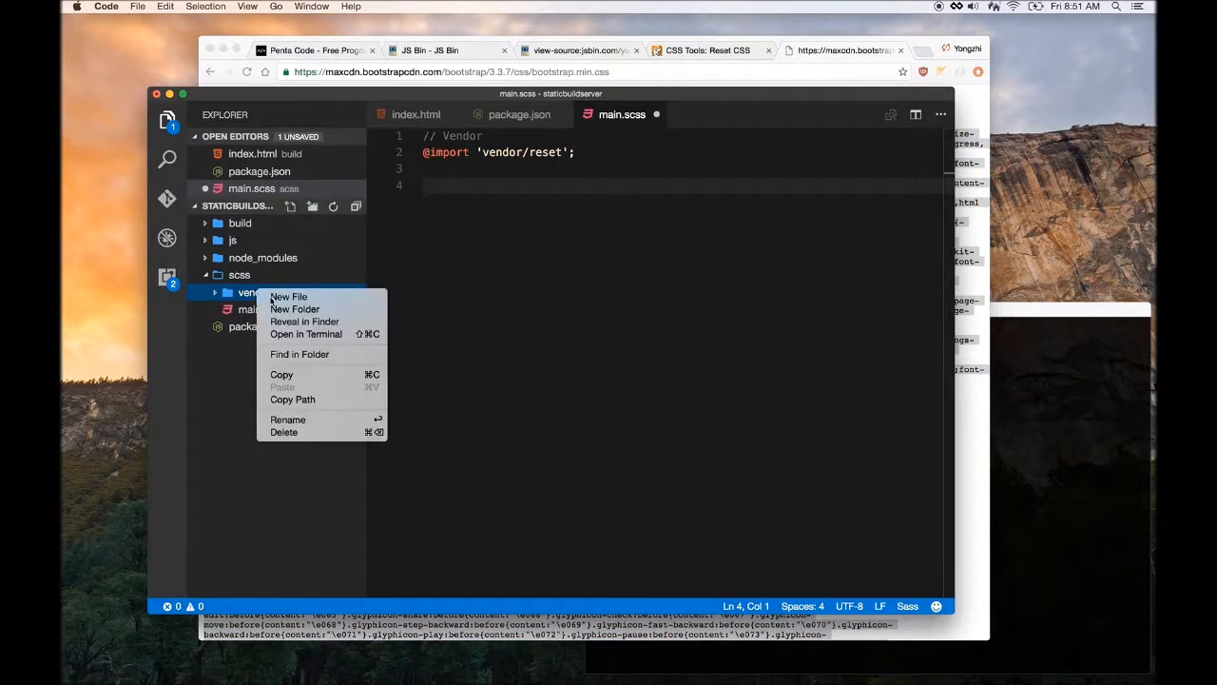
{"action": "left_click", "coordinate": [289, 297]}
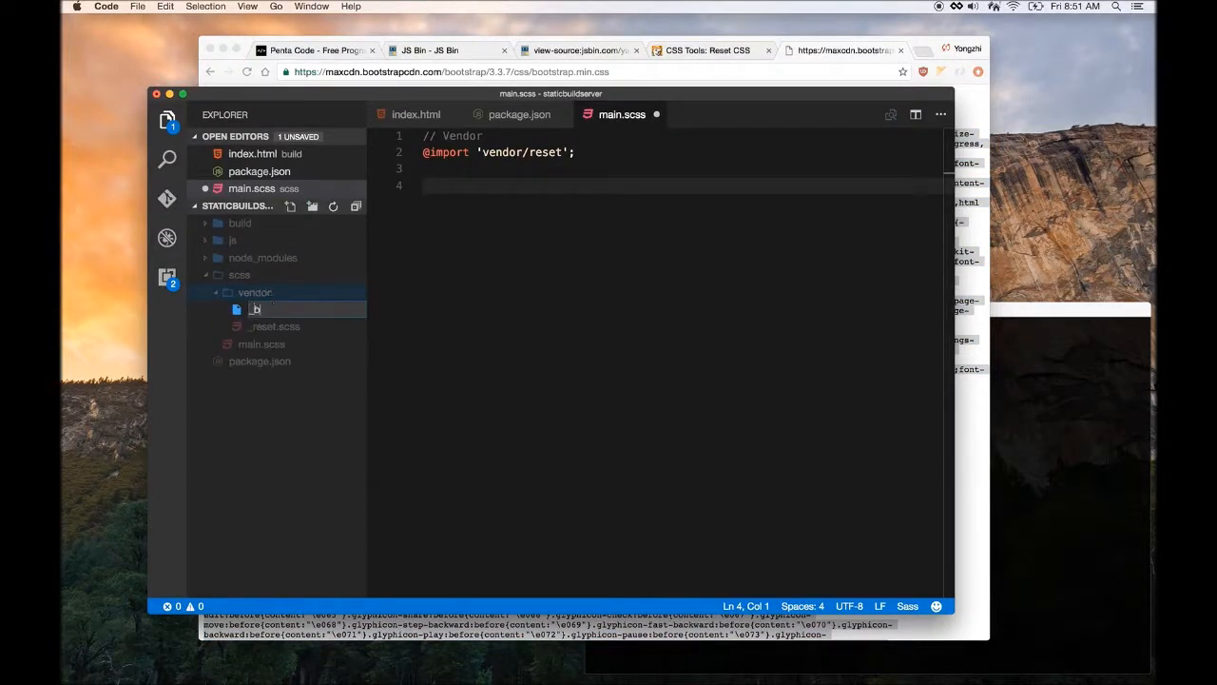
{"action": "type", "text": "_bootstrap.s"}
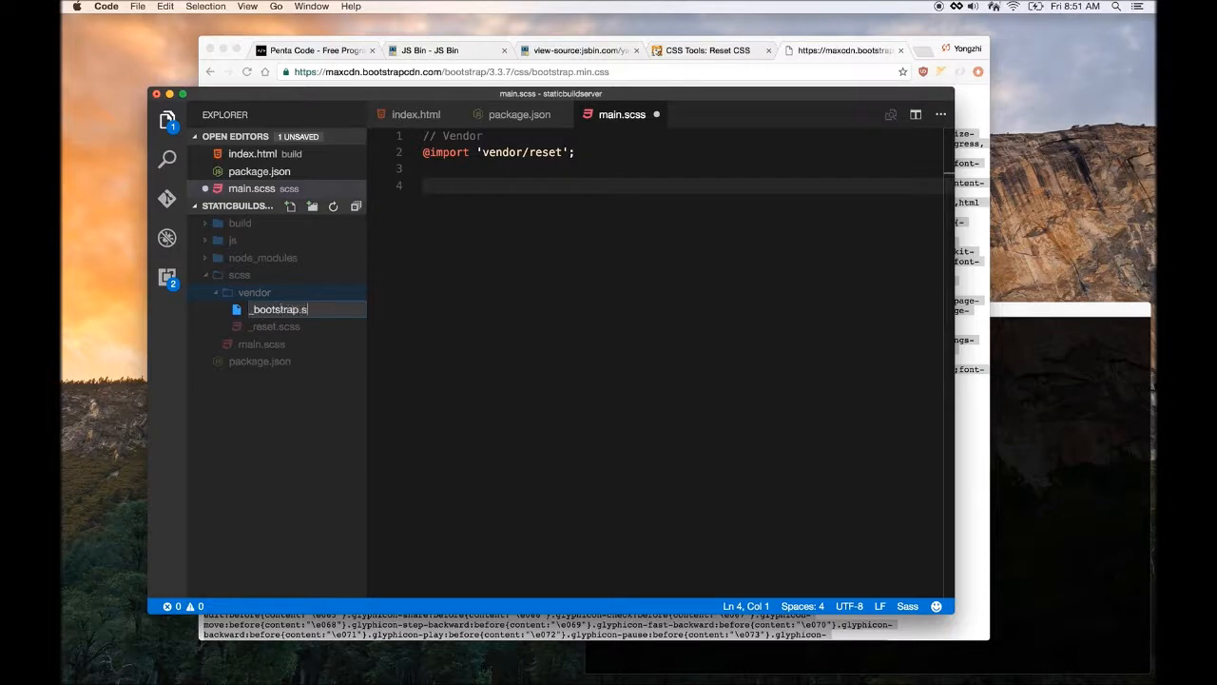
{"action": "key", "text": "Enter"}
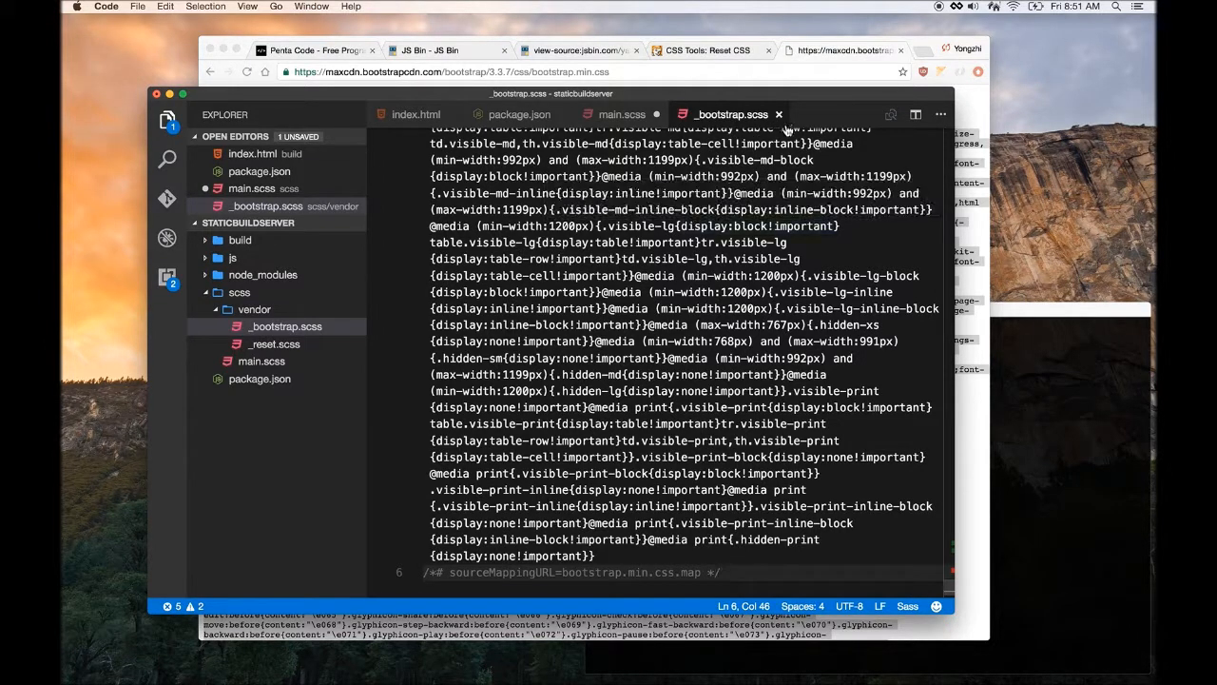
{"action": "left_click", "coordinate": [620, 114]}
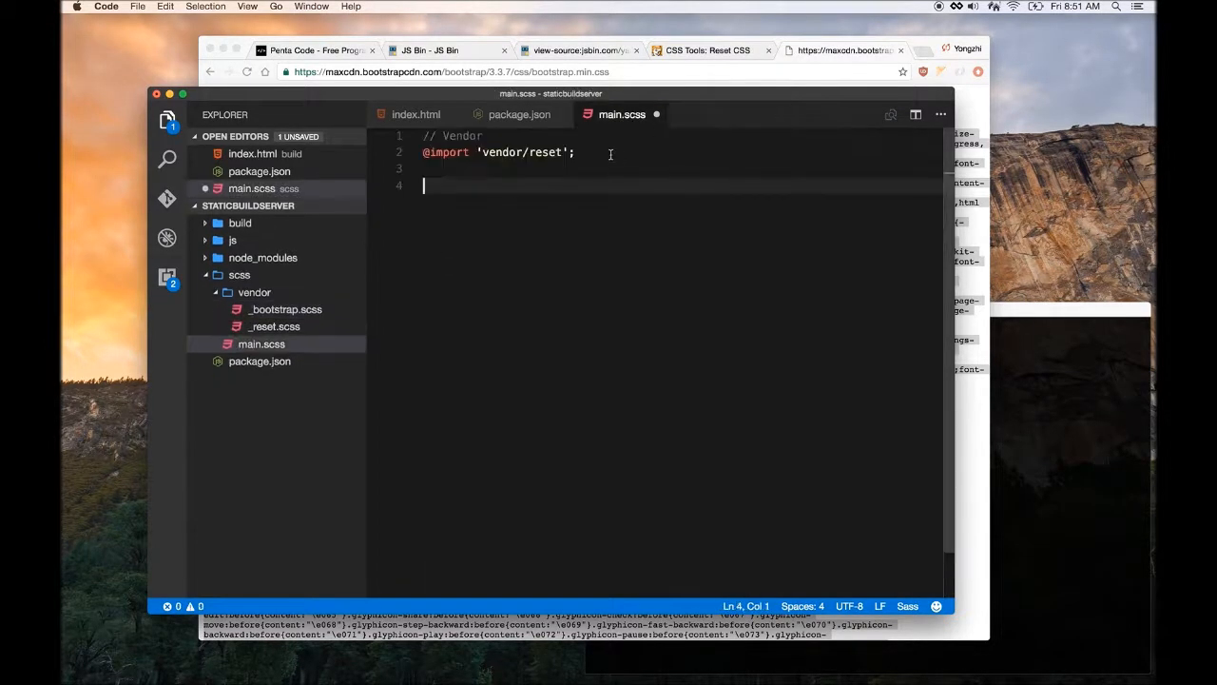
{"action": "type", "text": "@import"}
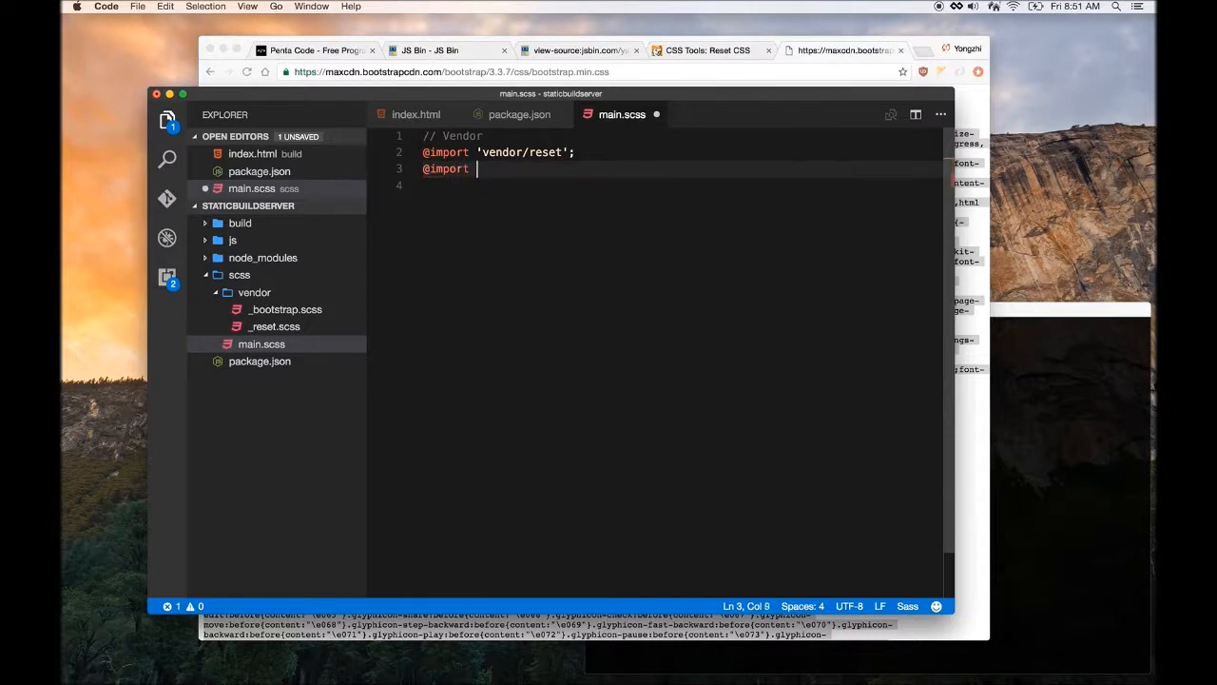
{"action": "type", "text": "'vendor"}
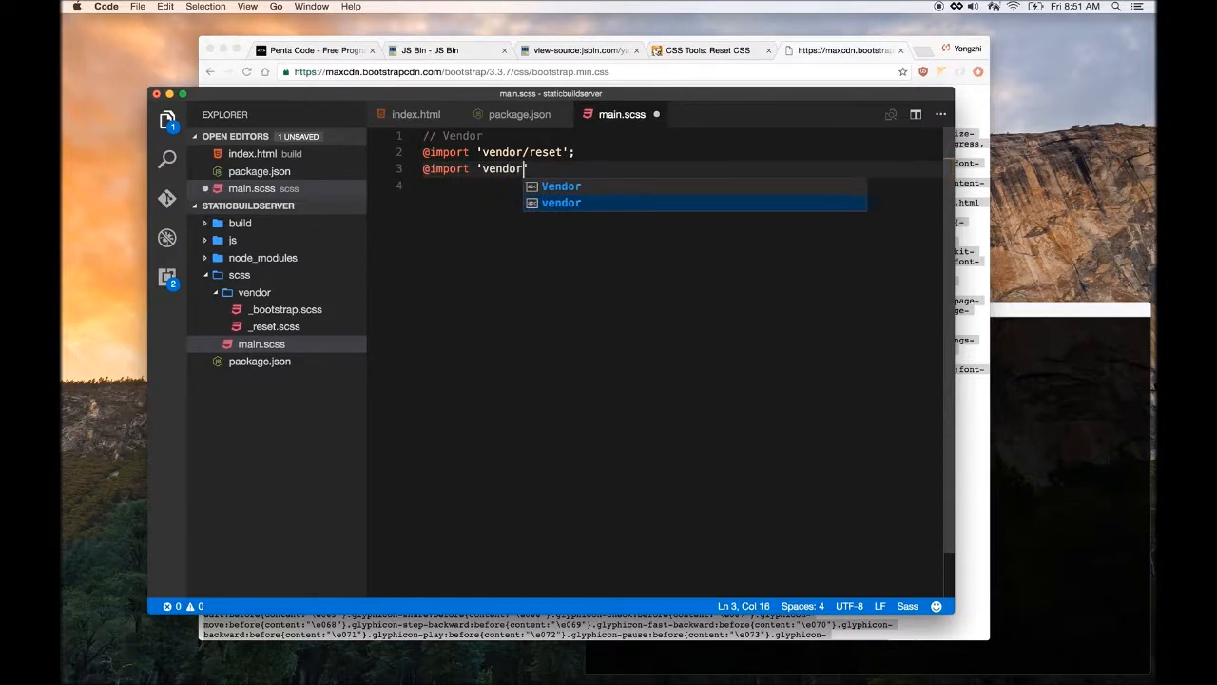
{"action": "type", "text": "/bootstrap"}
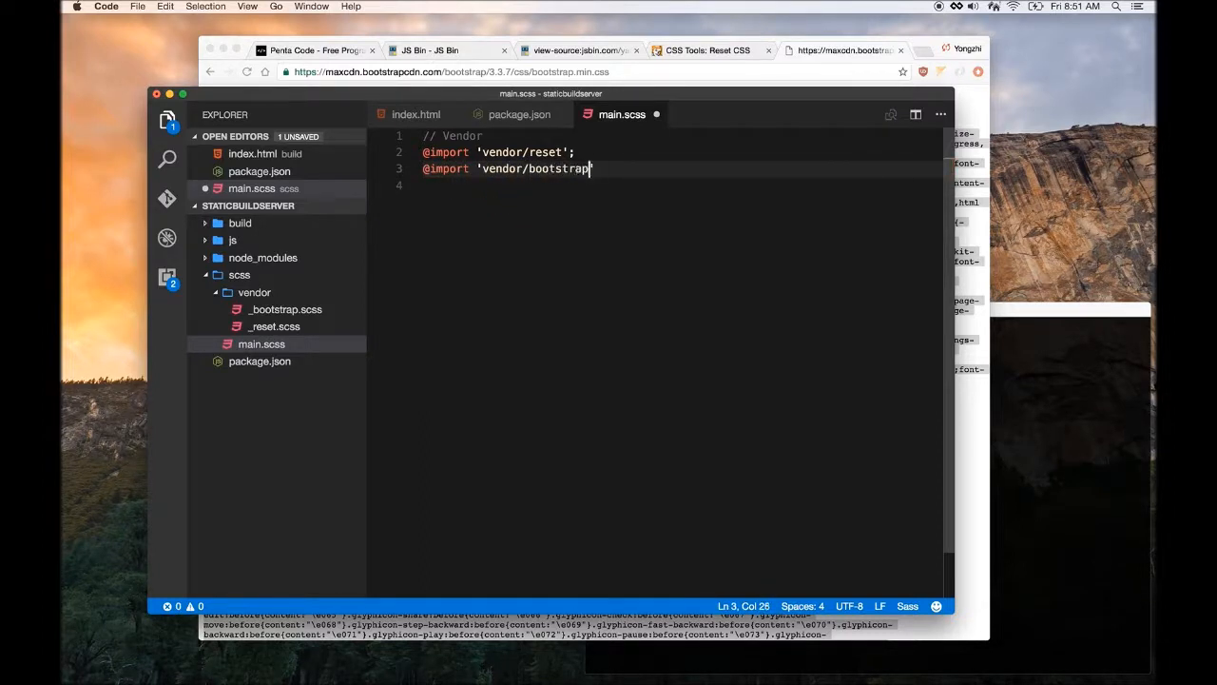
{"action": "type", "text": "';"}
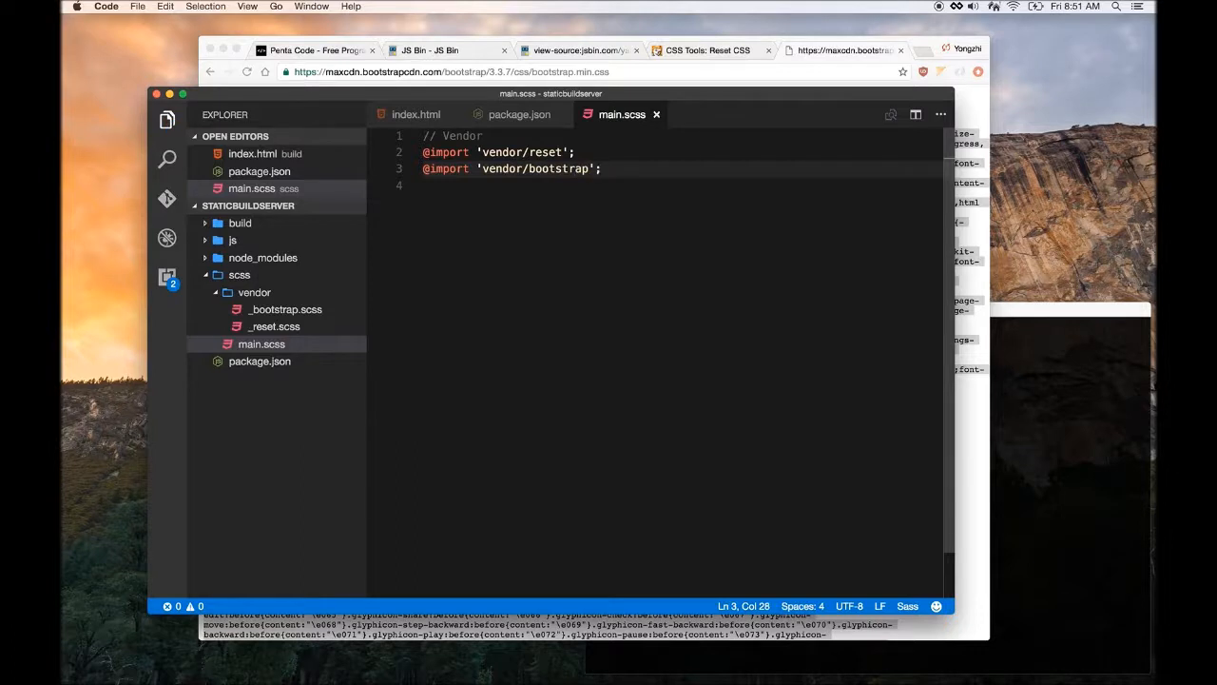
{"action": "key", "text": "Enter"}
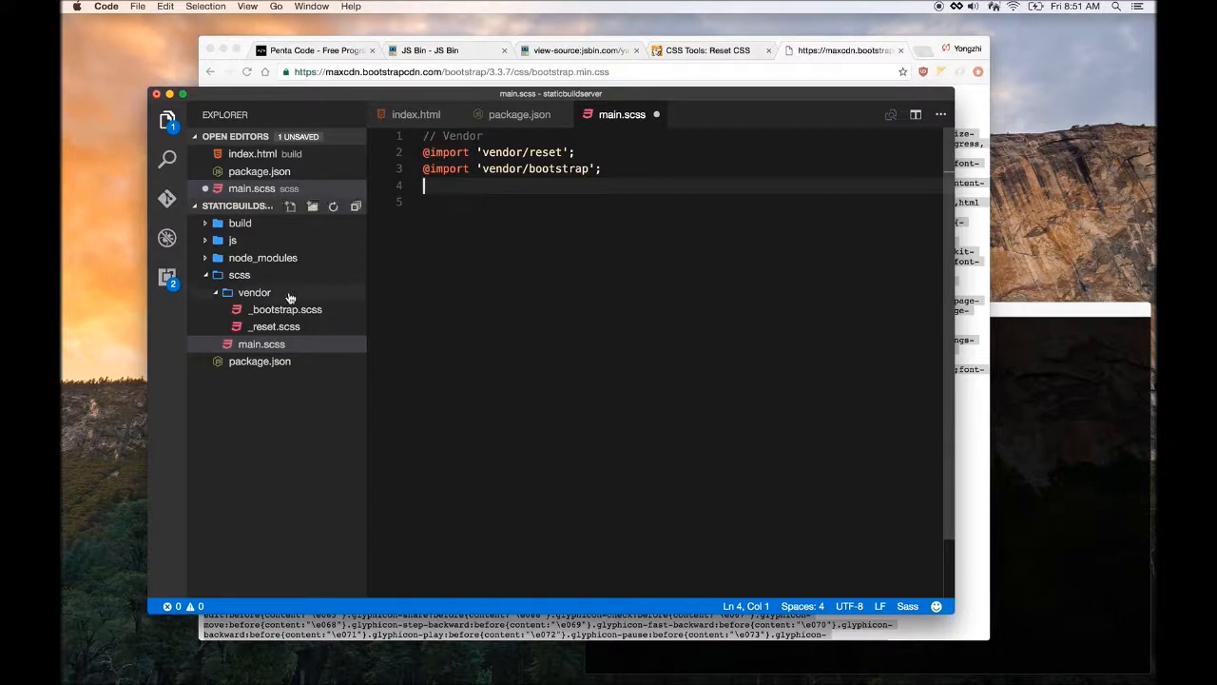
- Create a new empty hello.js file inside the js folder
{"action": "left_click", "coordinate": [232, 239]}
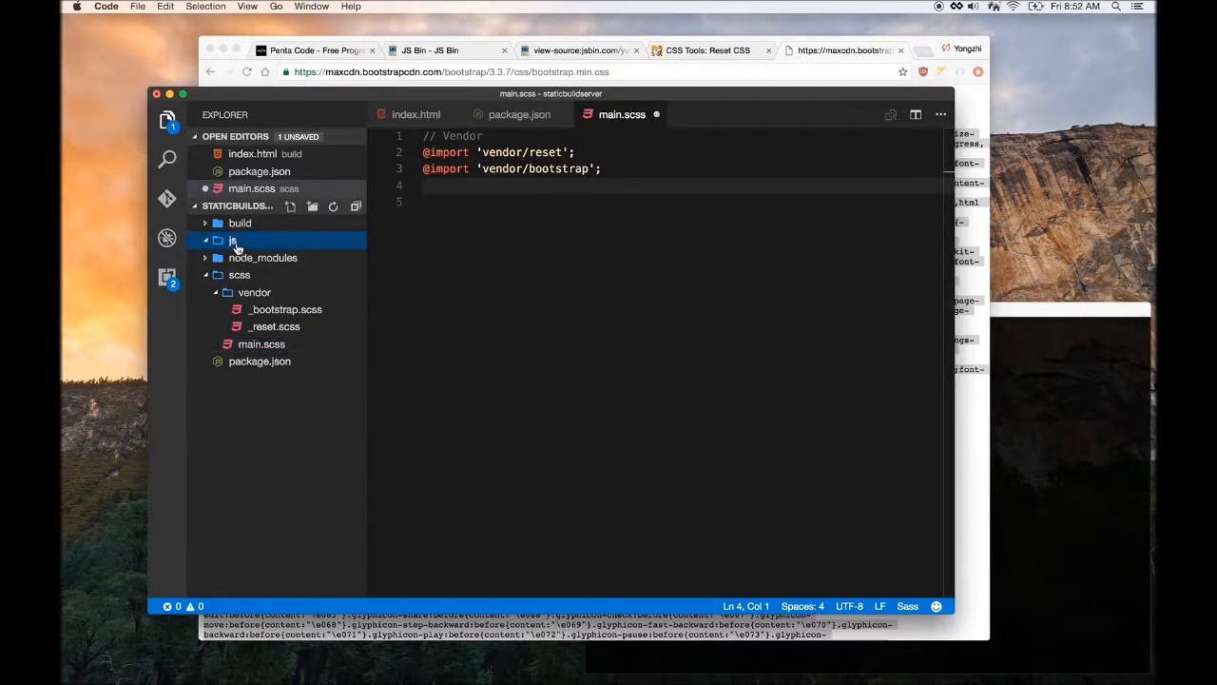
{"action": "right_click", "coordinate": [232, 240]}
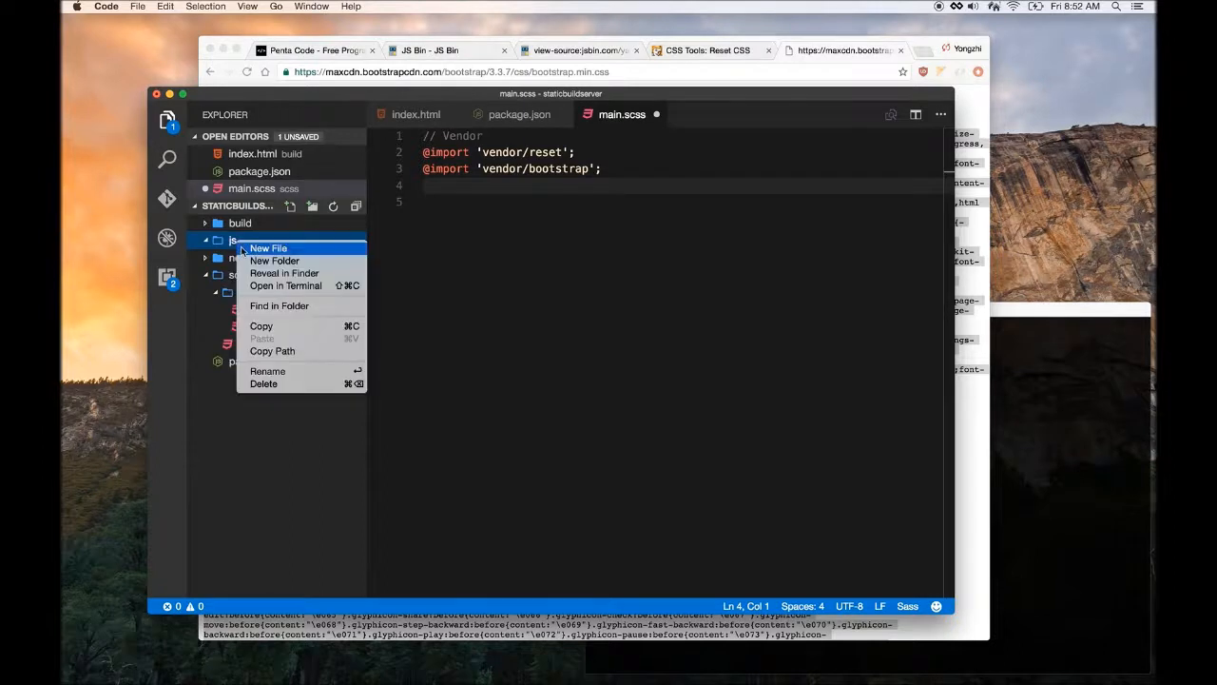
{"action": "left_click", "coordinate": [269, 247]}
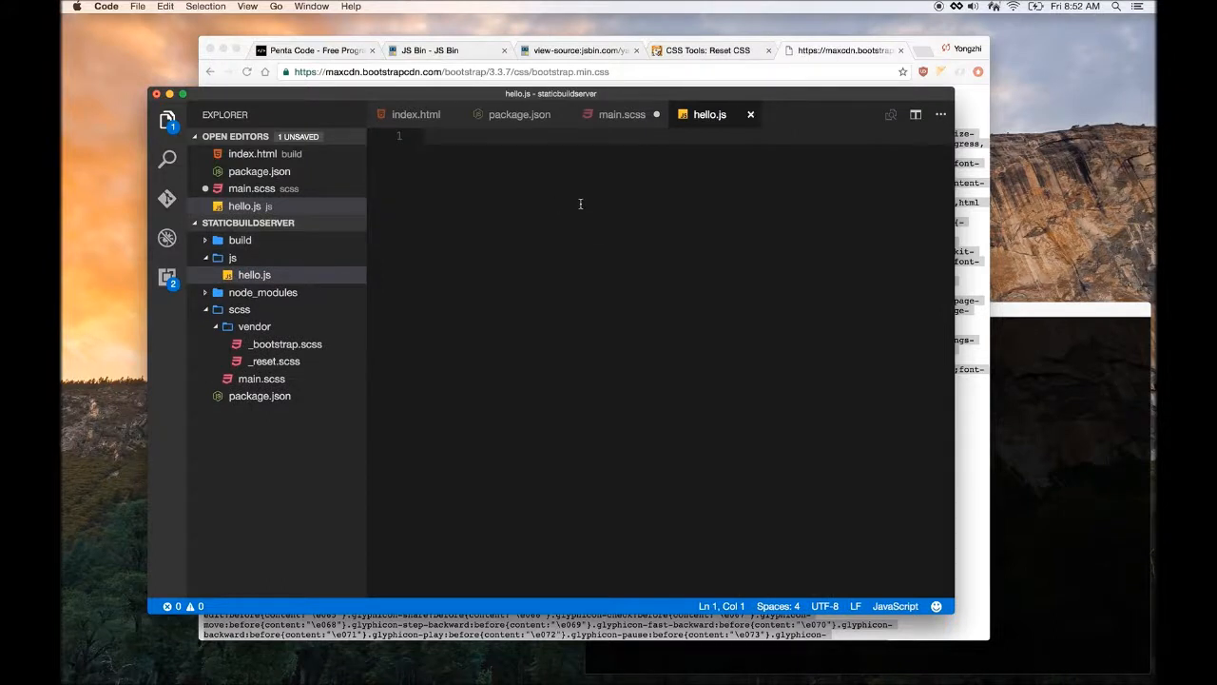
{"action": "mouse_move", "coordinate": [595, 206]}
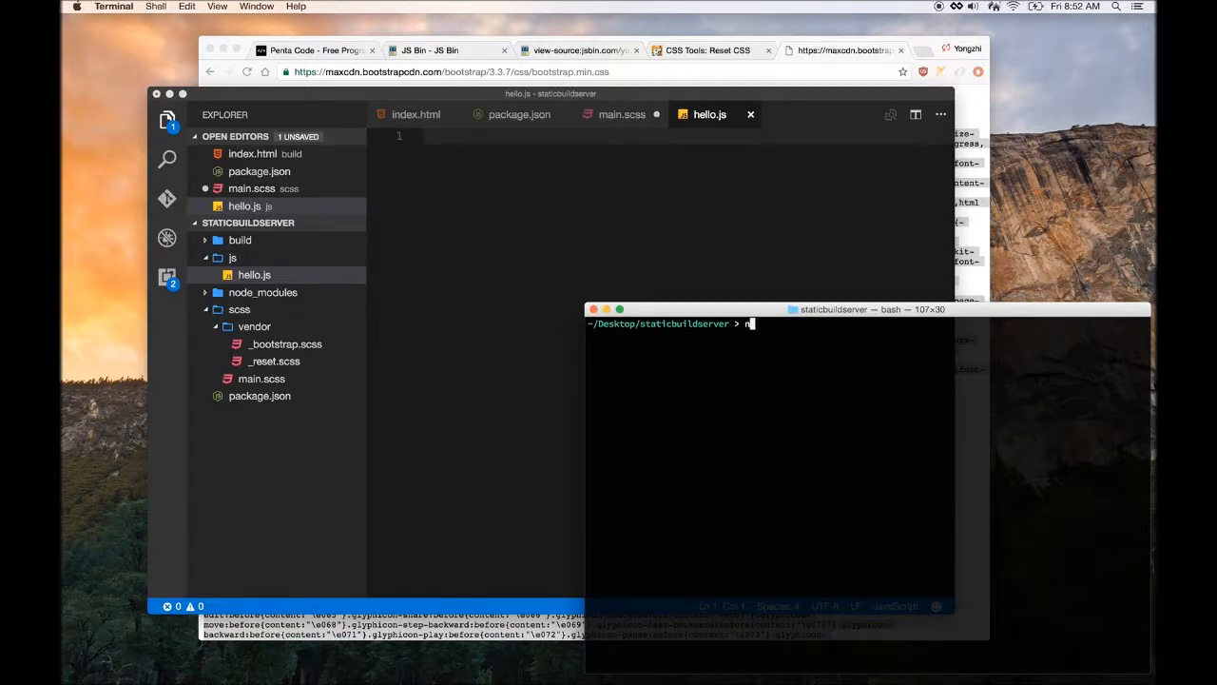
- Run npm i jquery --save to install jQuery as a project dependency
{"action": "type", "text": "npm i jquery"}
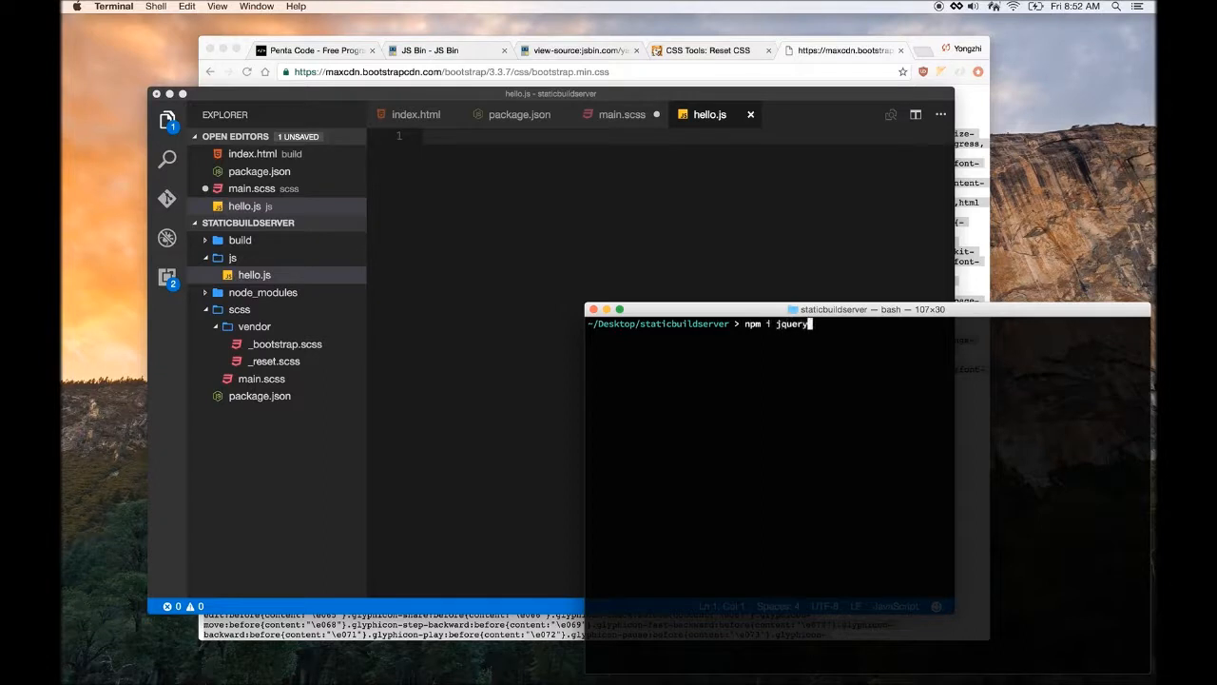
{"action": "type", "text": "--save"}
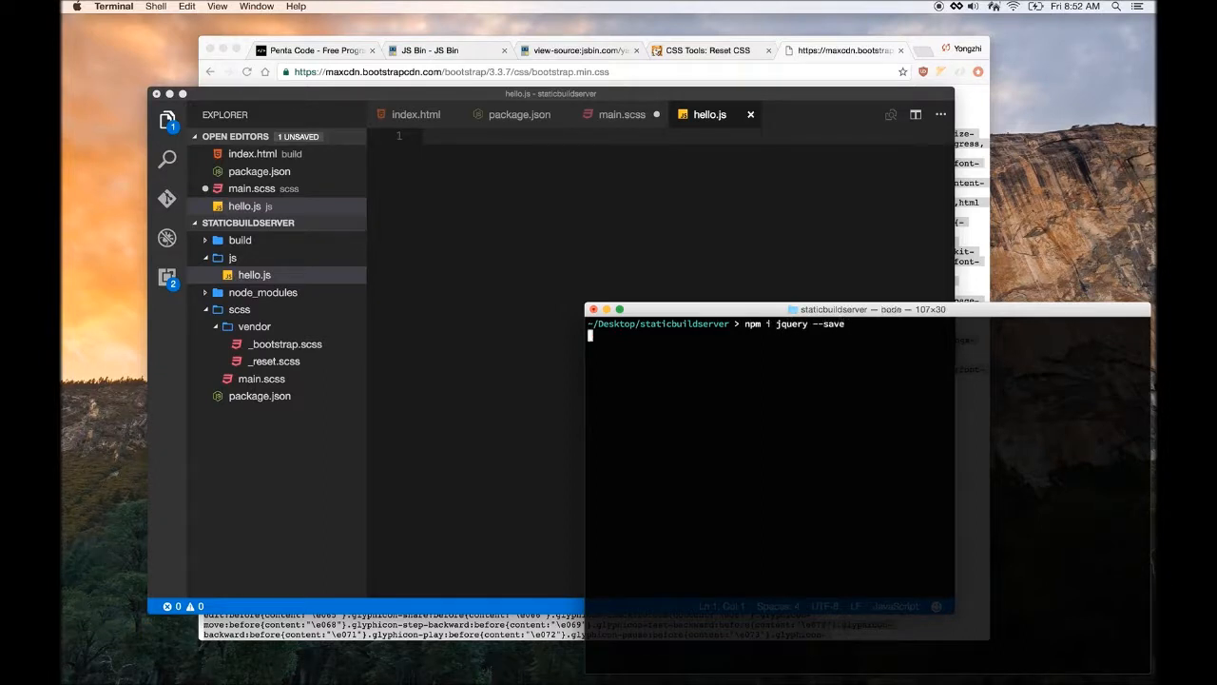
{"action": "key", "text": "Return"}
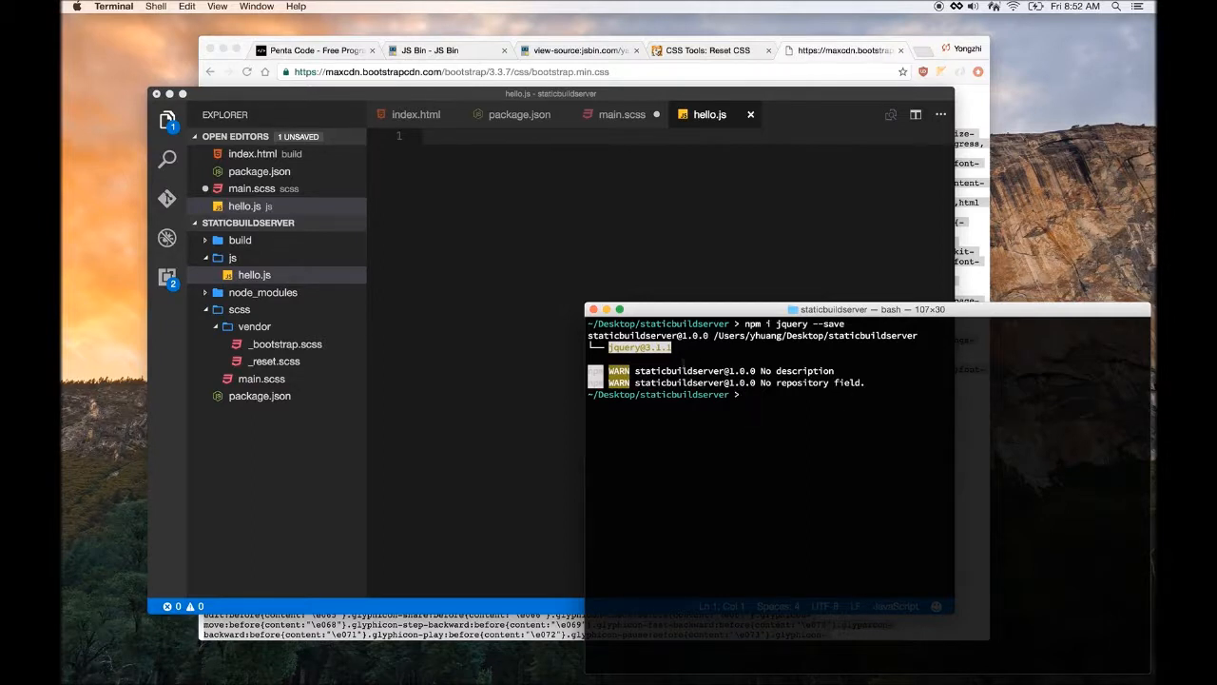
- Check that package.json lists jquery under dependencies, then return to hello.js
{"action": "left_click", "coordinate": [258, 396]}
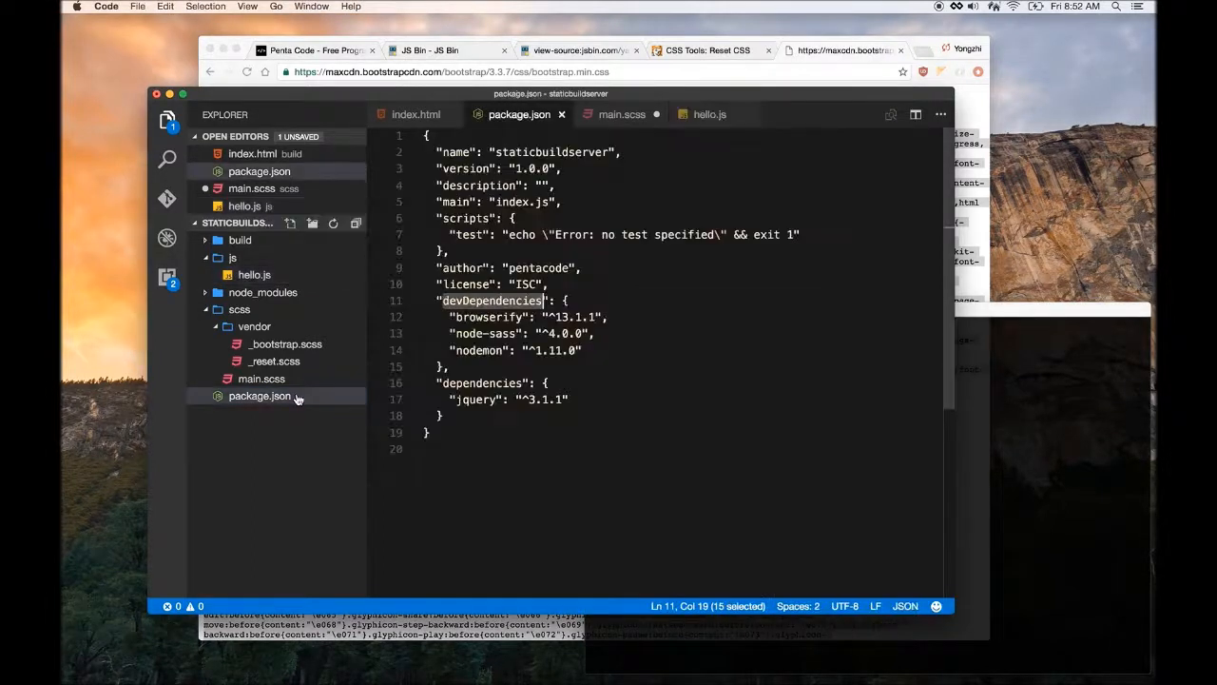
{"action": "double_click", "coordinate": [477, 399]}
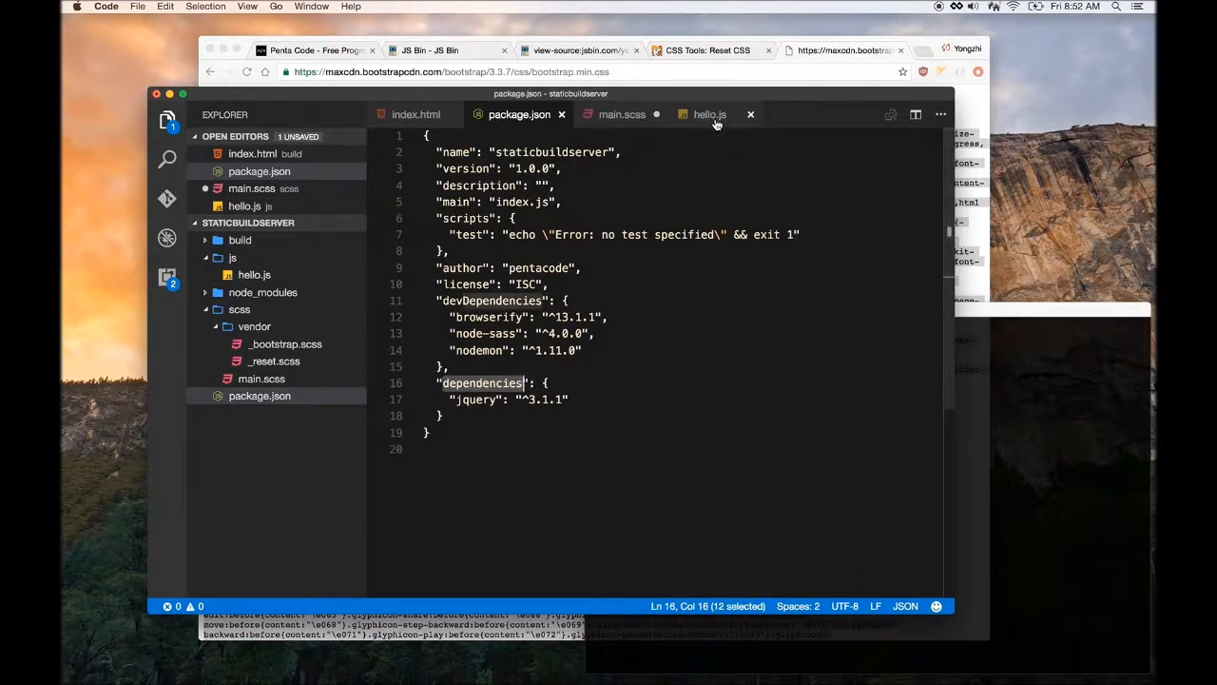
{"action": "left_click", "coordinate": [709, 114]}
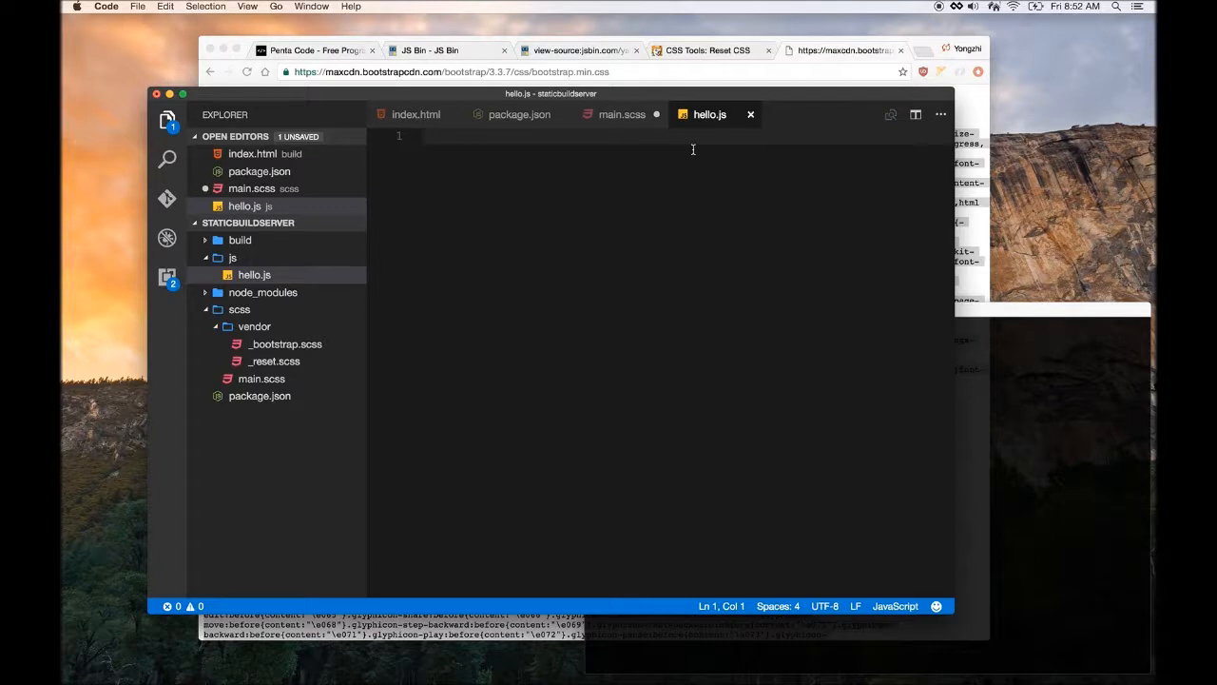
- Write var $ = require('jquery') at the top of hello.js
{"action": "type", "text": "var $"}
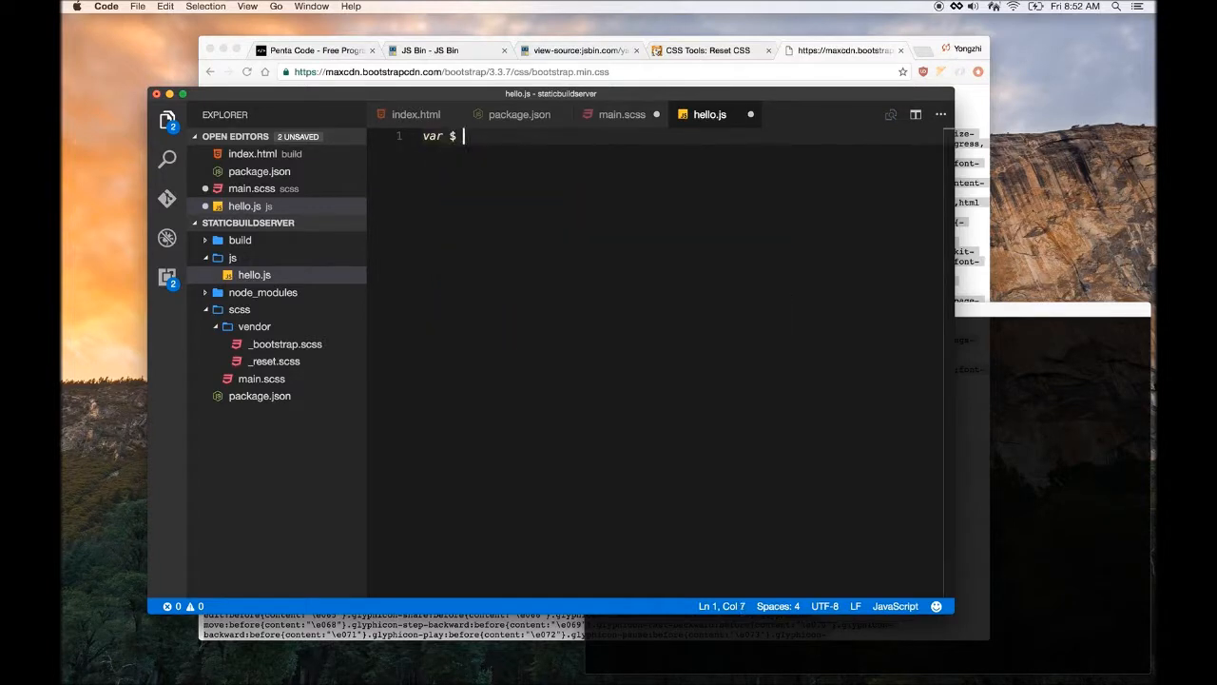
{"action": "type", "text": "= require()"}
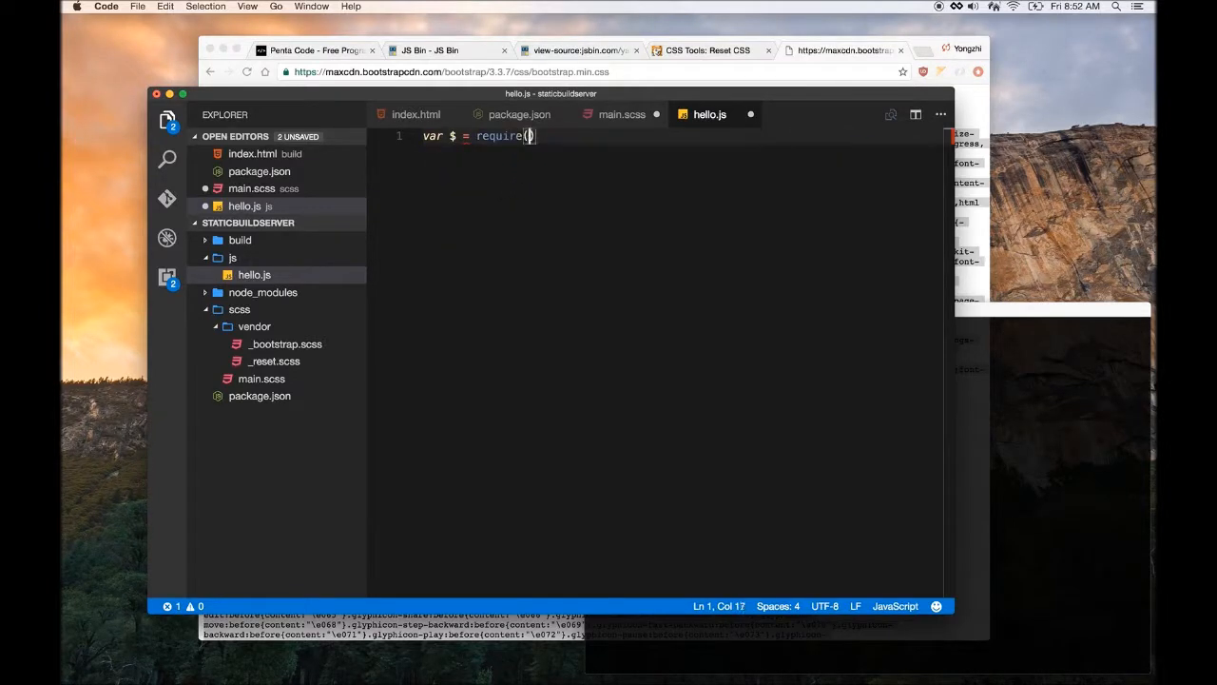
{"action": "type", "text": "'jquery'"}
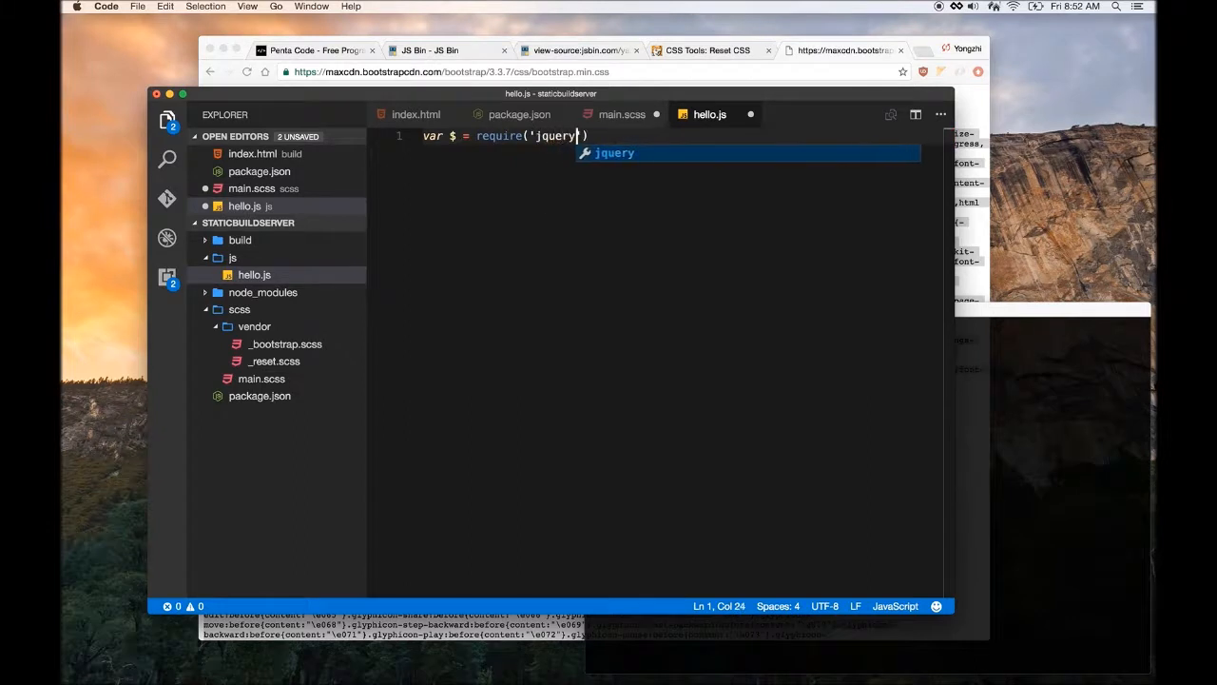
{"action": "key", "text": "Enter"}
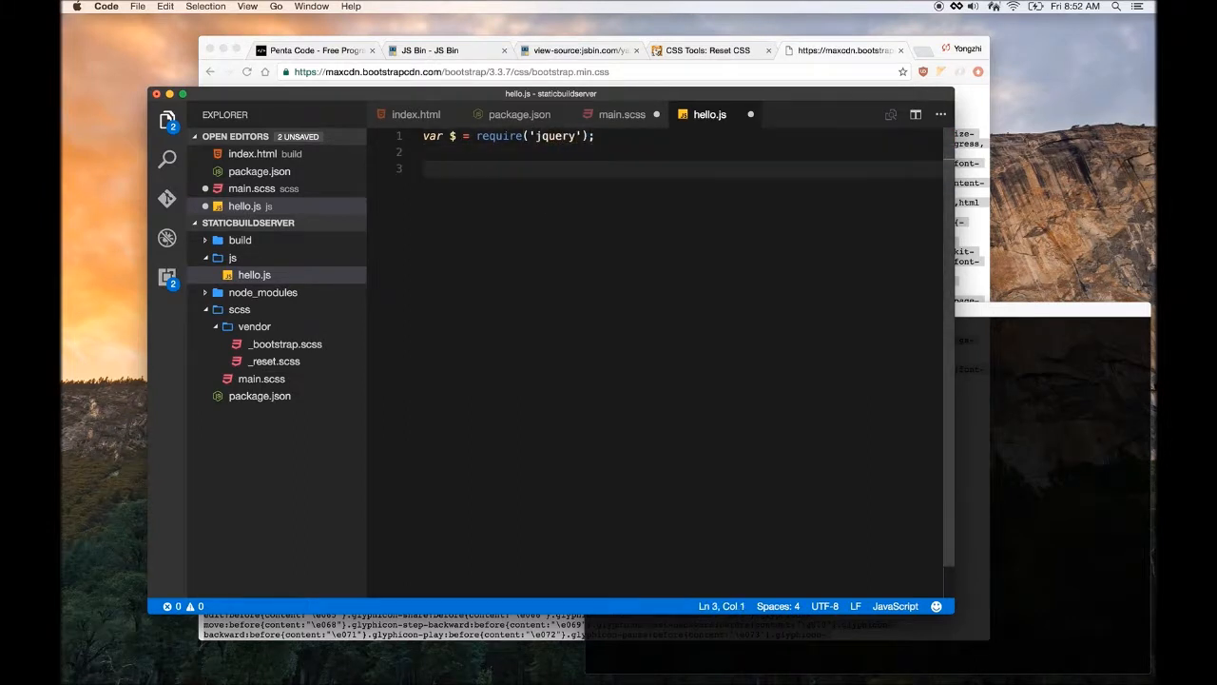
{"action": "mouse_move", "coordinate": [293, 297]}
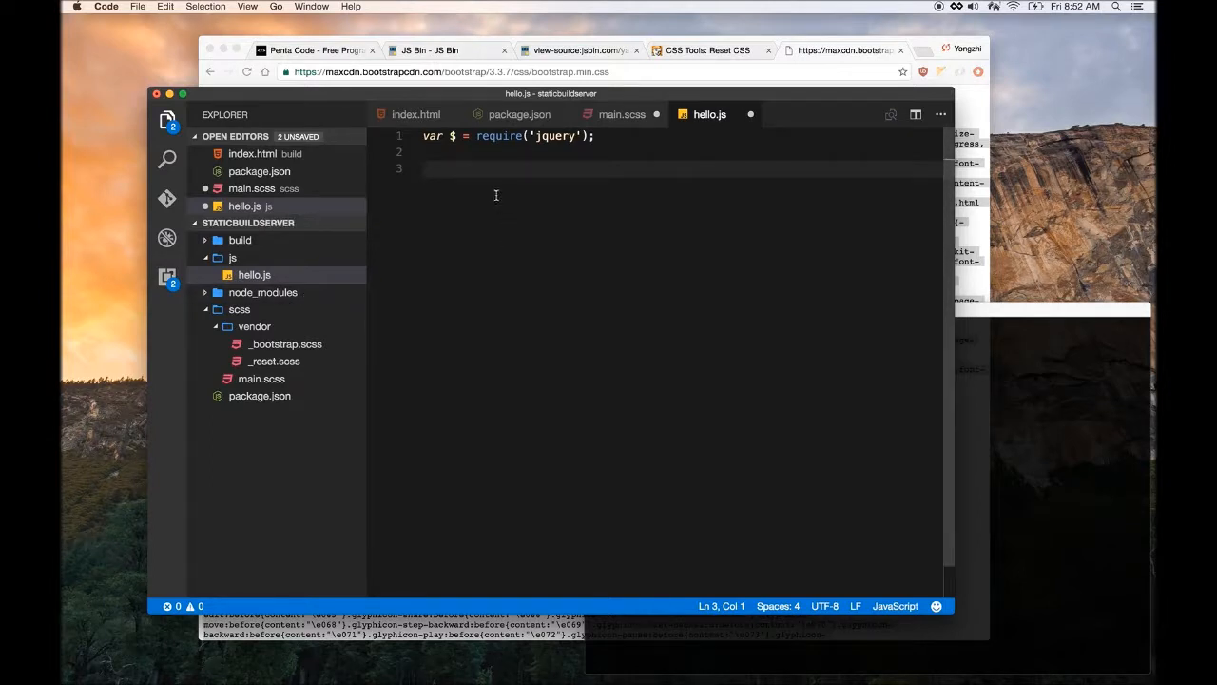
- Add a $(function(){ alert('it works!'); }); document-ready block below the require
{"action": "type", "text": "$(function() {"}
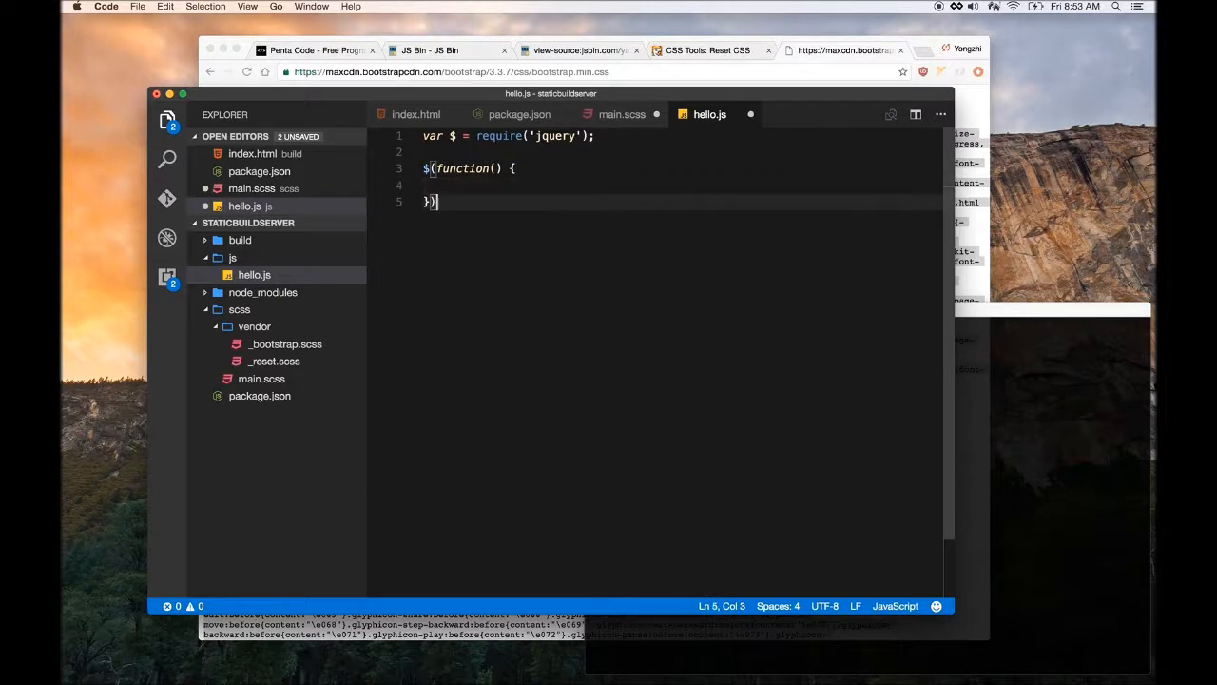
{"action": "type", "text": "alert"}
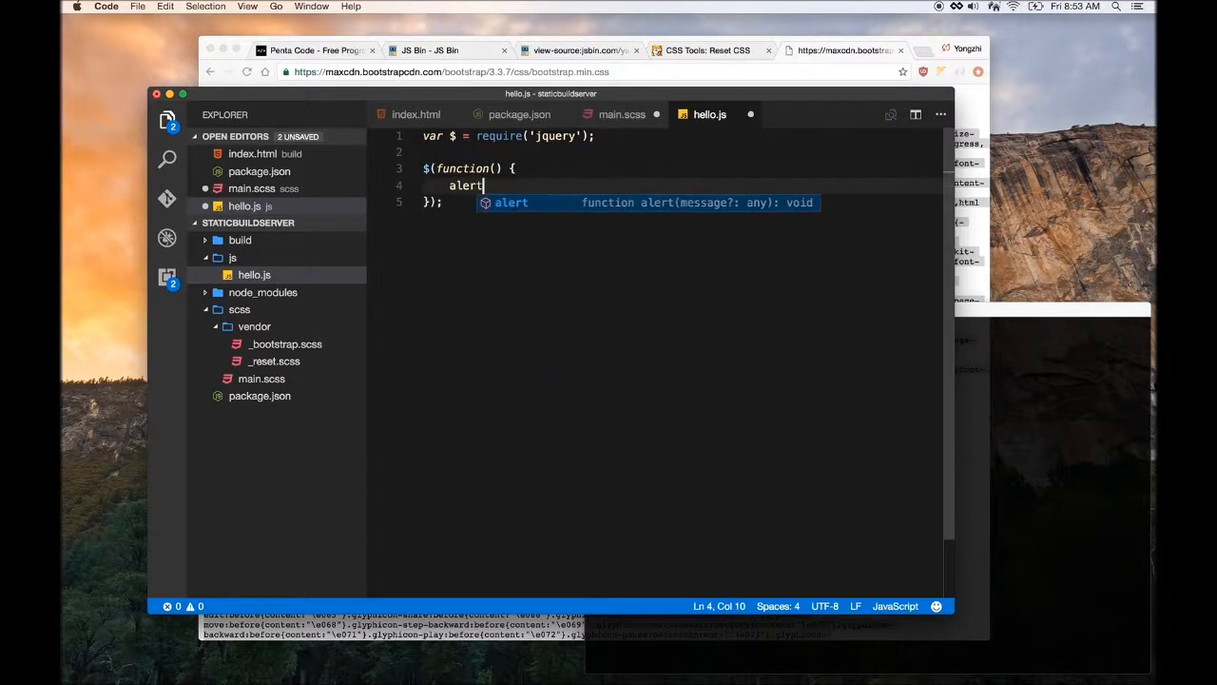
{"action": "type", "text": "('it w"}
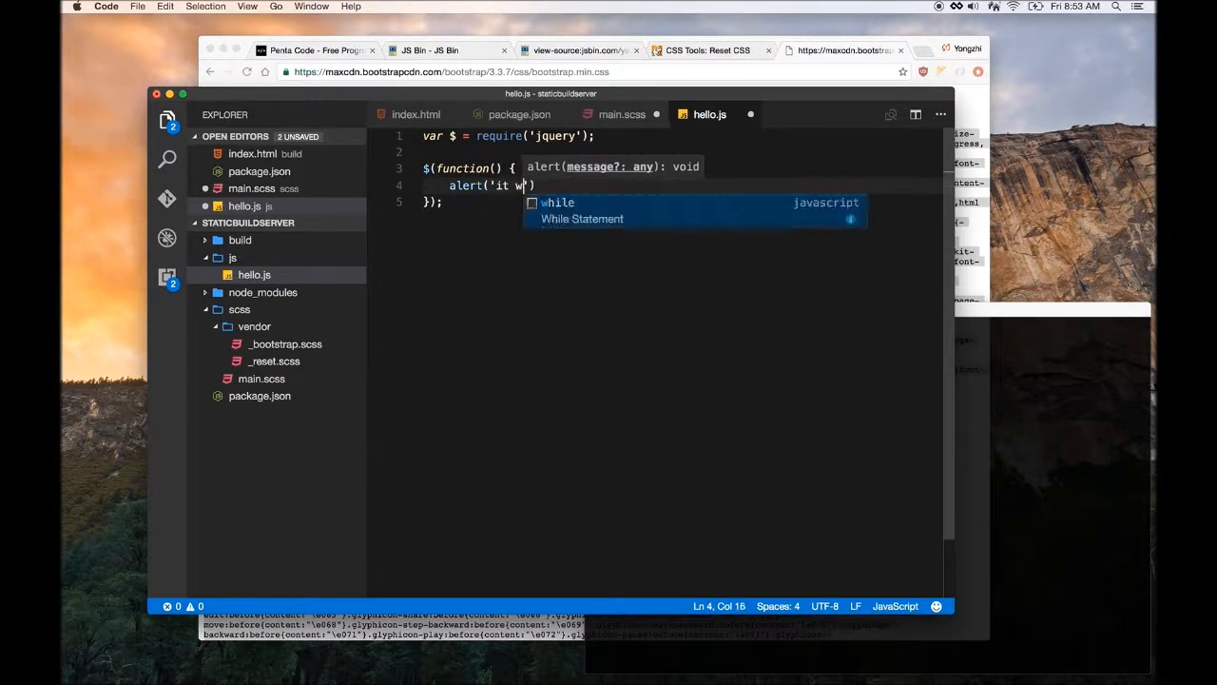
{"action": "type", "text": "orks!')"}
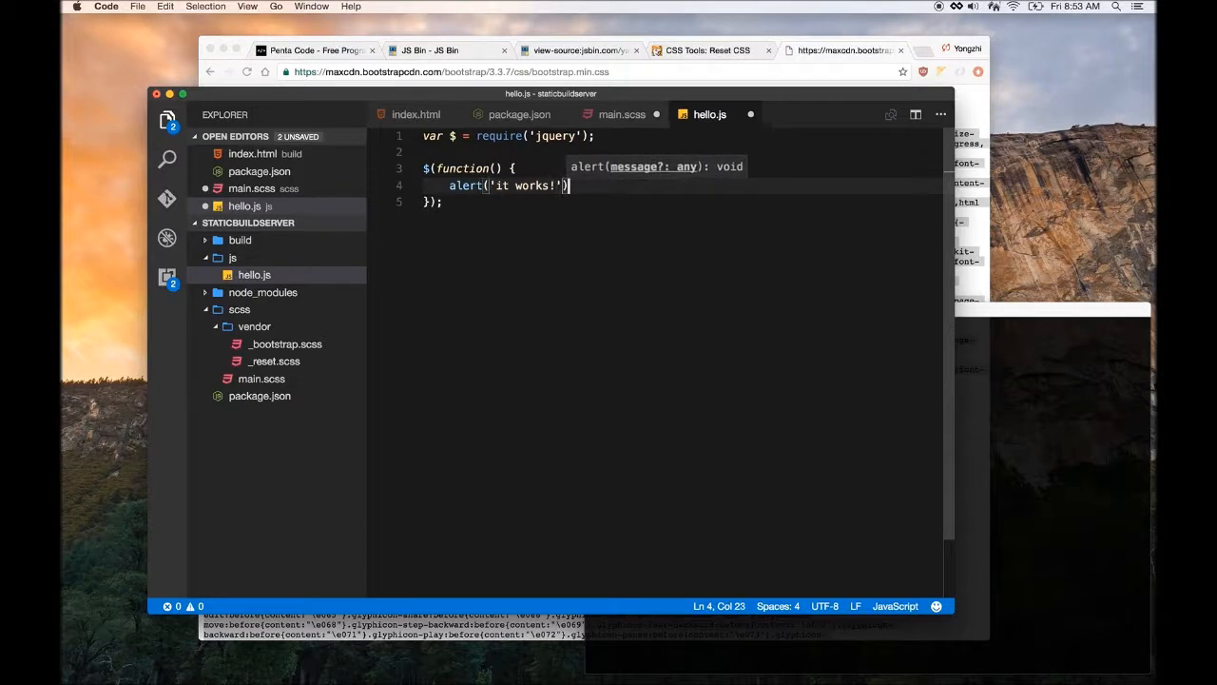
{"action": "type", "text": ";"}
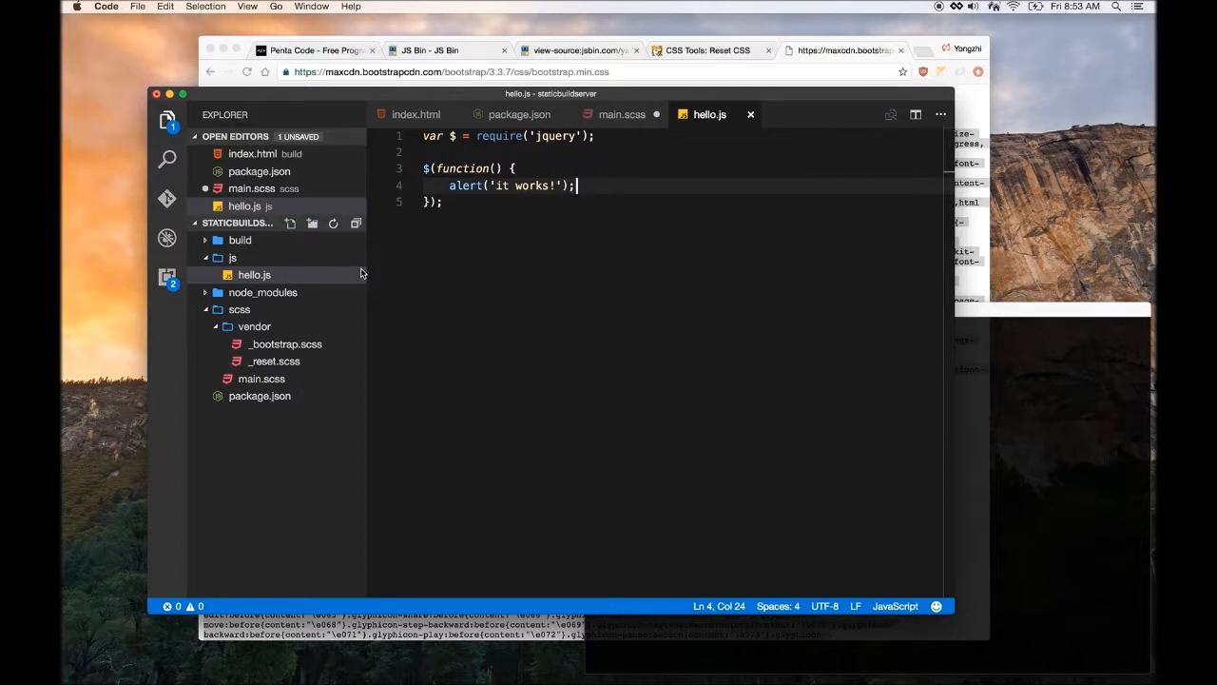
- Create a root-level .gitignore file containing node_modules
{"action": "left_click", "coordinate": [240, 308]}
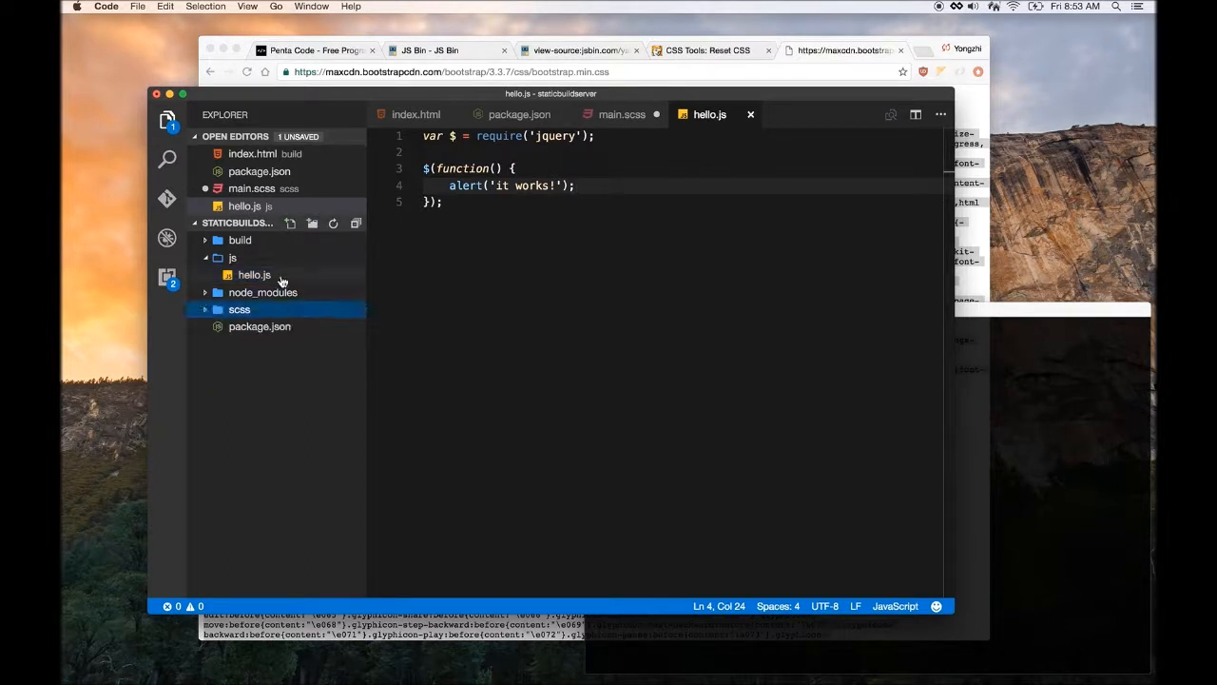
{"action": "left_click", "coordinate": [232, 258]}
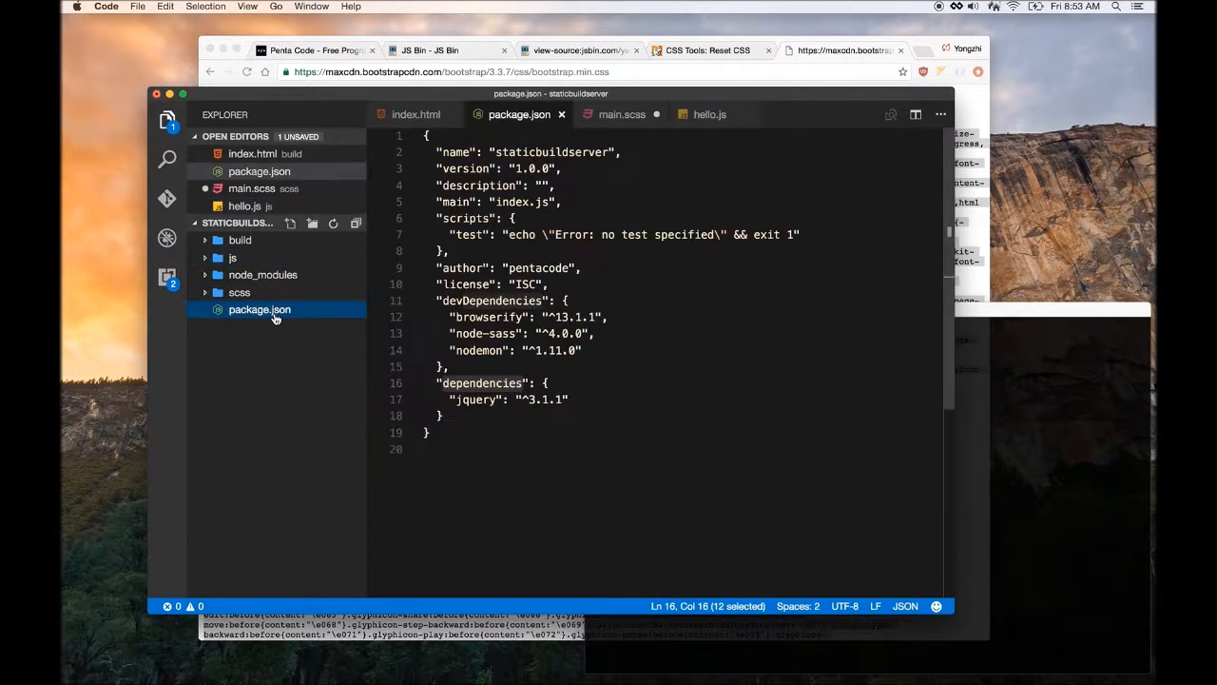
{"action": "left_click", "coordinate": [289, 222]}
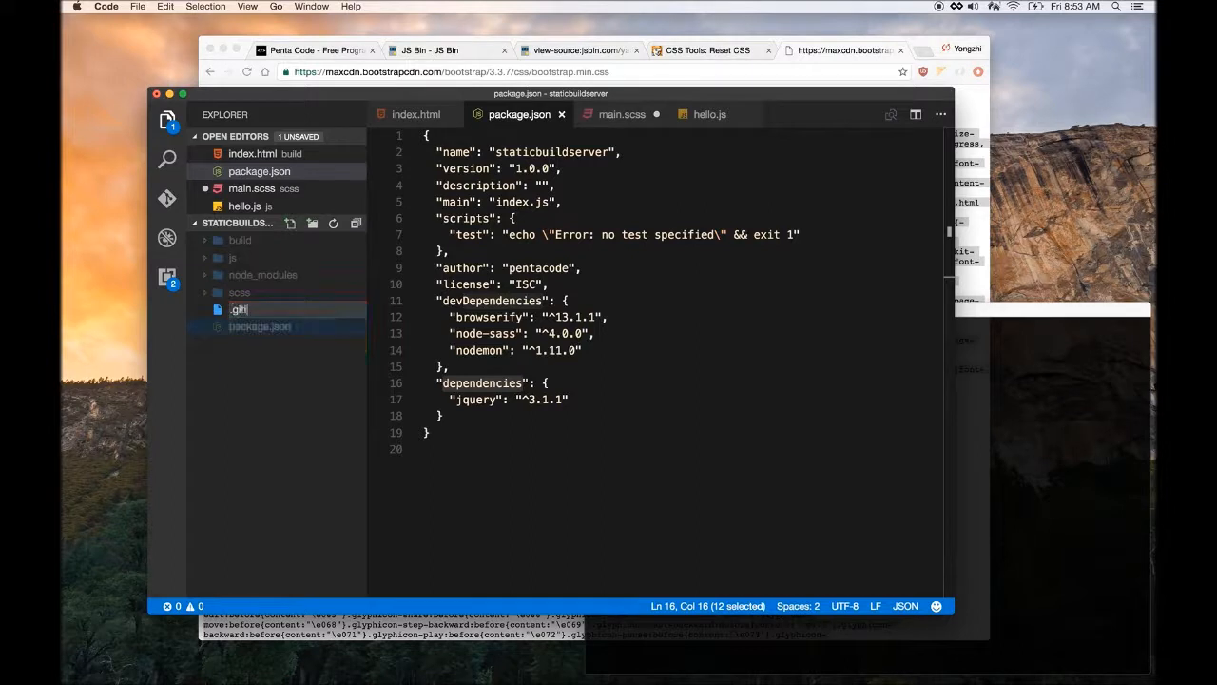
{"action": "left_click", "coordinate": [251, 308]}
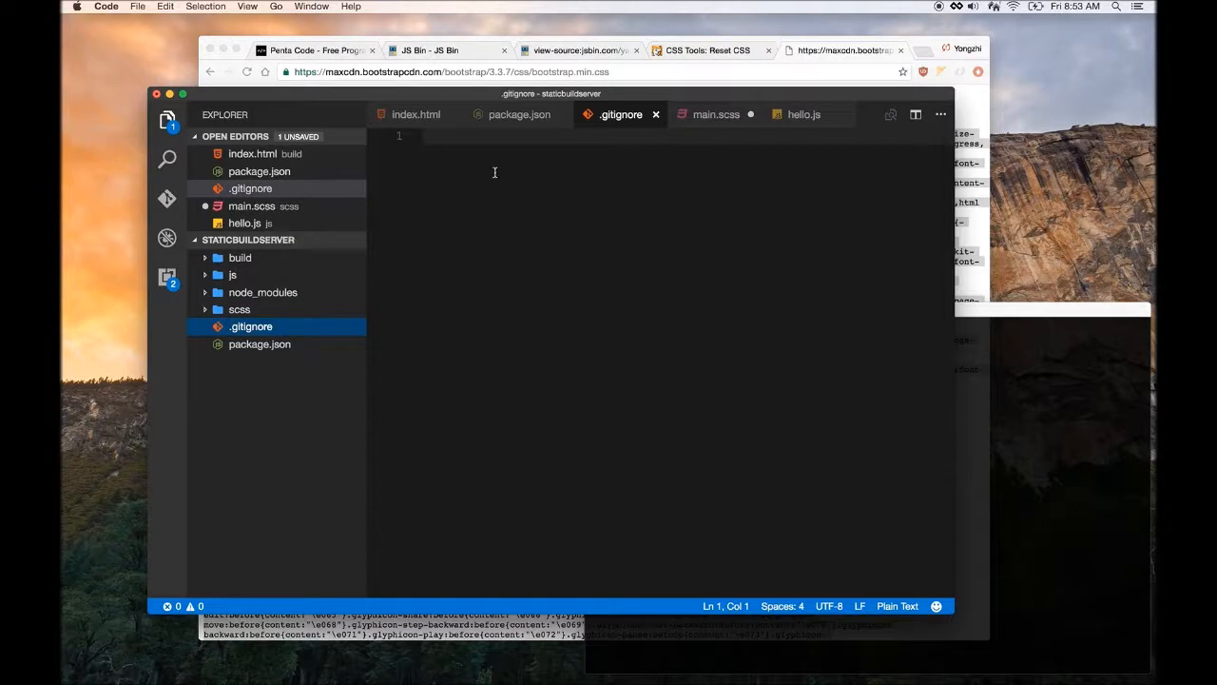
{"action": "type", "text": "node_m"}
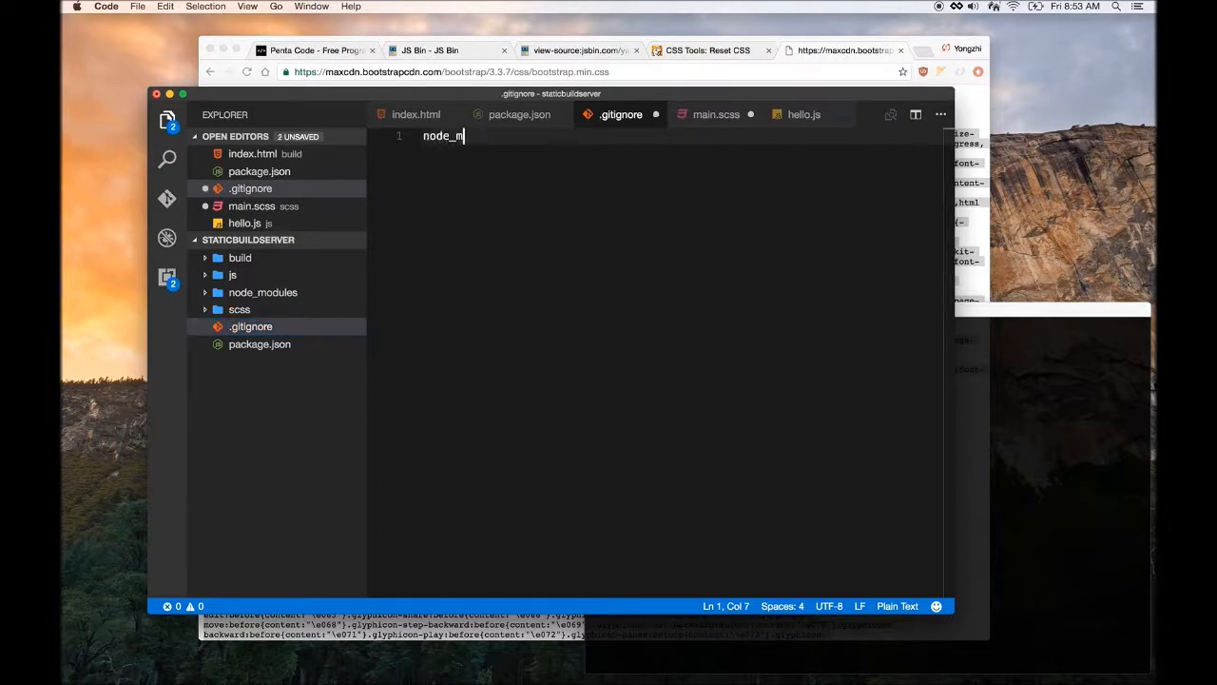
{"action": "type", "text": "odules"}
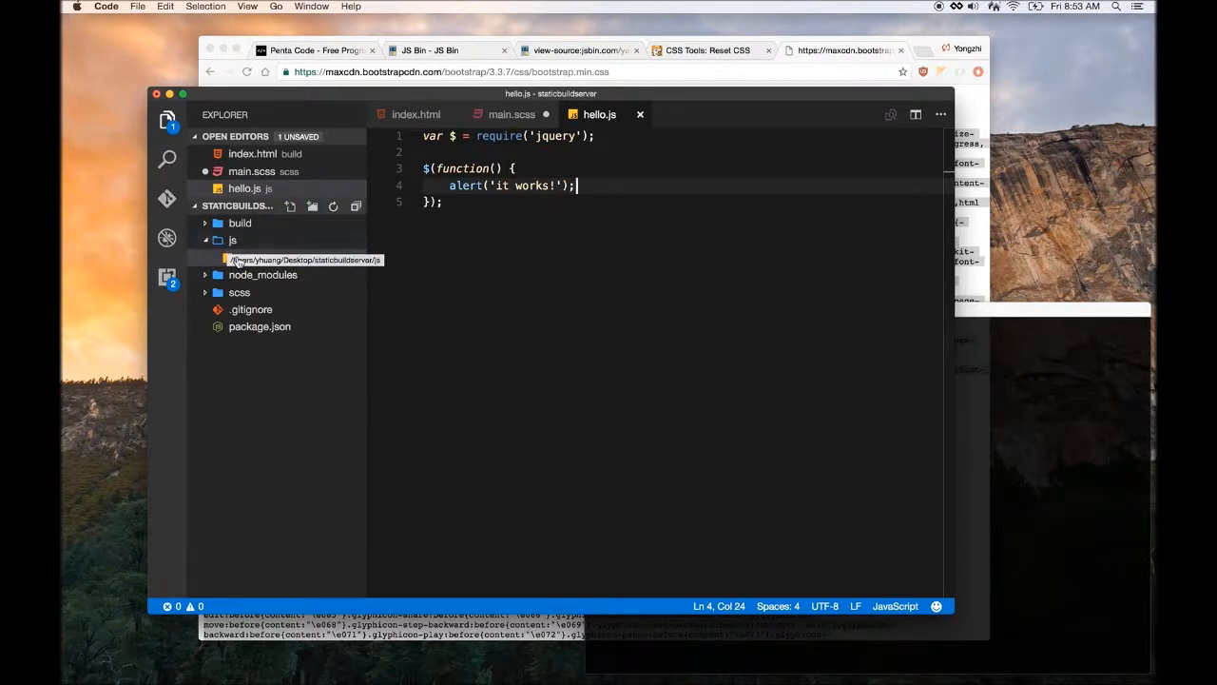
- Expand the scss and build folders to reveal their files, including index.html
{"action": "left_click", "coordinate": [240, 293]}
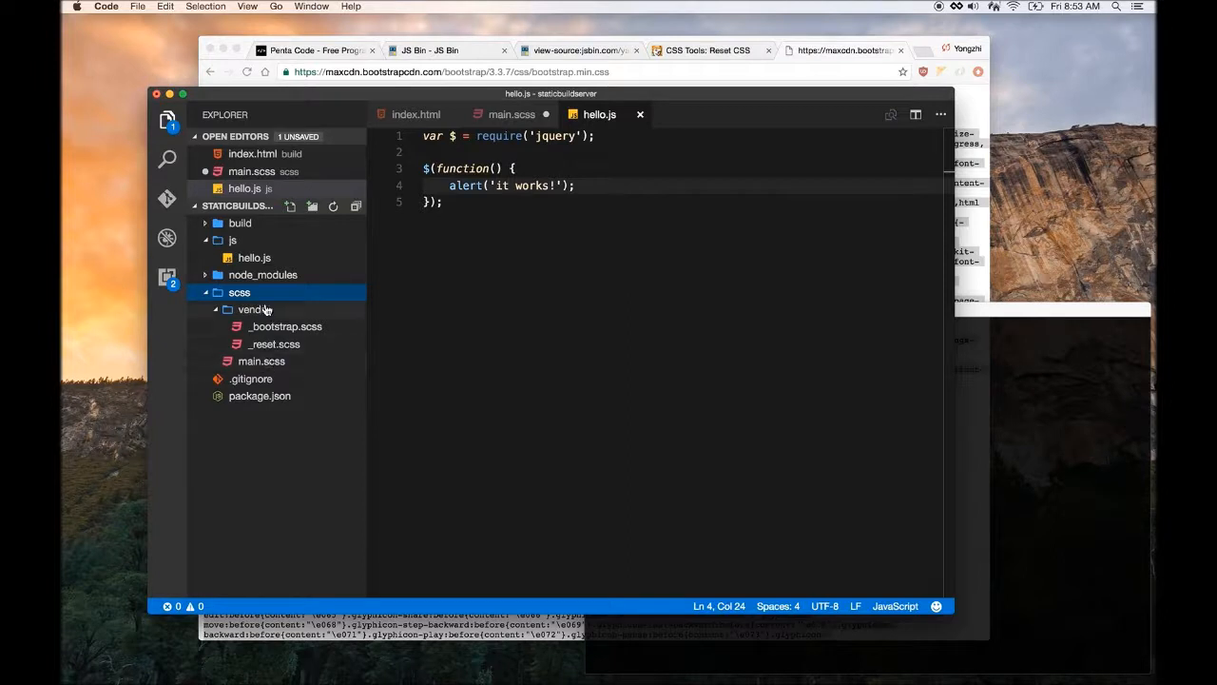
{"action": "mouse_move", "coordinate": [255, 308]}
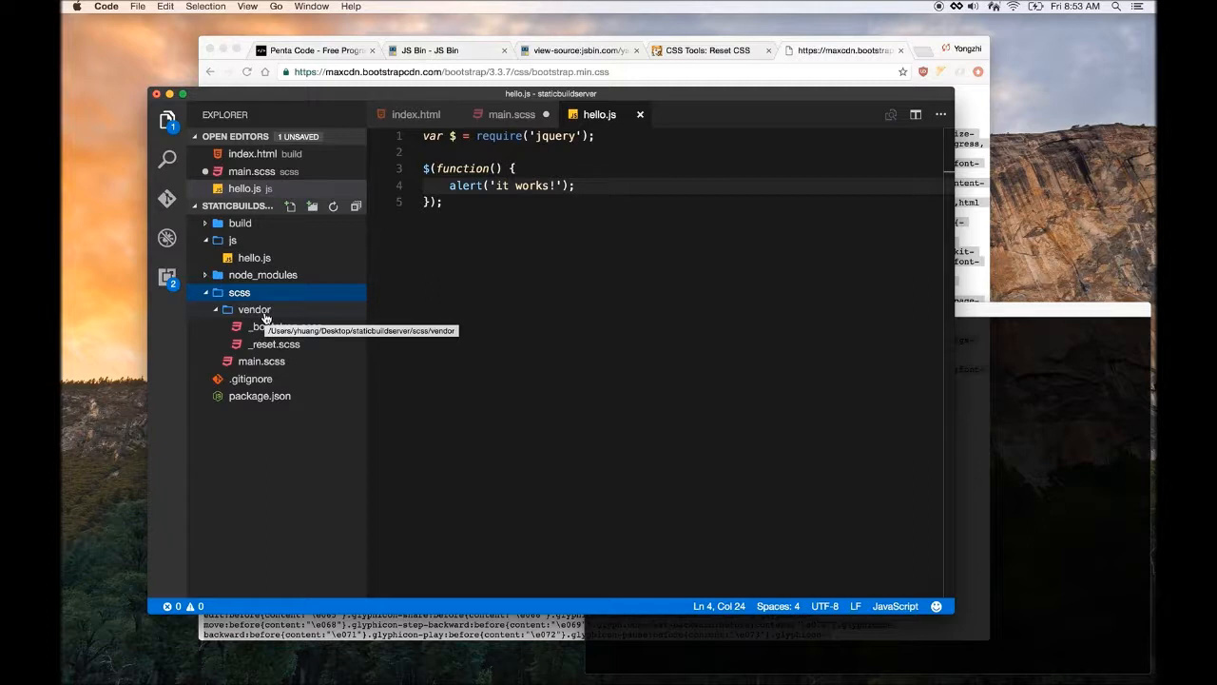
{"action": "mouse_move", "coordinate": [254, 274]}
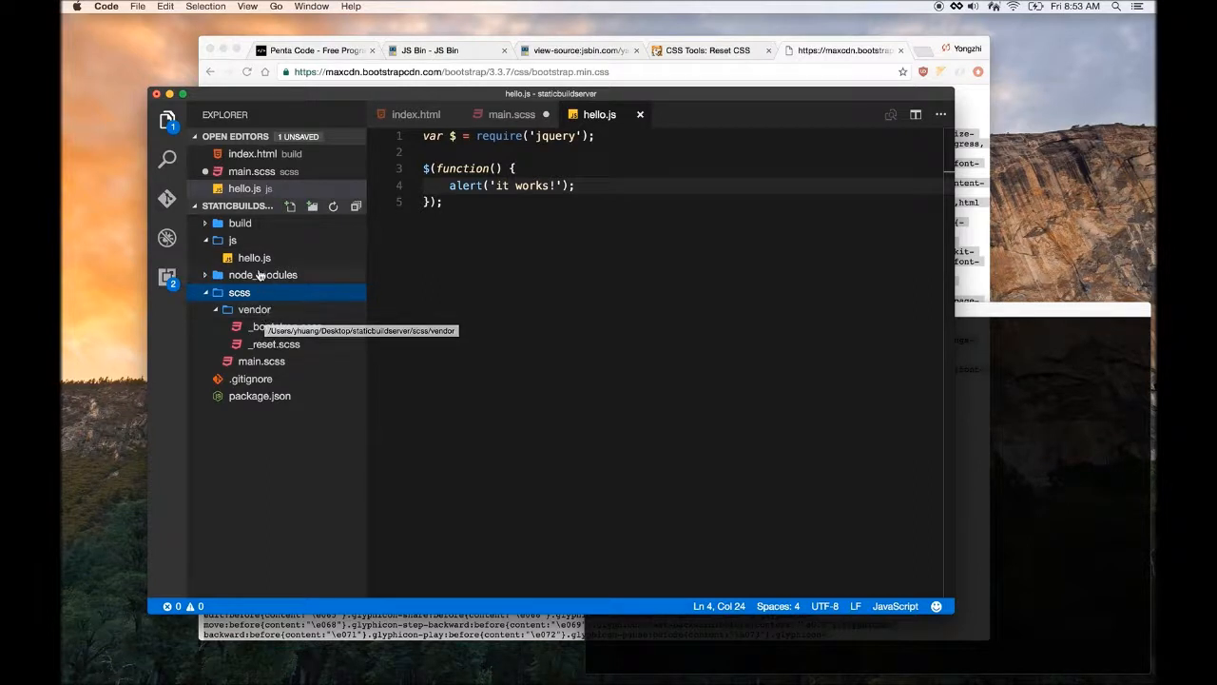
{"action": "left_click", "coordinate": [240, 222]}
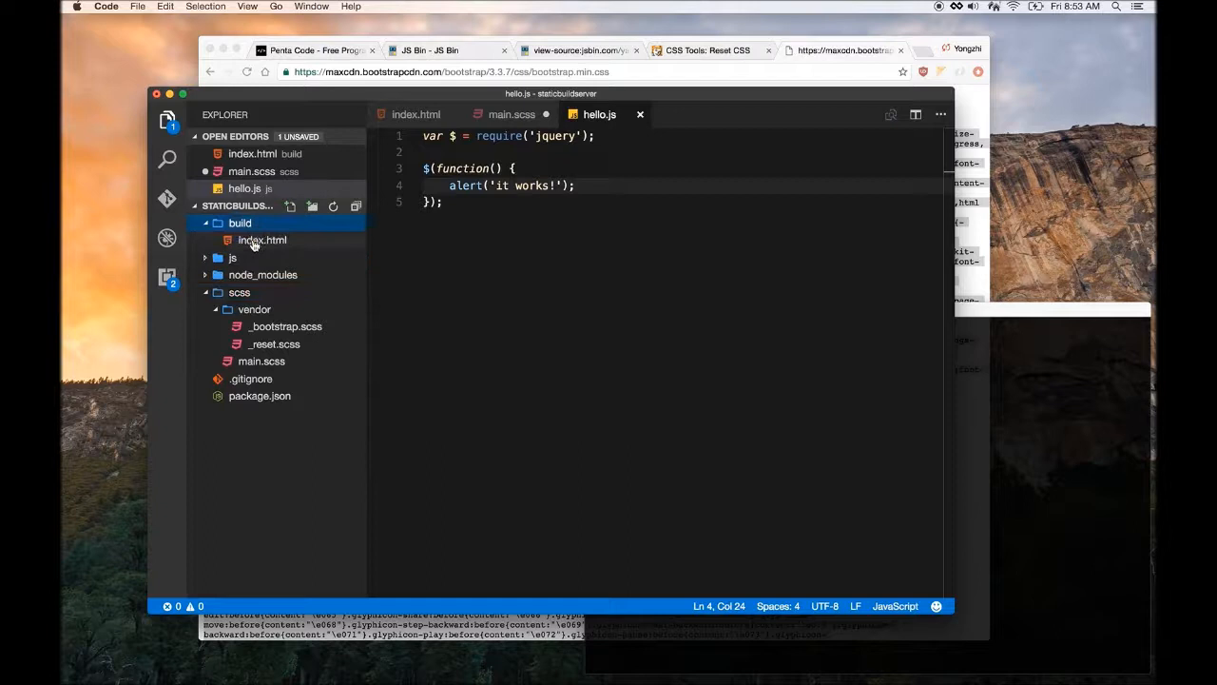
- Write <h1>Hello World</h1> inside the body of build/index.html
{"action": "left_click", "coordinate": [262, 239]}
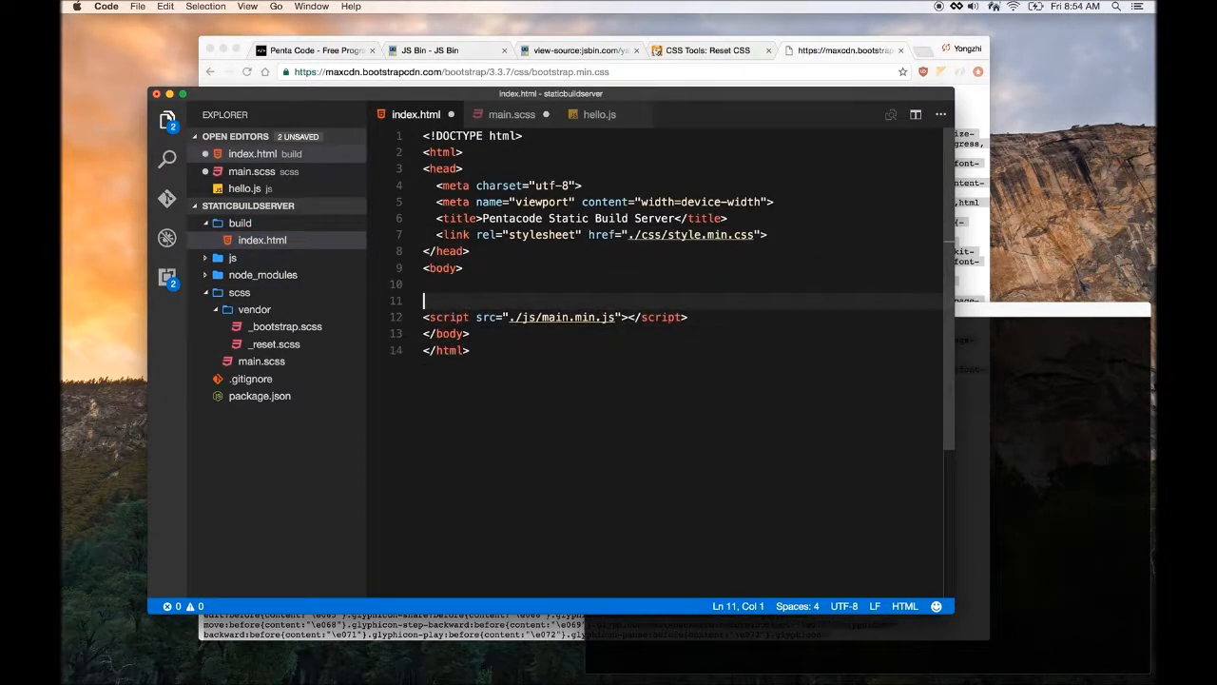
{"action": "type", "text": "<h1> H"}
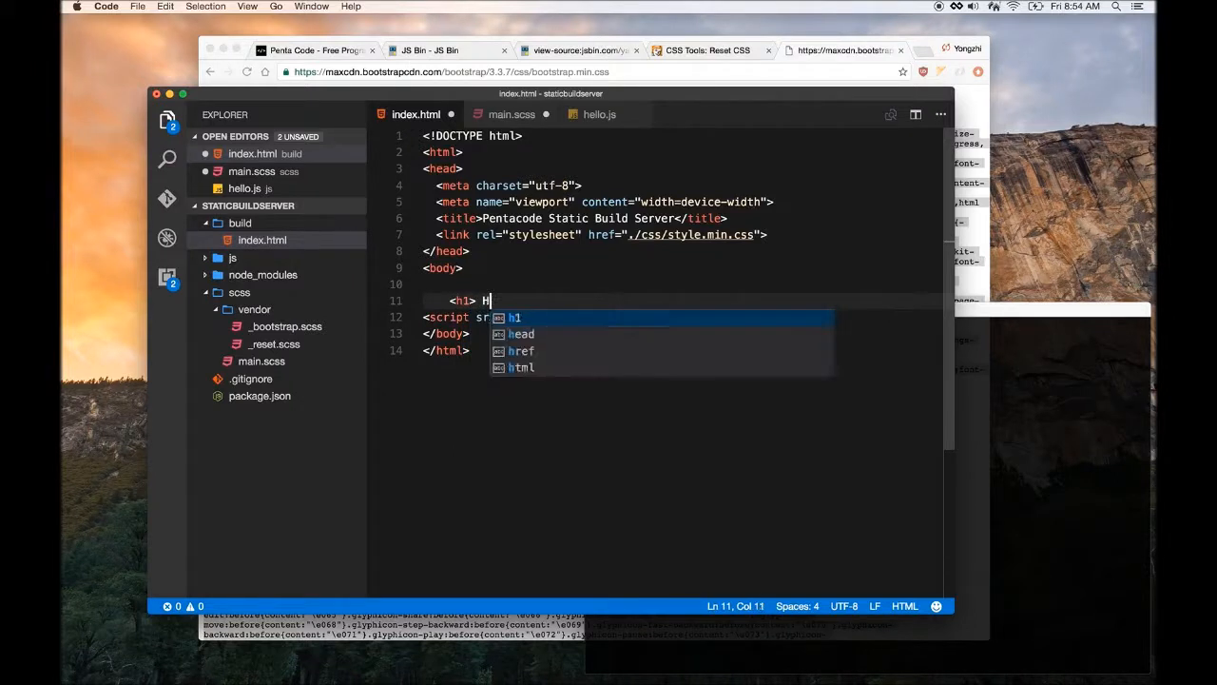
{"action": "type", "text": "ello World"}
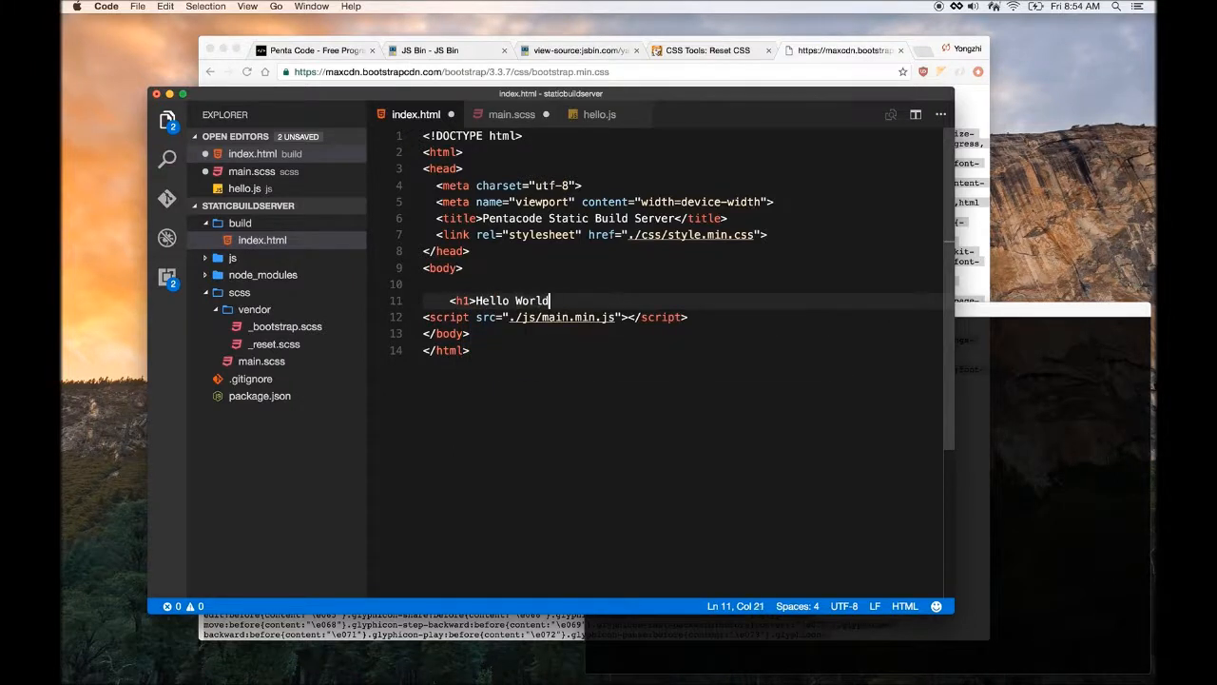
{"action": "type", "text": "</h1>"}
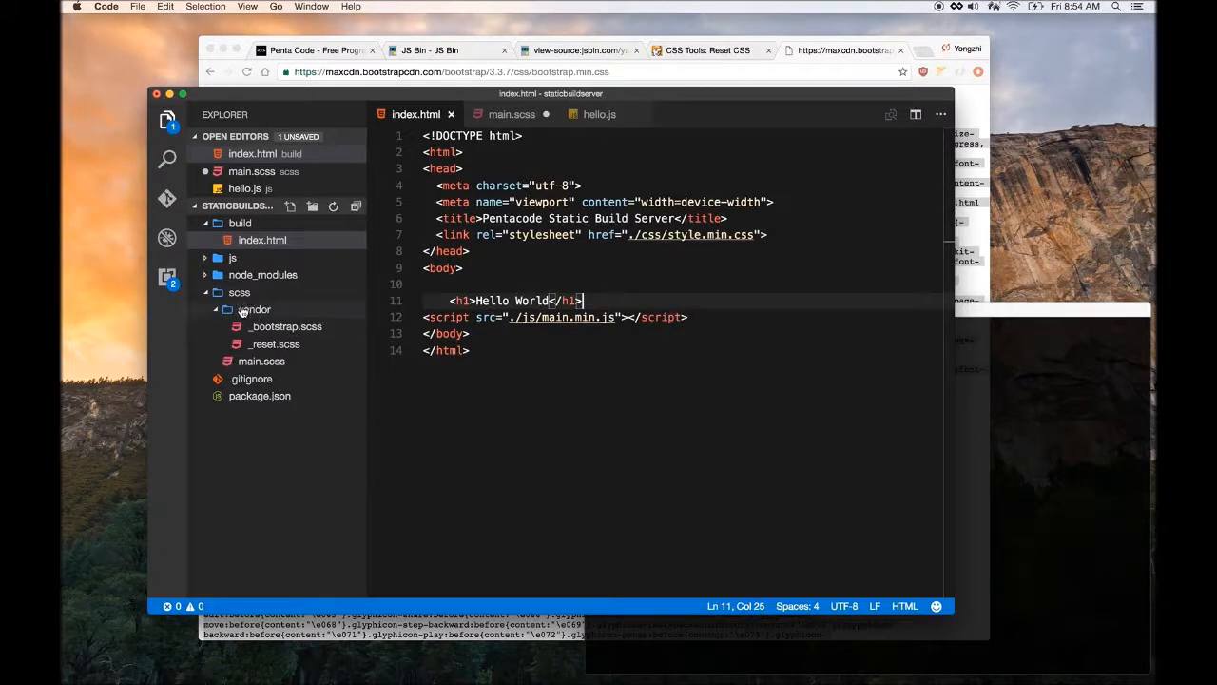
- Create a new _headings.scss partial inside the scss folder
{"action": "right_click", "coordinate": [255, 308]}
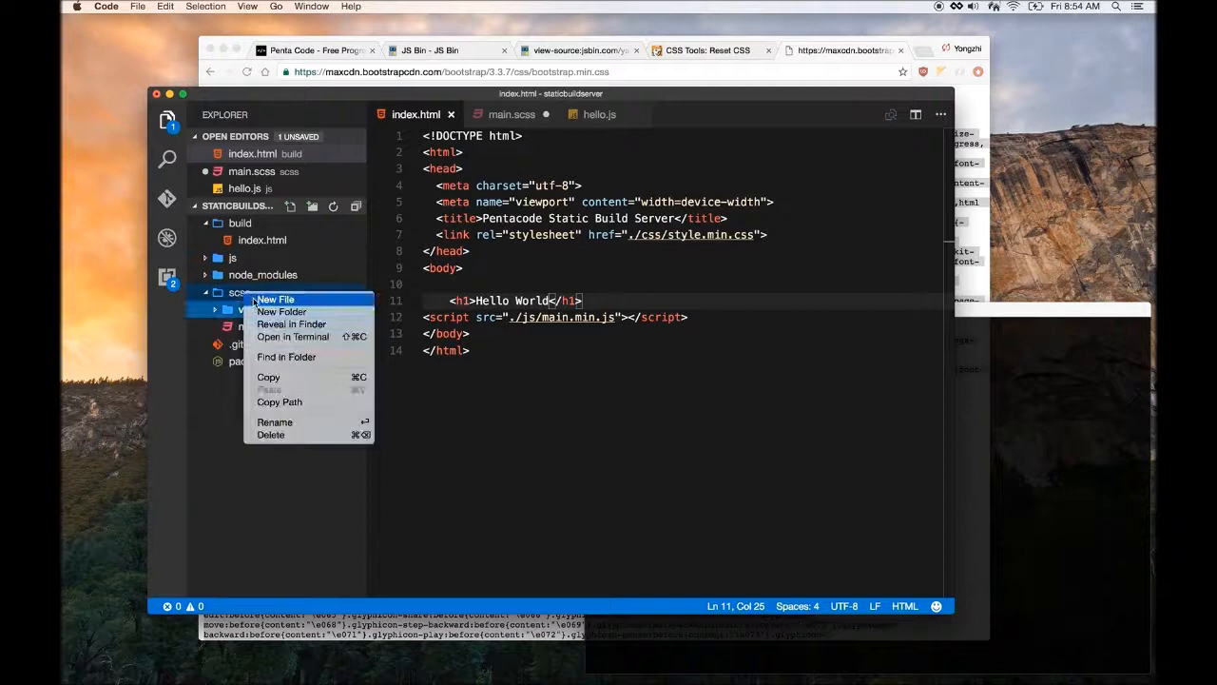
{"action": "left_click", "coordinate": [276, 299]}
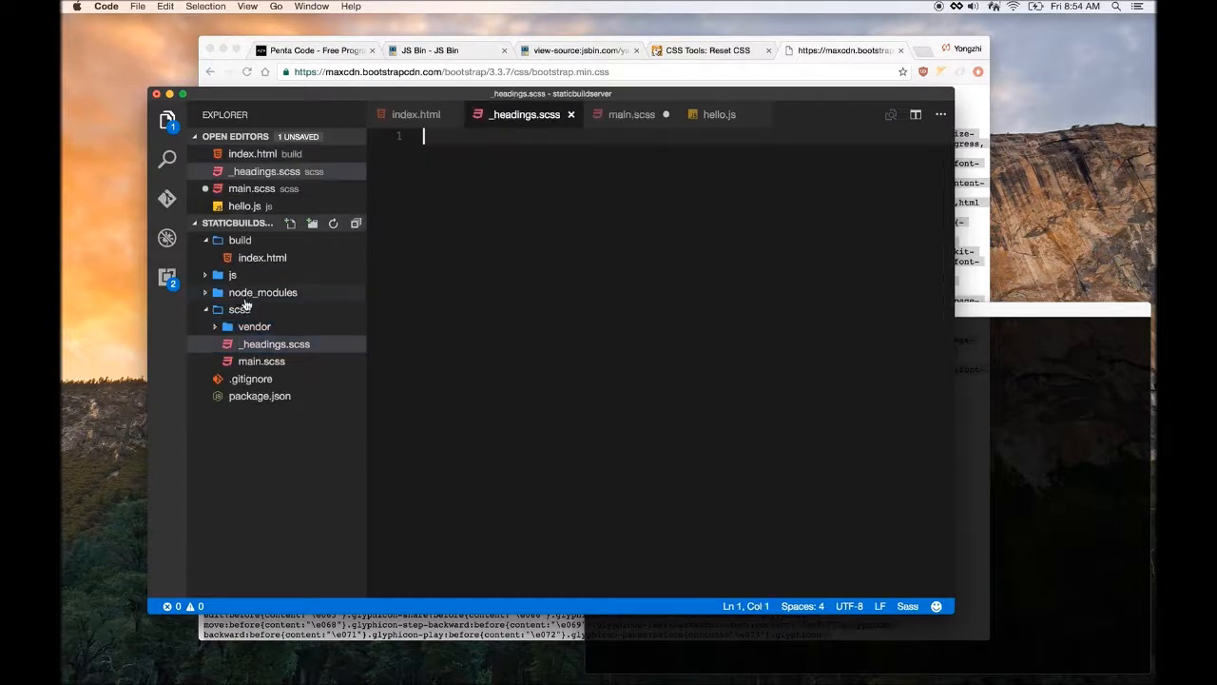
- Style h1 with text-align: center; and color: blue; in _headings.scss
{"action": "type", "text": "h1 {"}
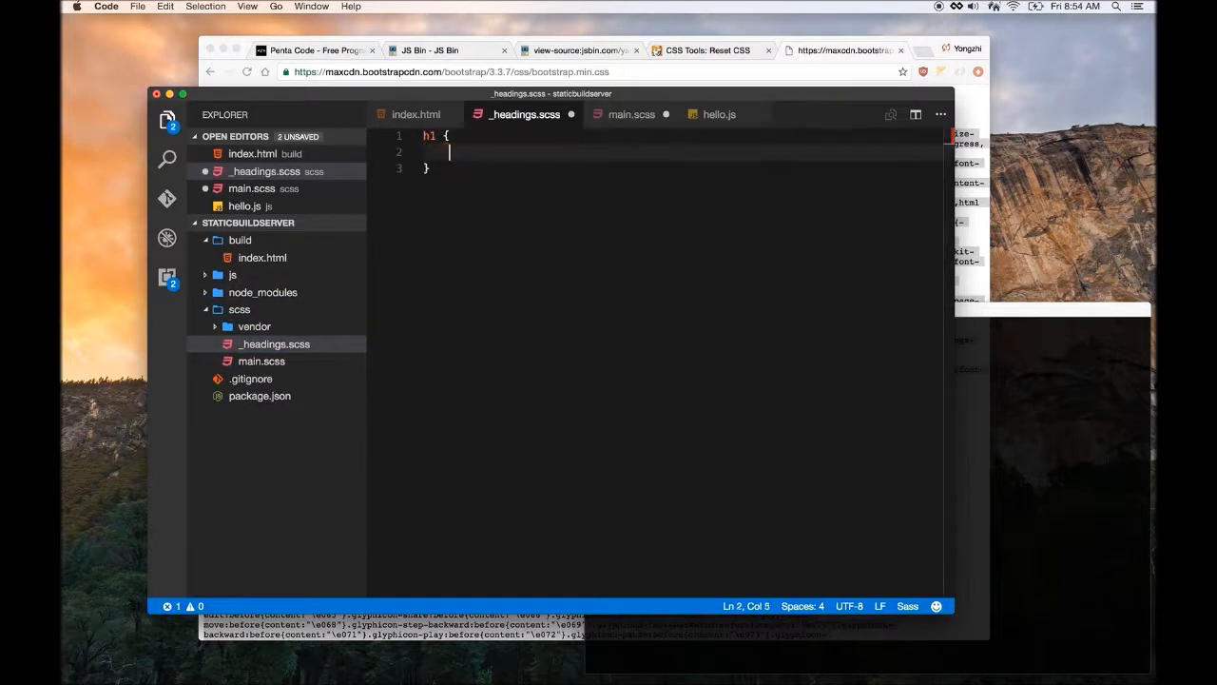
{"action": "type", "text": "tex"}
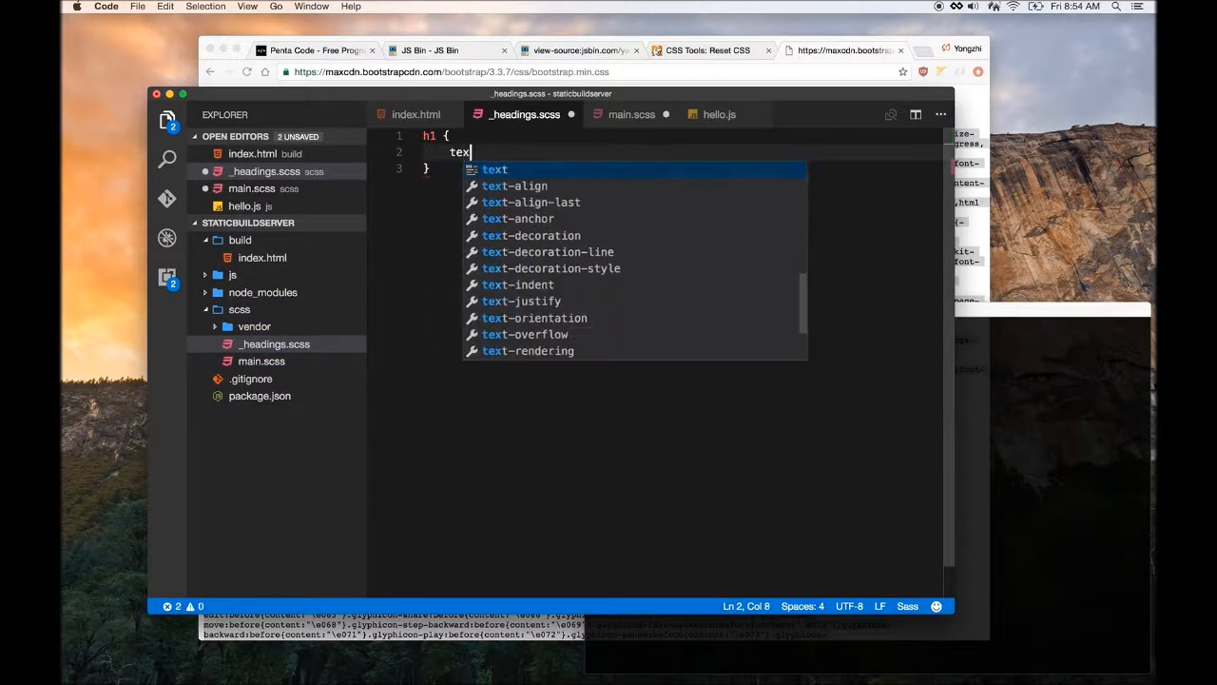
{"action": "type", "text": "-align: center;"}
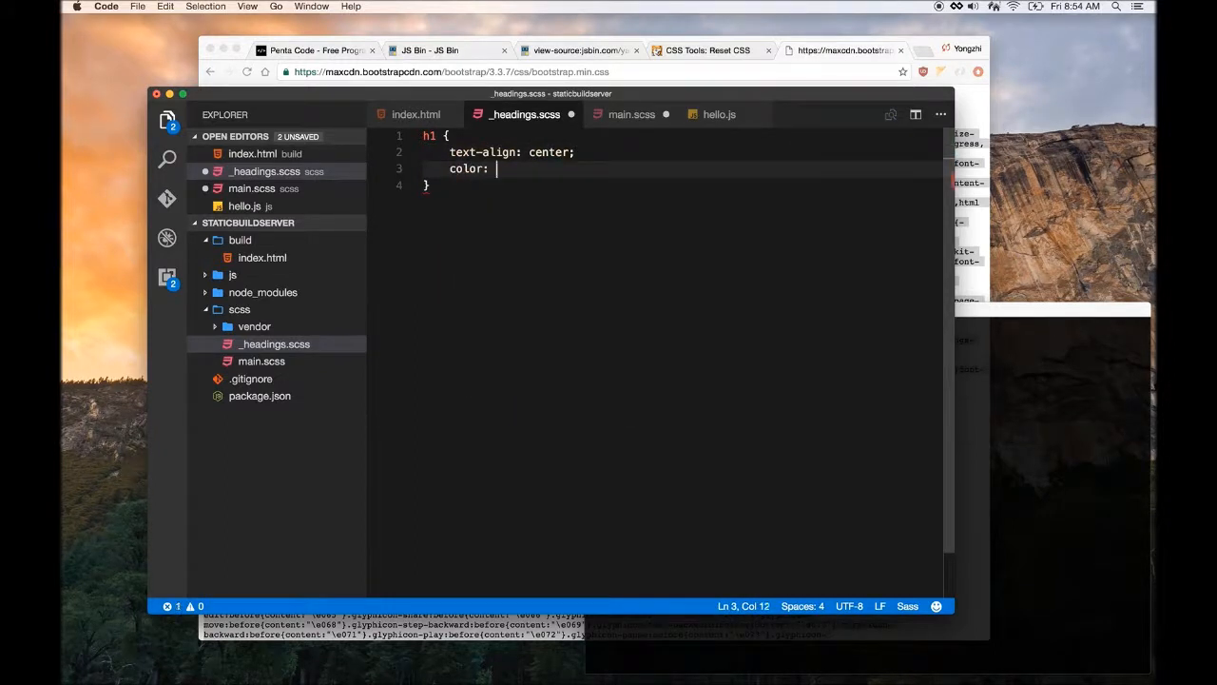
{"action": "type", "text": "blue;"}
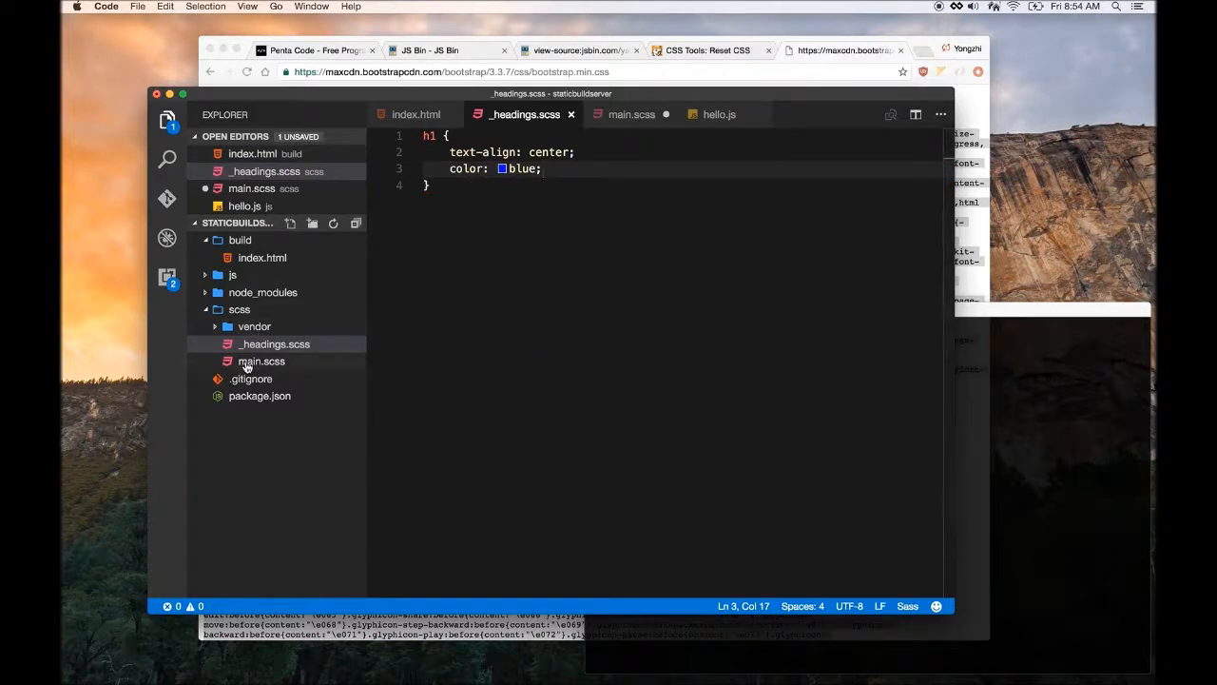
{"action": "left_click", "coordinate": [260, 361]}
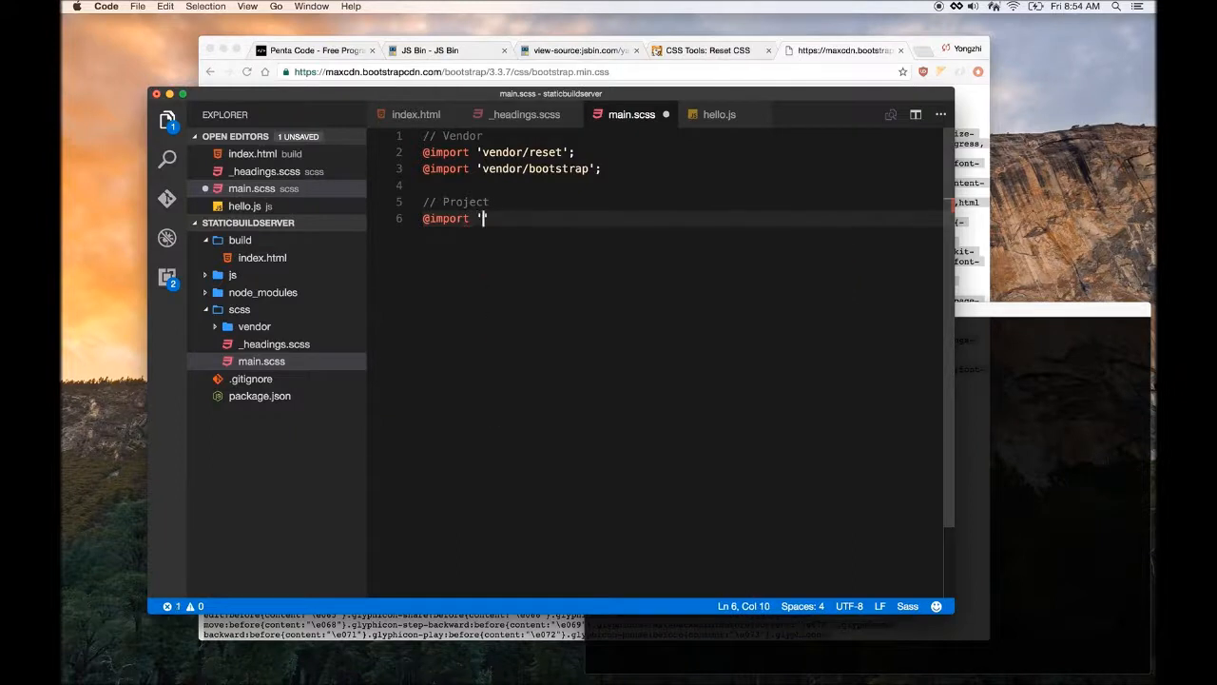
{"action": "type", "text": "heading"}
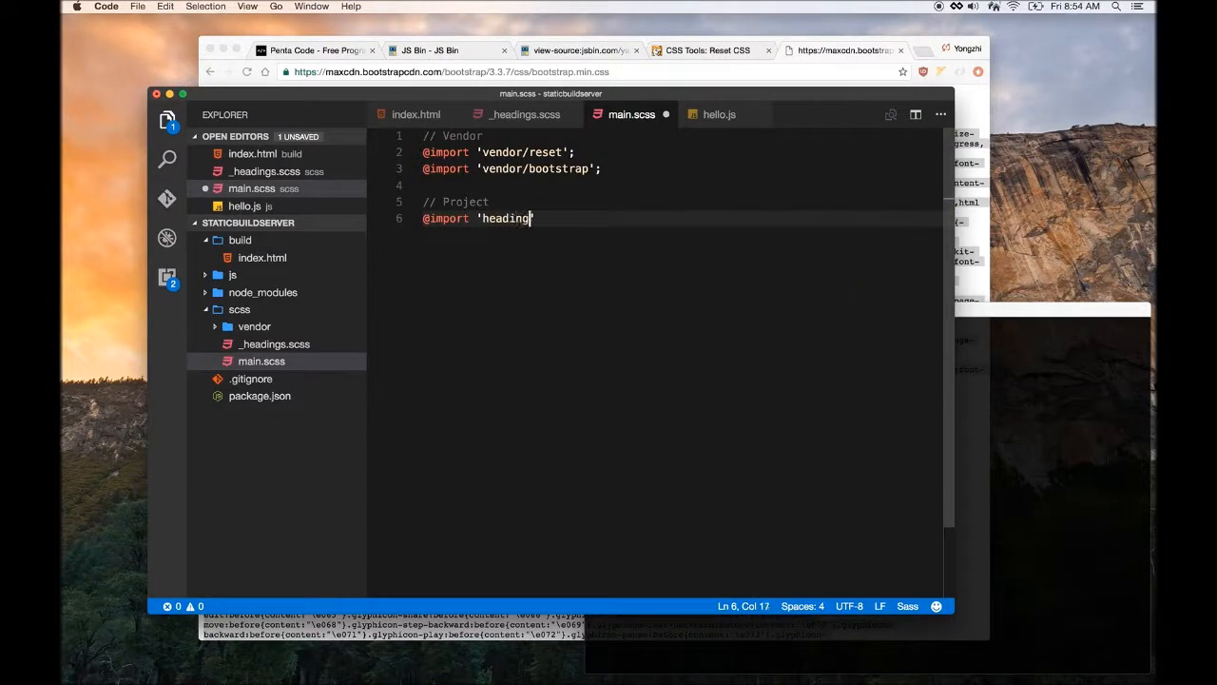
{"action": "type", "text": ".s"}
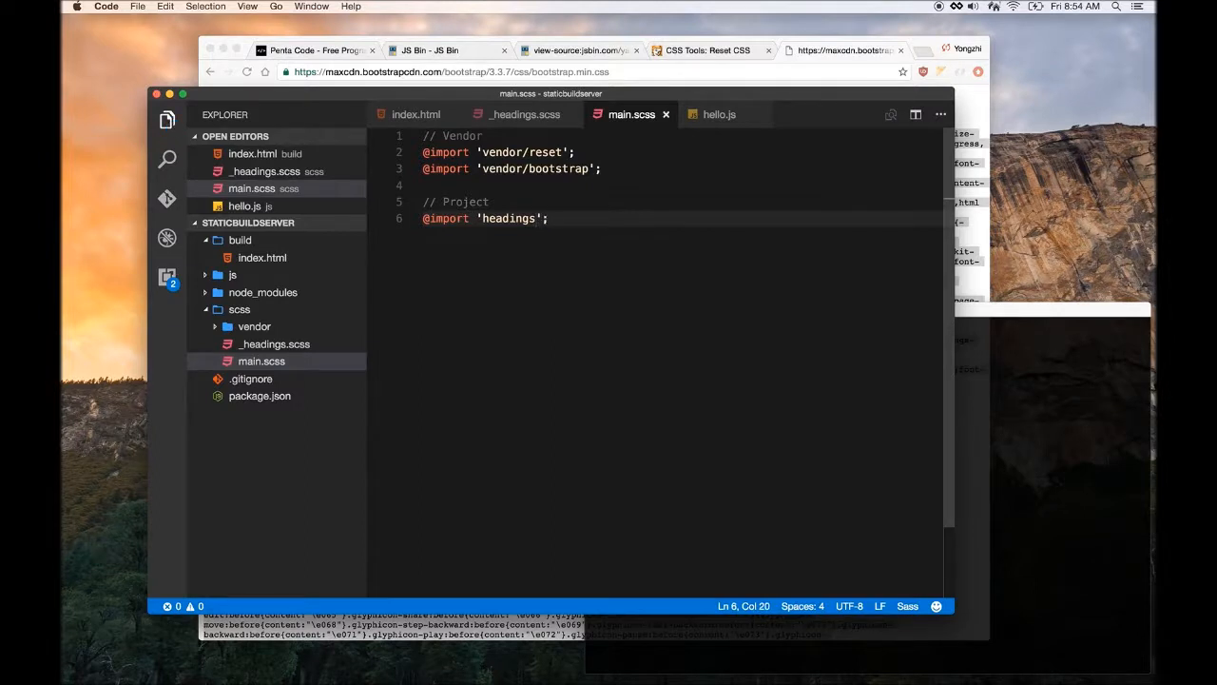
{"action": "mouse_move", "coordinate": [584, 282]}
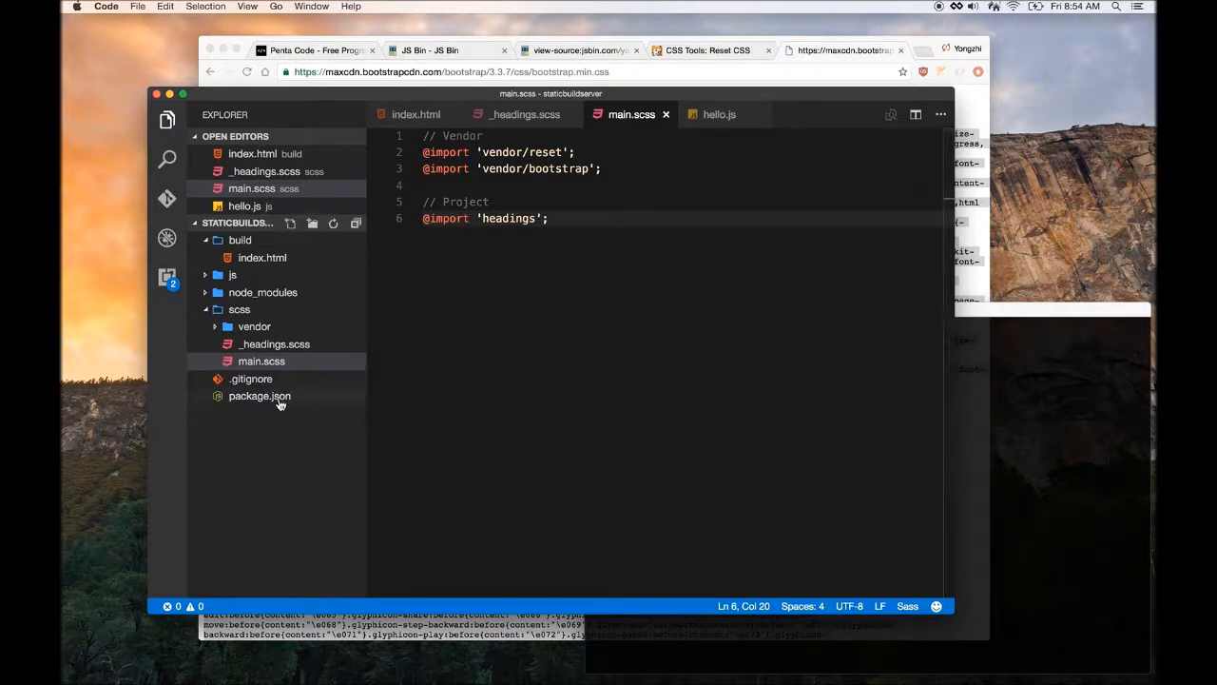
{"action": "left_click", "coordinate": [261, 362]}
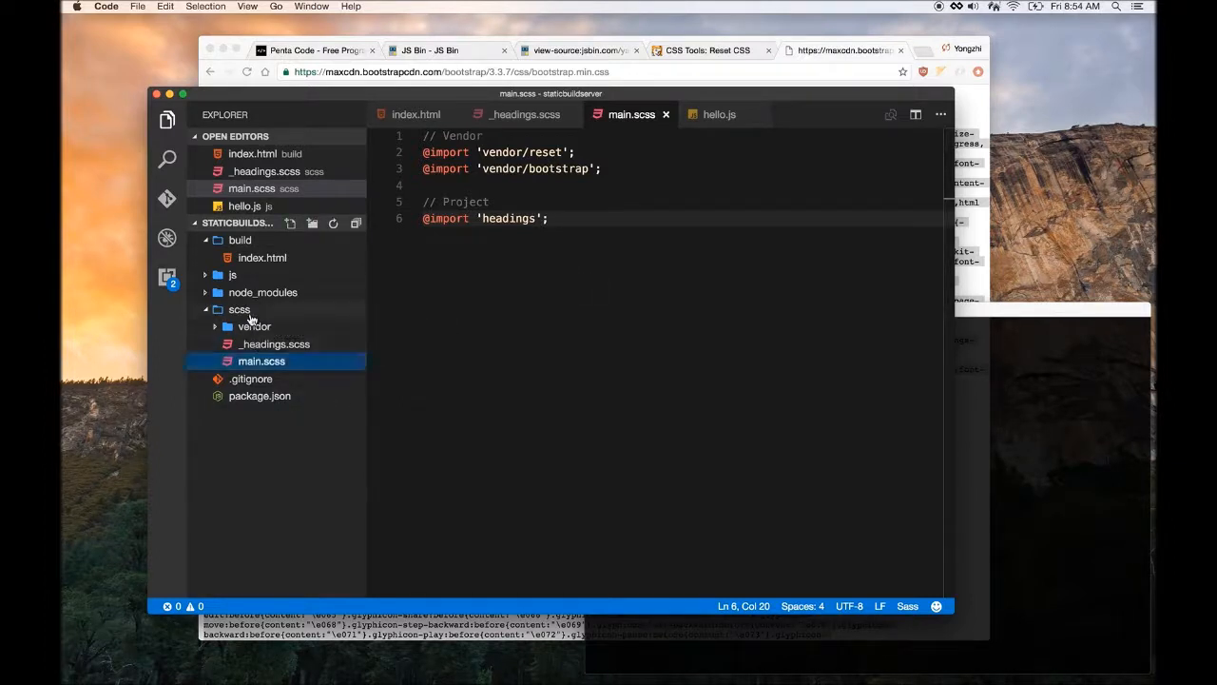
{"action": "left_click", "coordinate": [239, 308]}
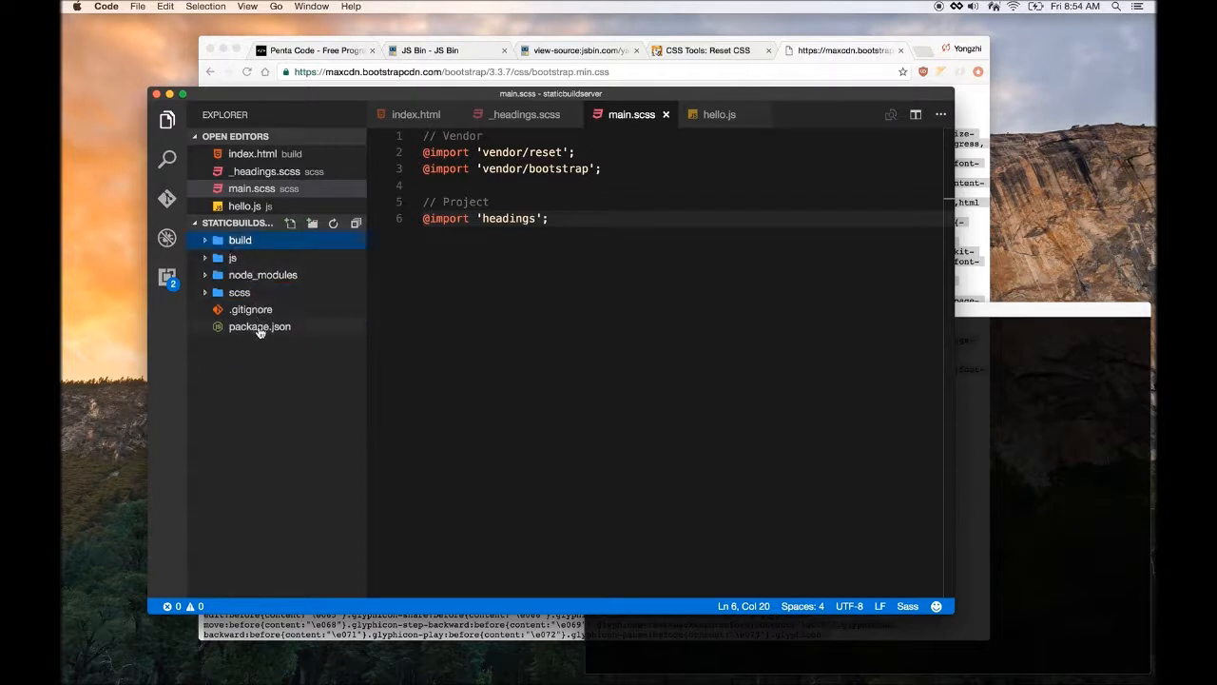
- Replace the test script with "build-css": "node-sass --include-path scss scss/main.scss ..."
{"action": "left_click", "coordinate": [258, 327]}
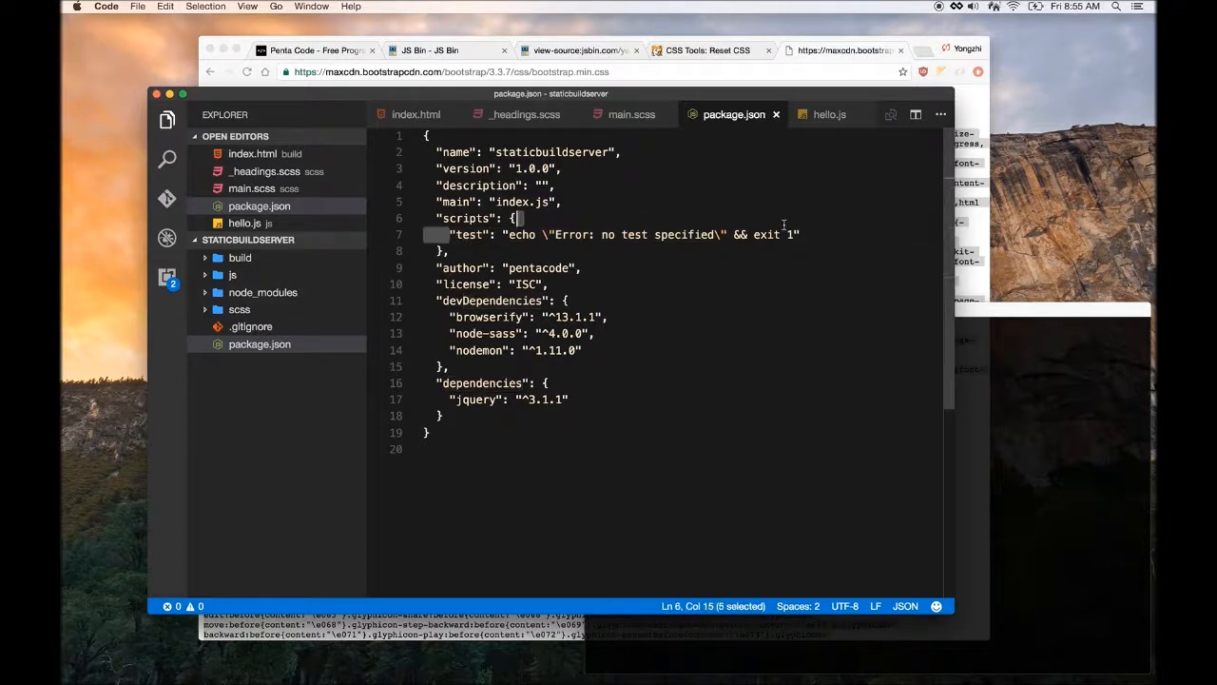
{"action": "key", "text": "Delete"}
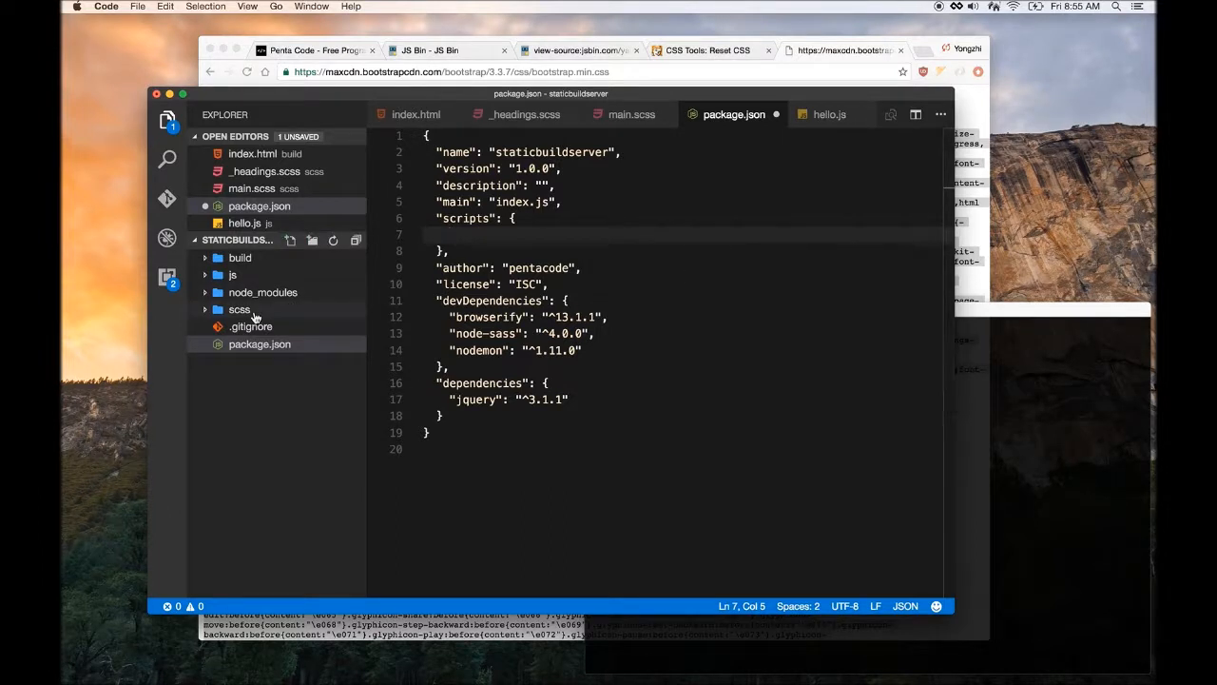
{"action": "mouse_move", "coordinate": [239, 308]}
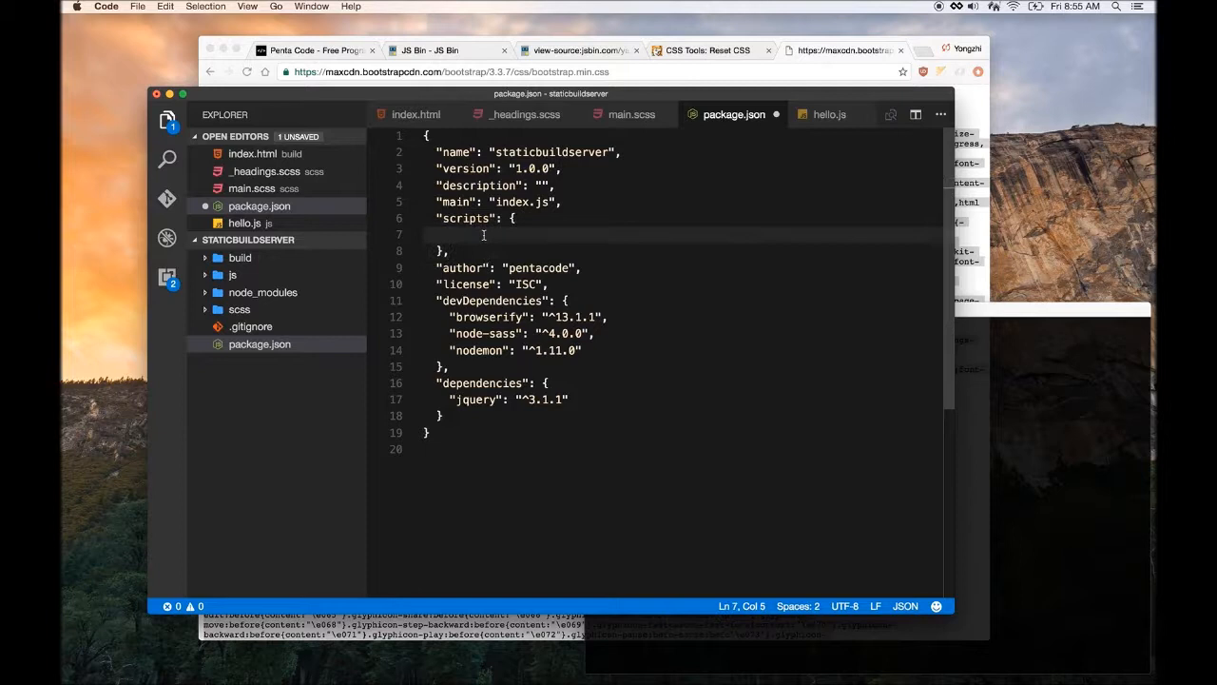
{"action": "type", "text": "\"build-css"}
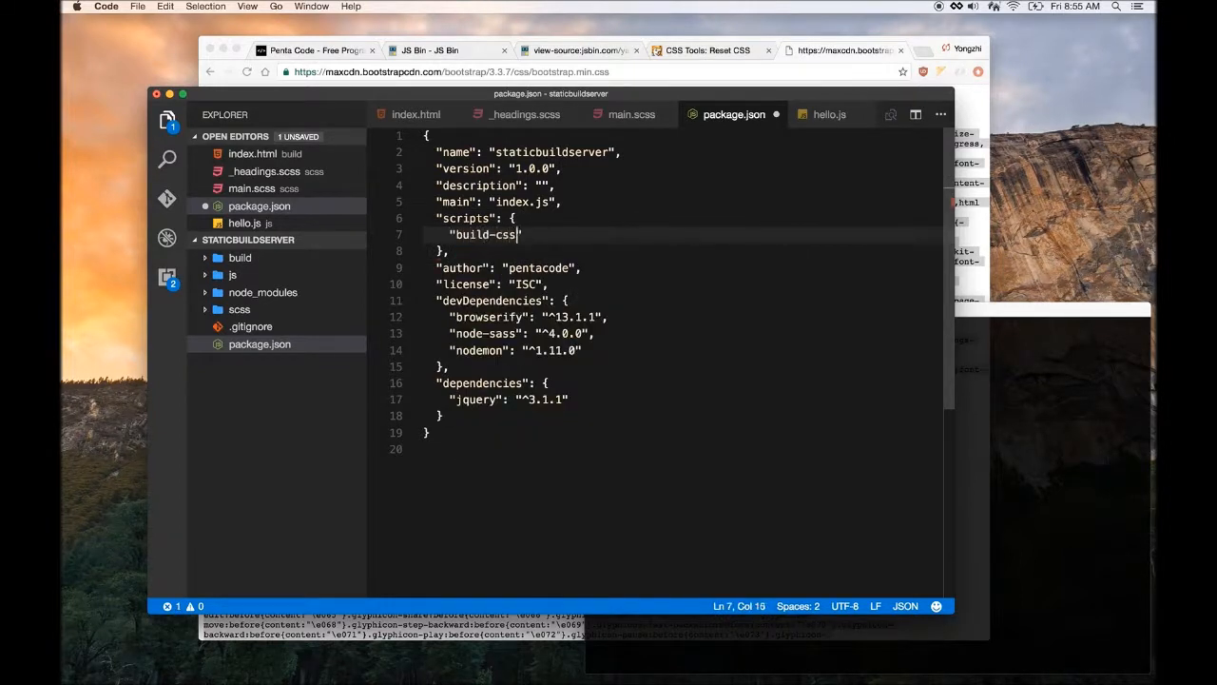
{"action": "type", "text": "\":"}
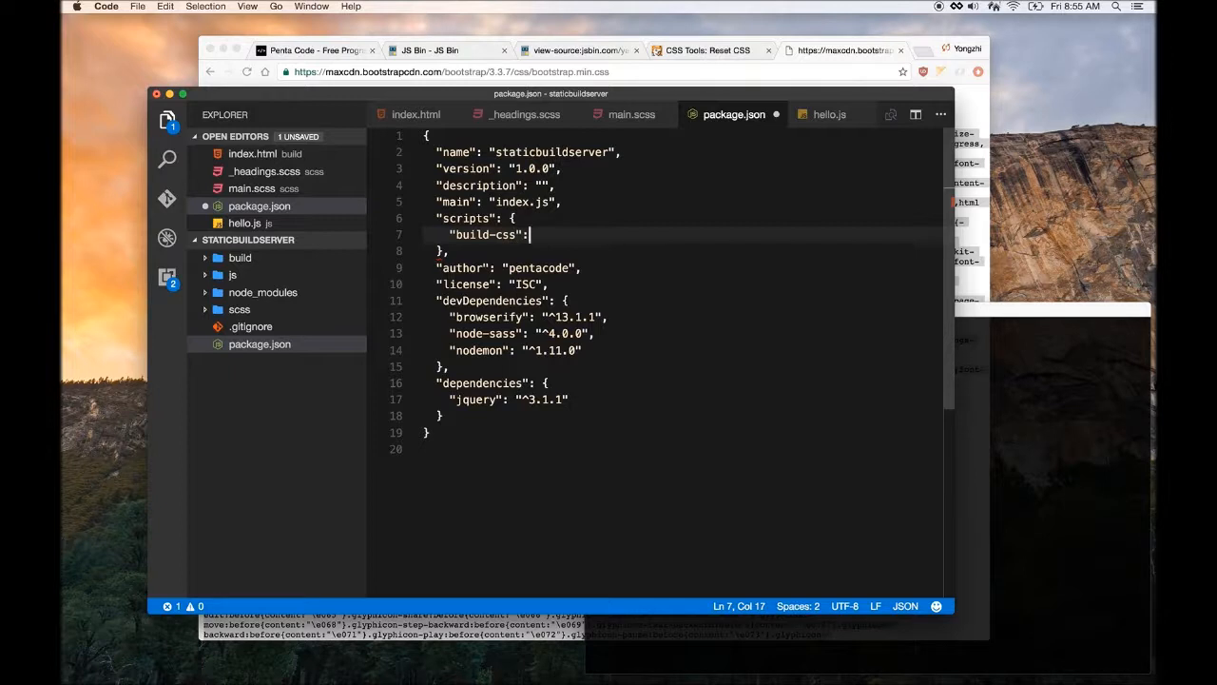
{"action": "type", "text": "\"n"}
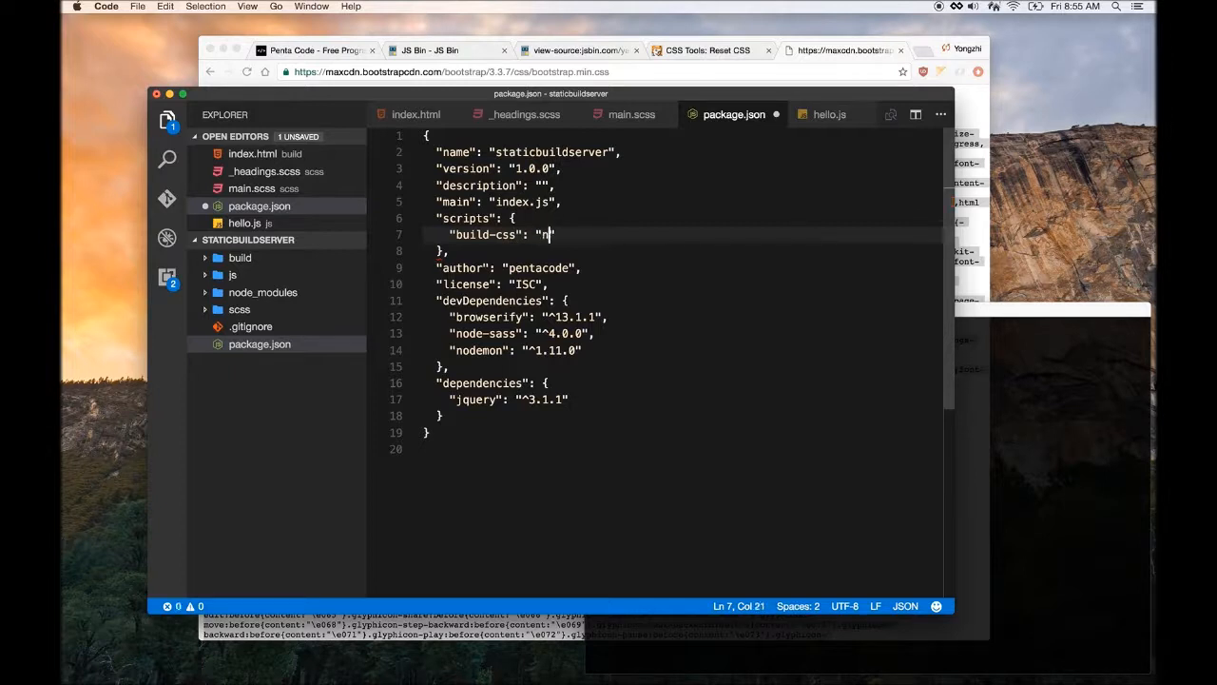
{"action": "type", "text": "ode-sass"}
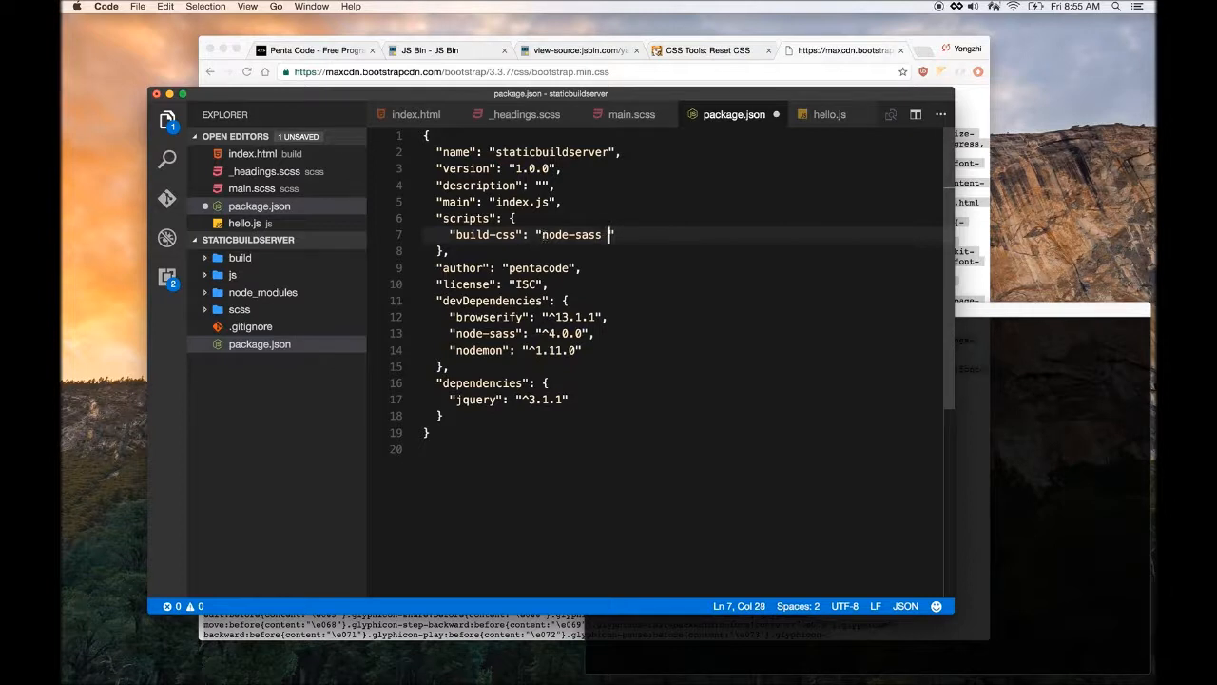
{"action": "type", "text": "--includ"}
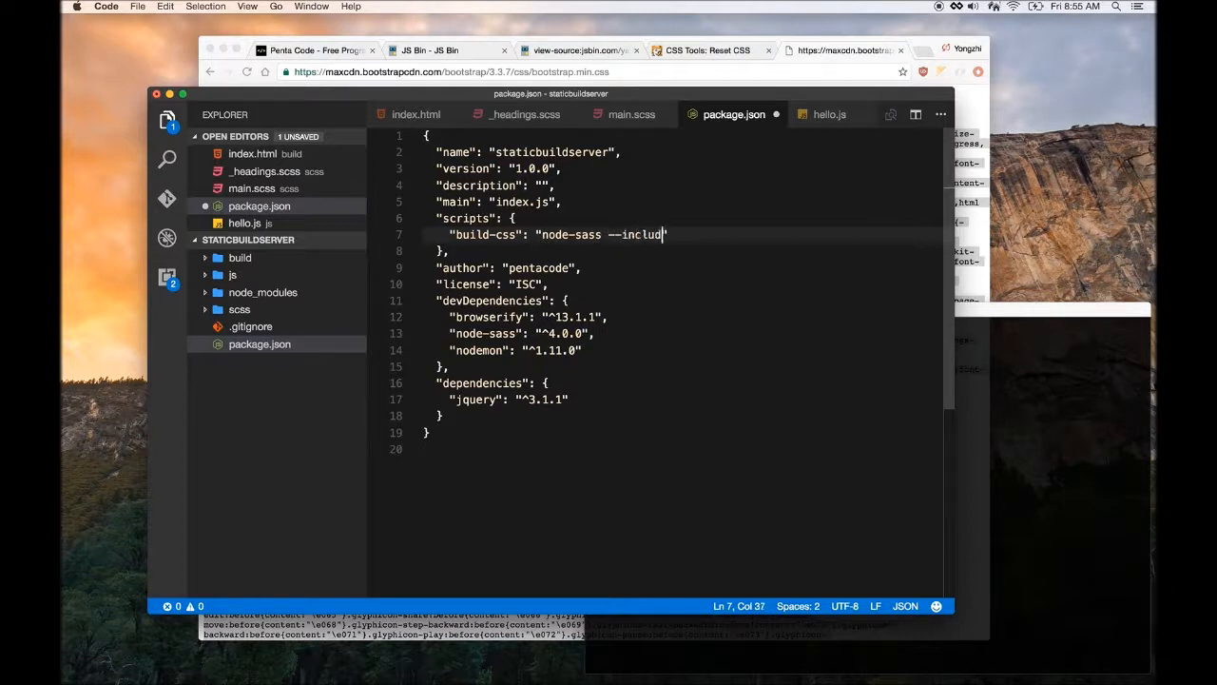
{"action": "type", "text": "e-path"}
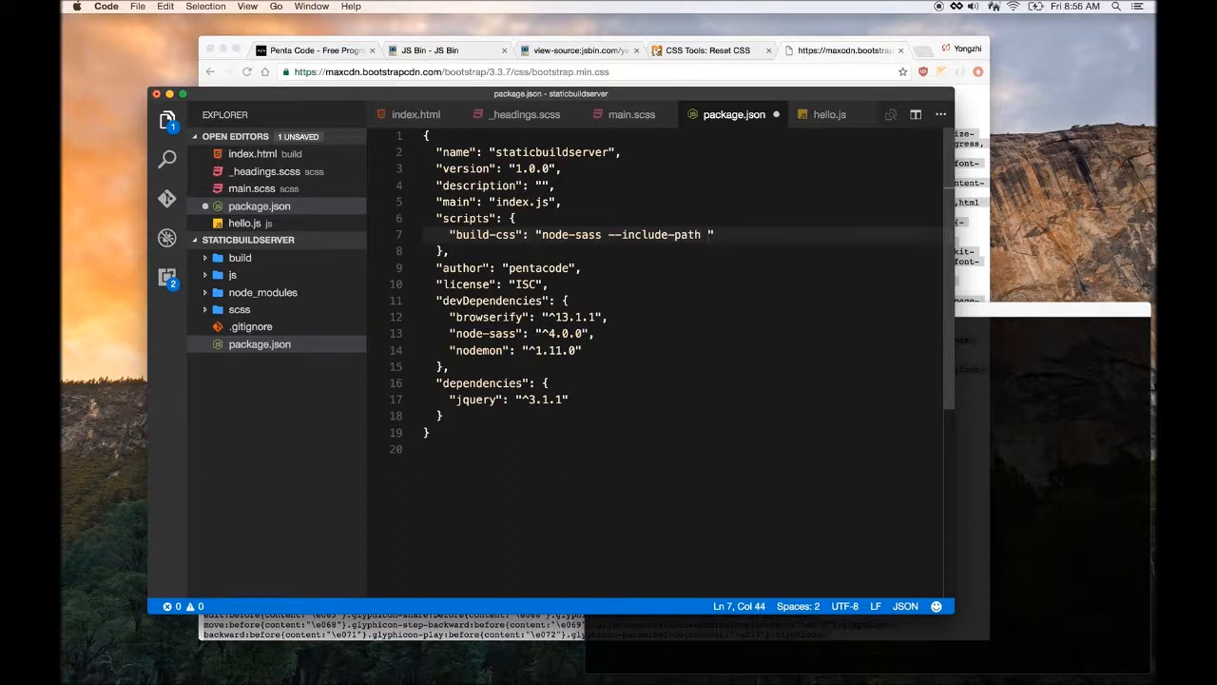
{"action": "type", "text": "s"}
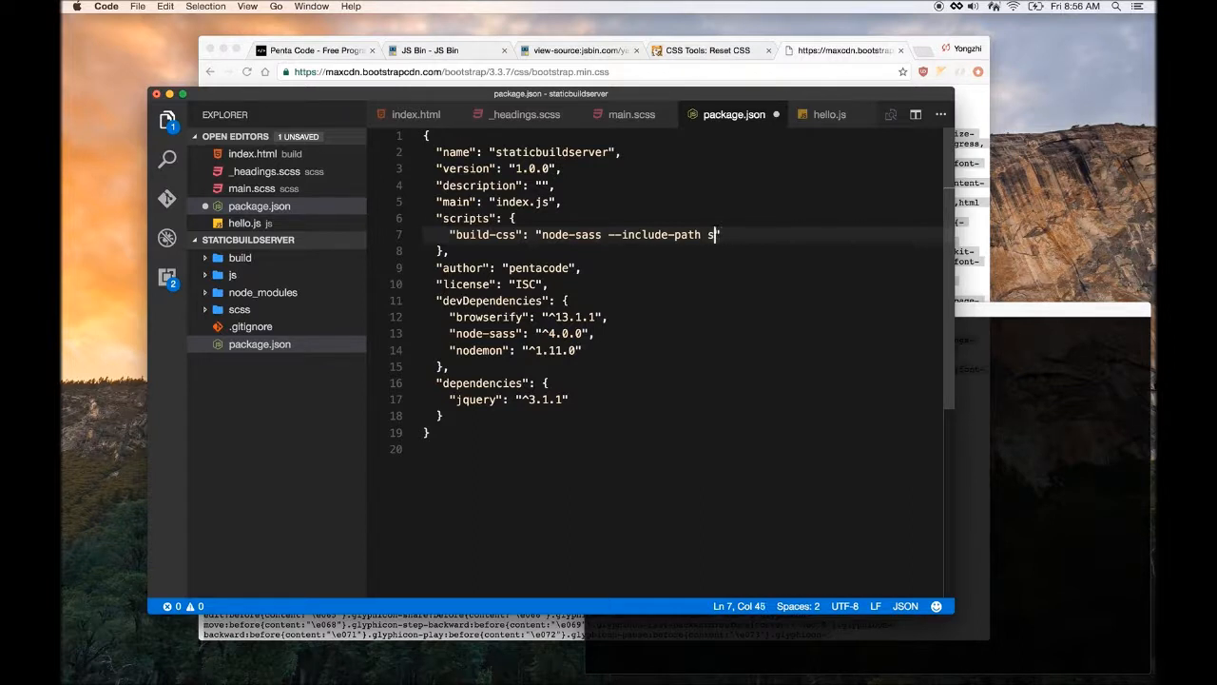
{"action": "type", "text": "css"}
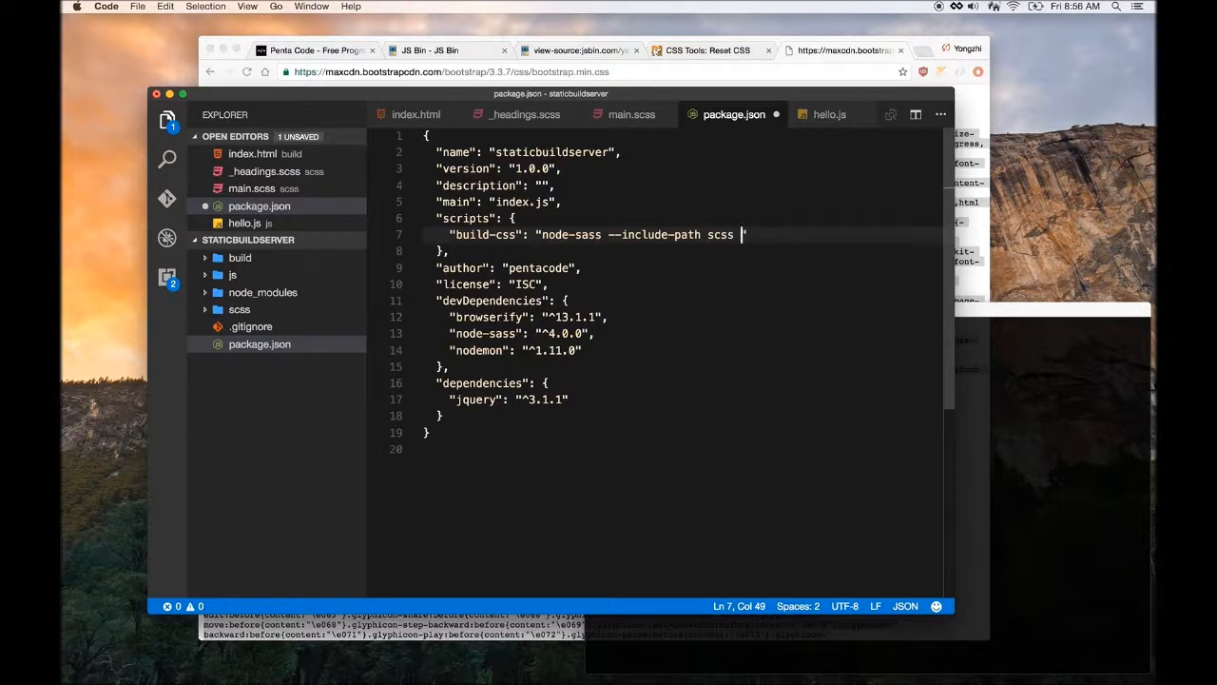
{"action": "type", "text": "scss/"}
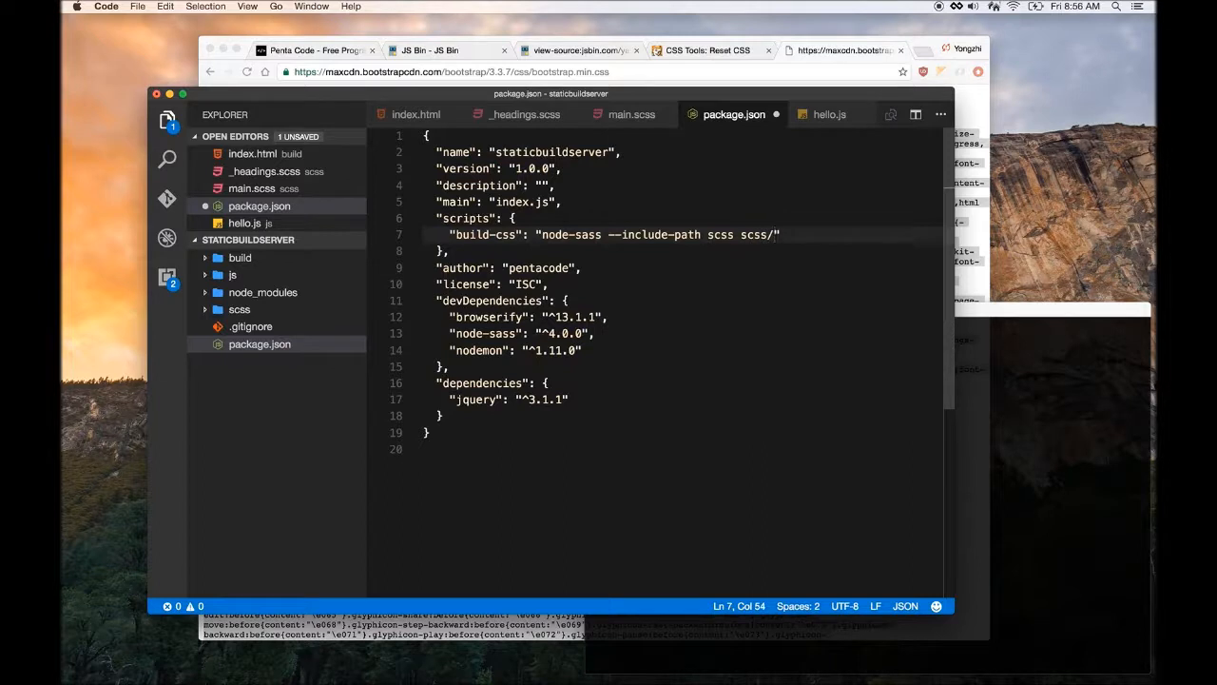
{"action": "type", "text": "main.s"}
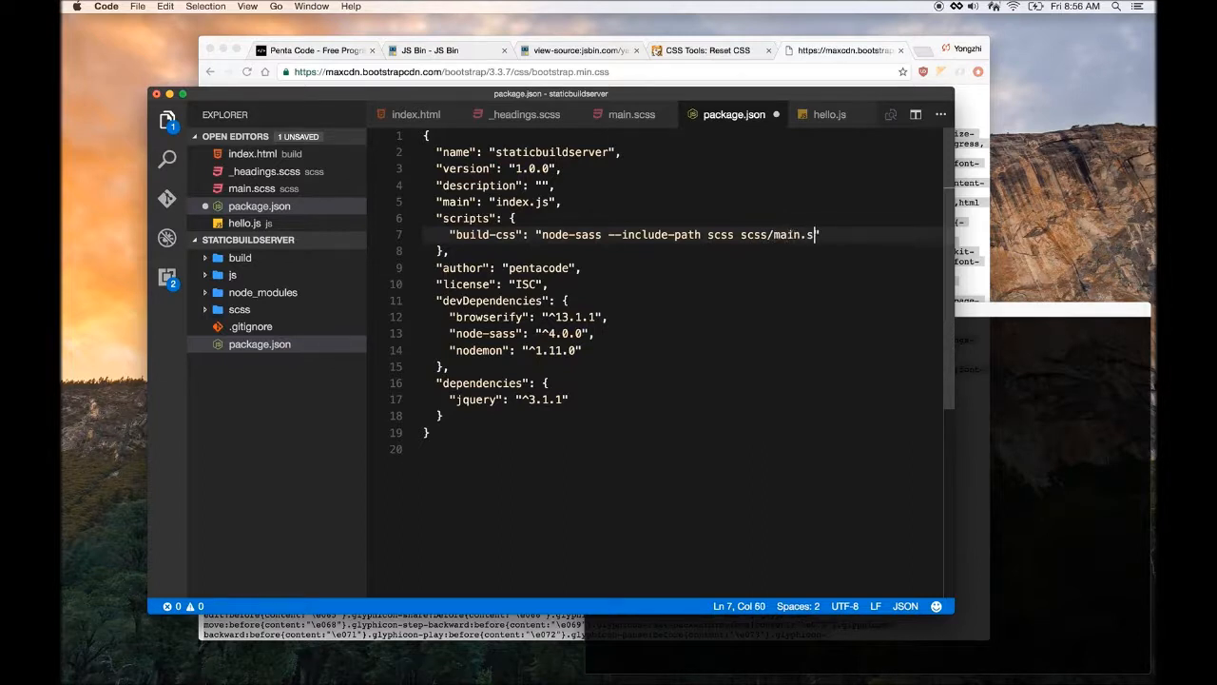
{"action": "type", "text": "cs"}
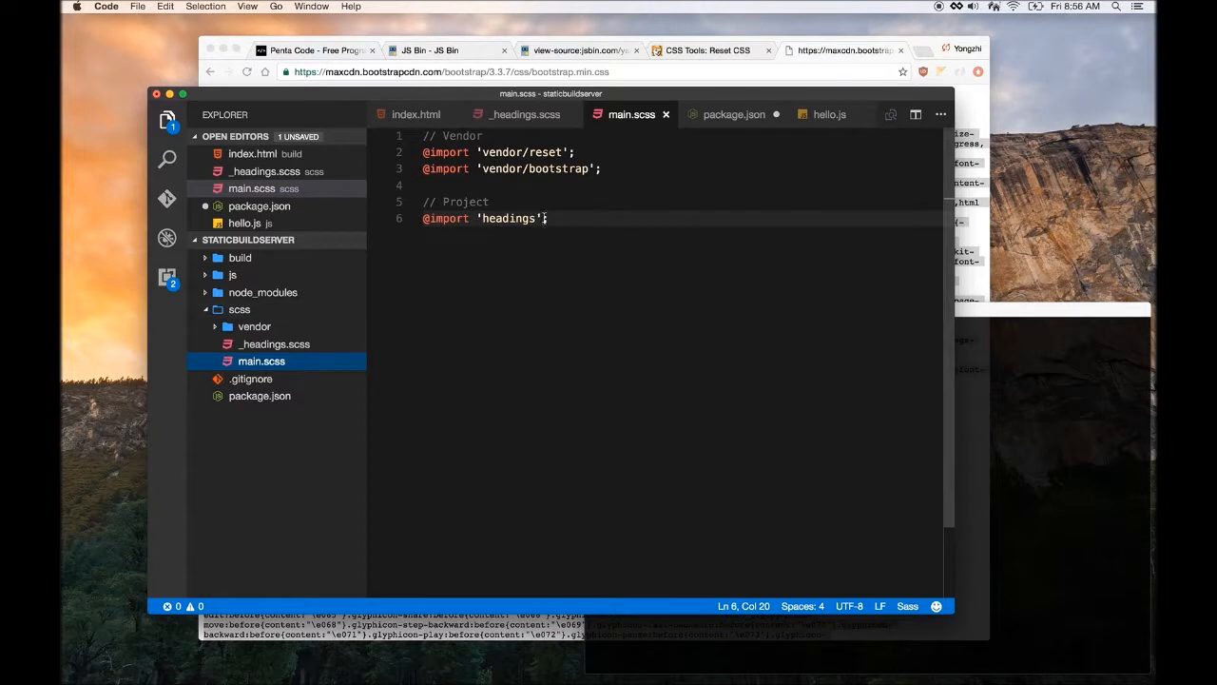
- Finish the build-css script with the output path build/css/style.min.css
{"action": "left_click", "coordinate": [734, 114]}
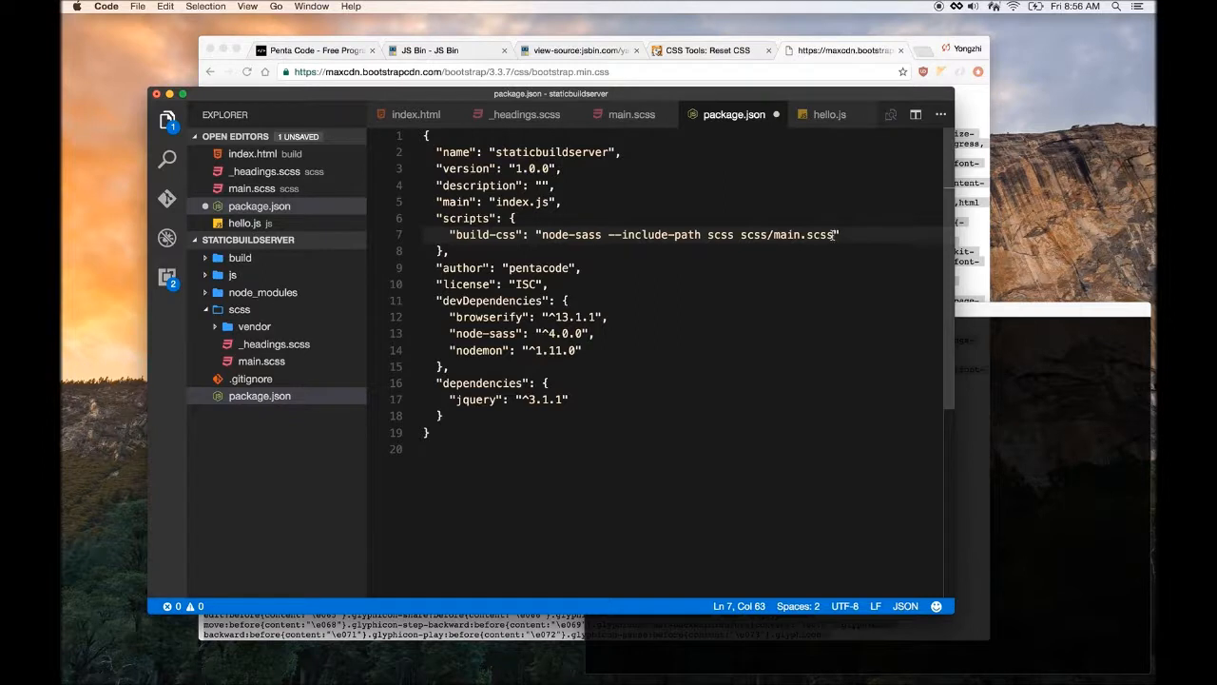
{"action": "type", "text": "buil"}
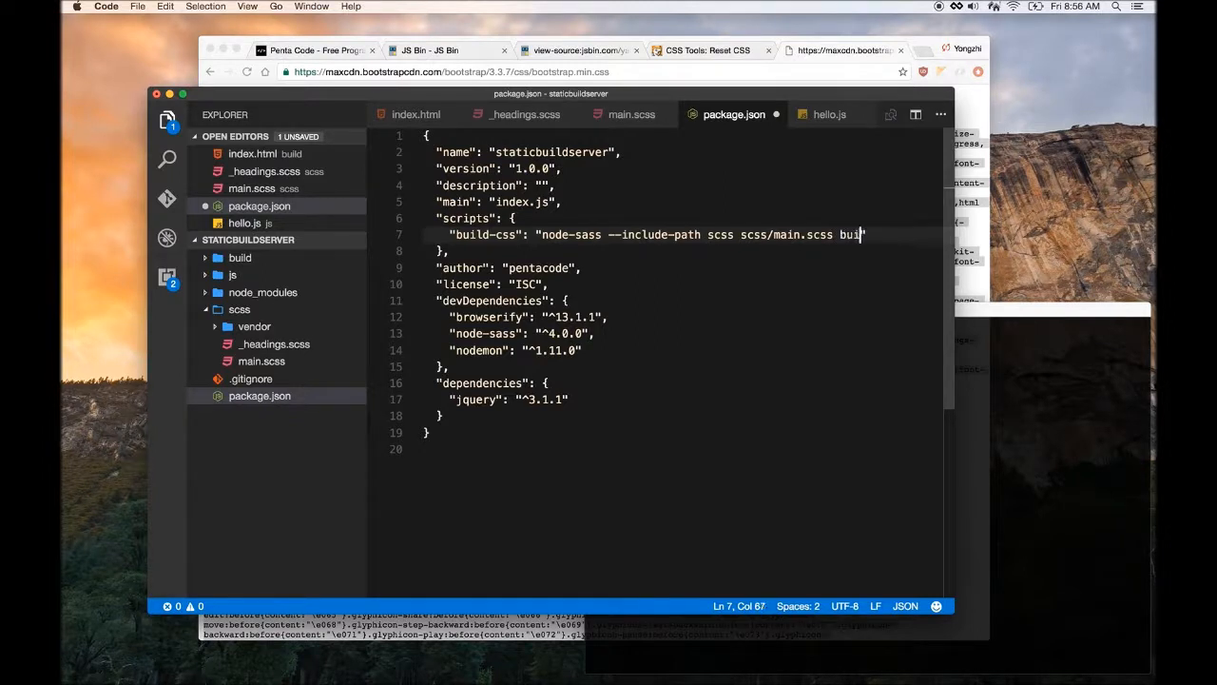
{"action": "type", "text": "ld"}
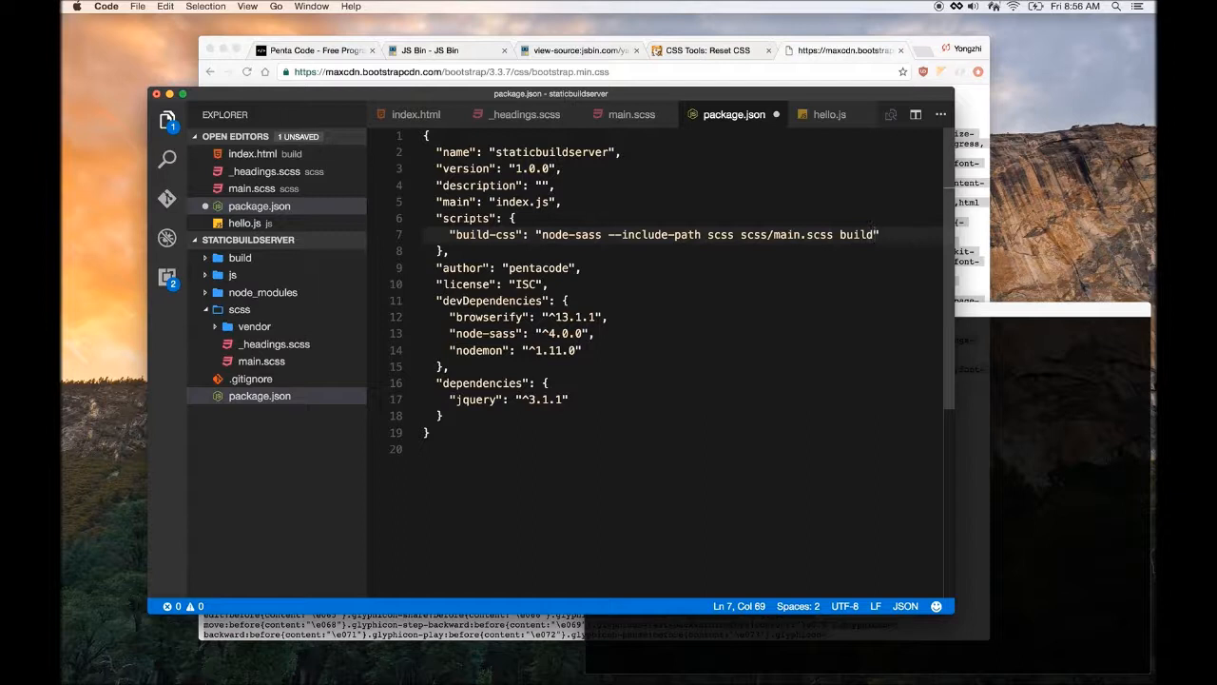
{"action": "type", "text": "/css"}
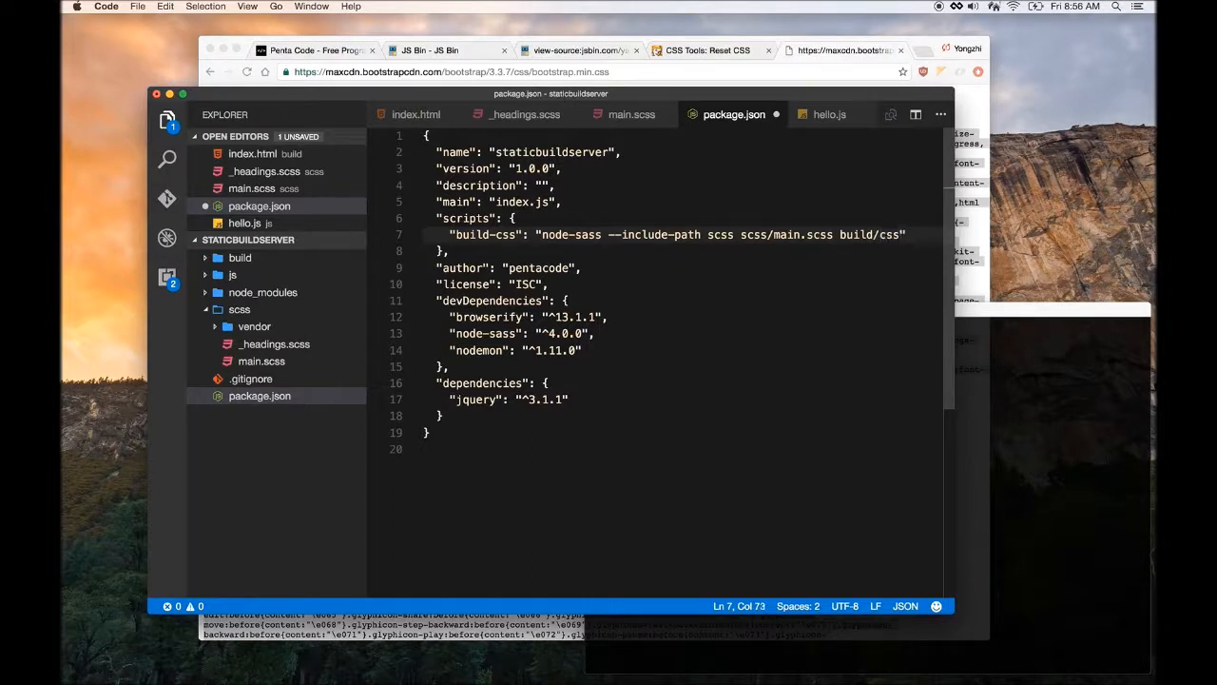
{"action": "type", "text": "/style.m"}
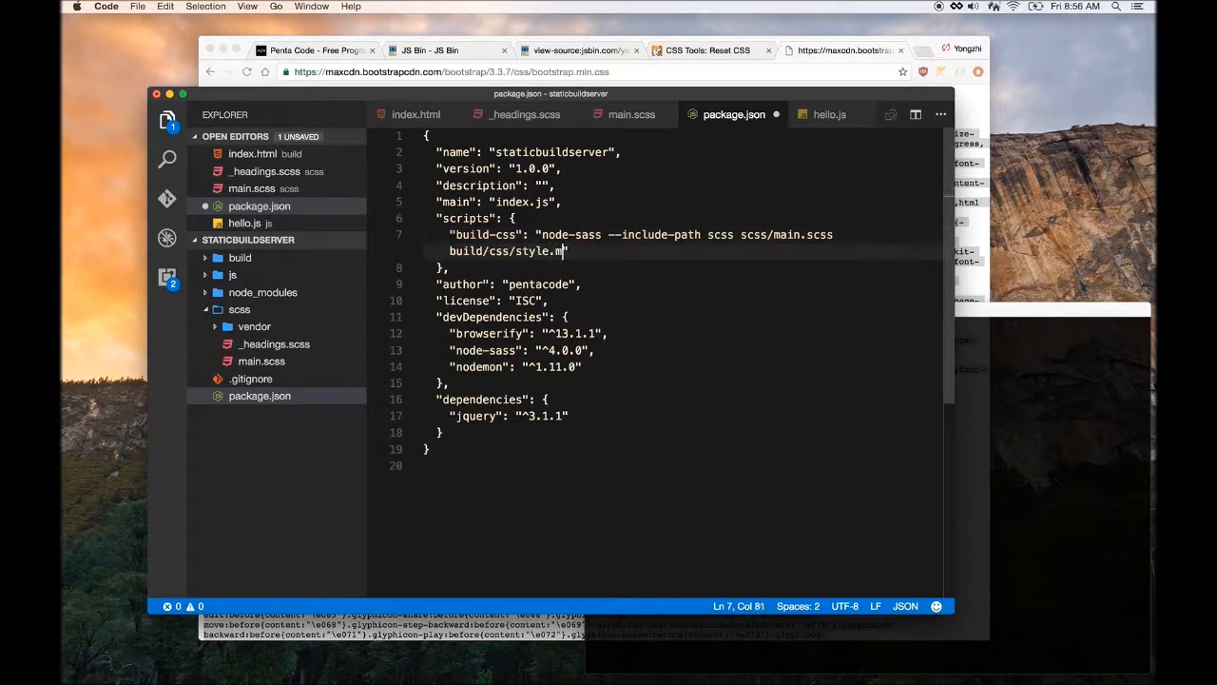
{"action": "type", "text": "in.css\""}
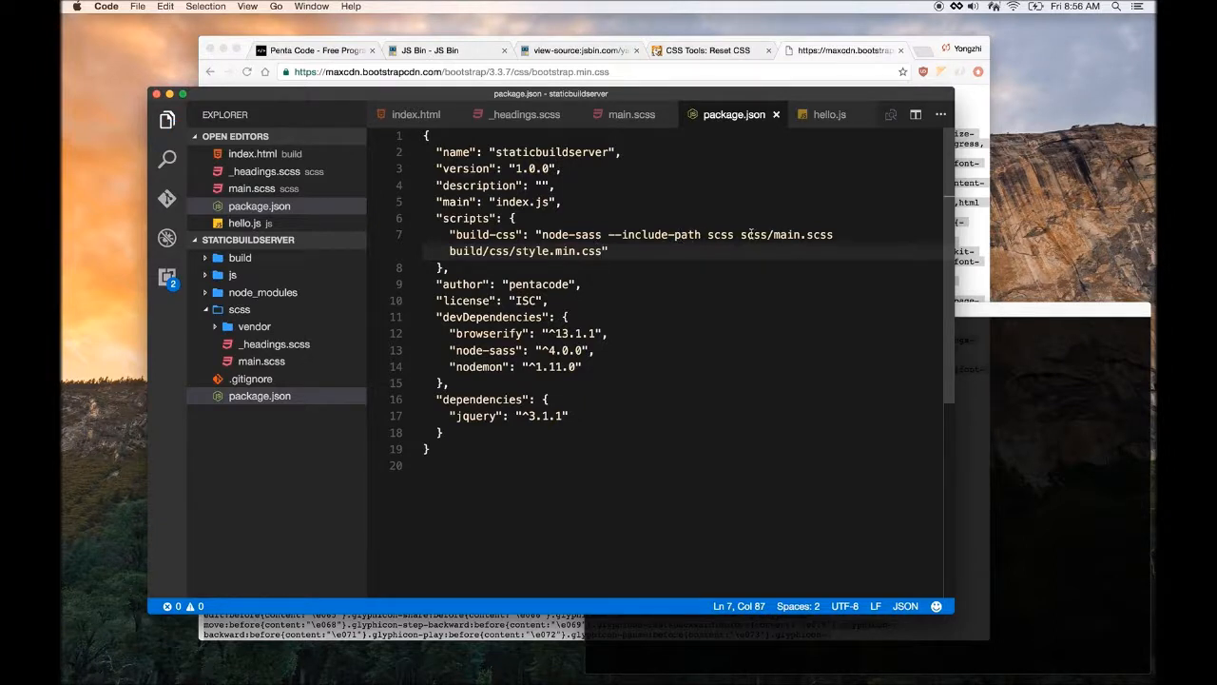
- Create a css subfolder under build to receive the compiled style.min.css
{"action": "left_click_drag", "start_coordinate": [738, 236], "coordinate": [833, 235]}
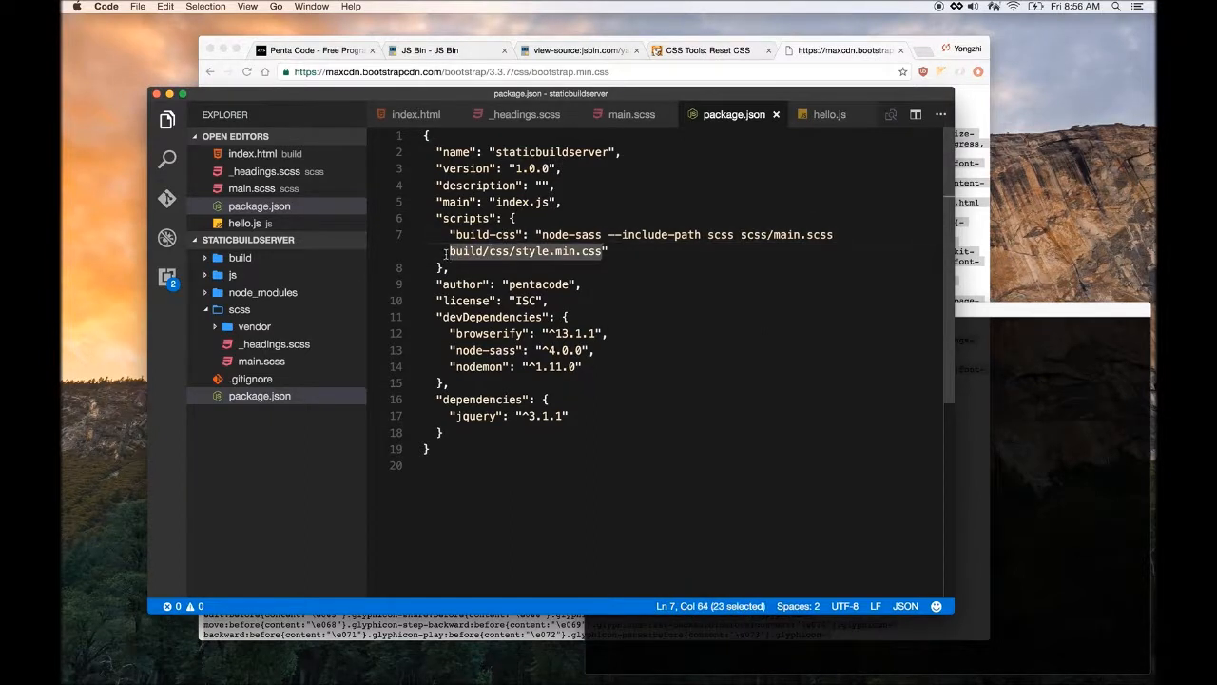
{"action": "left_click", "coordinate": [240, 256]}
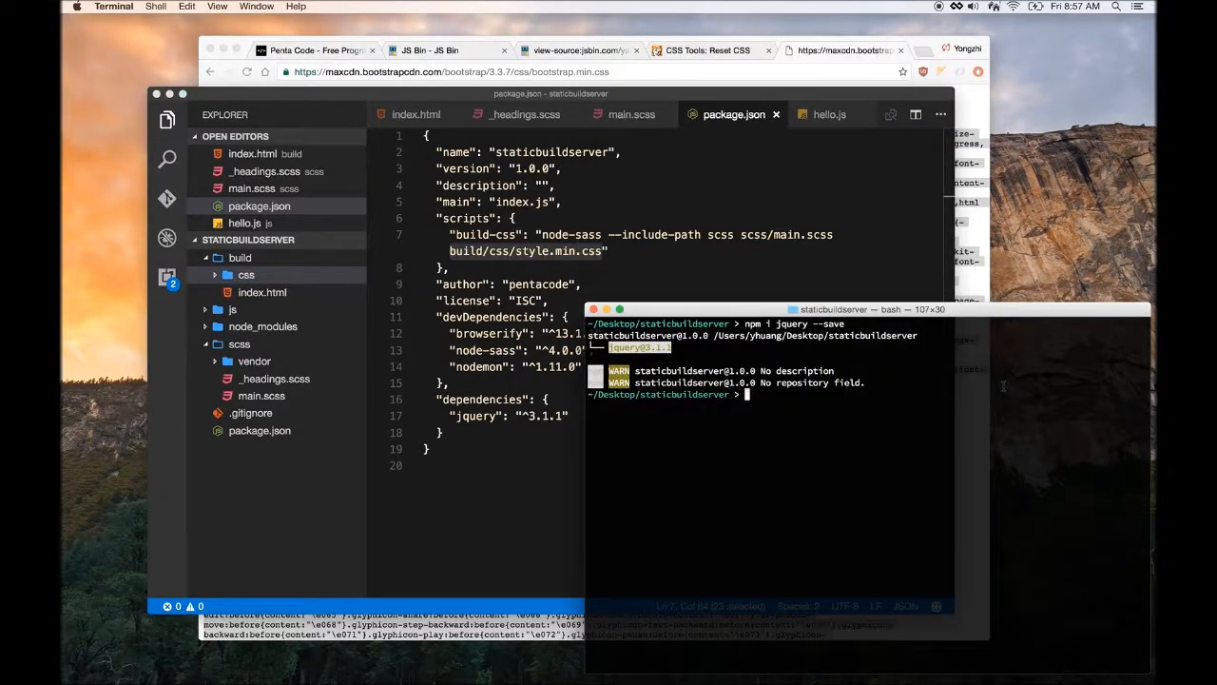
{"action": "mouse_move", "coordinate": [607, 261]}
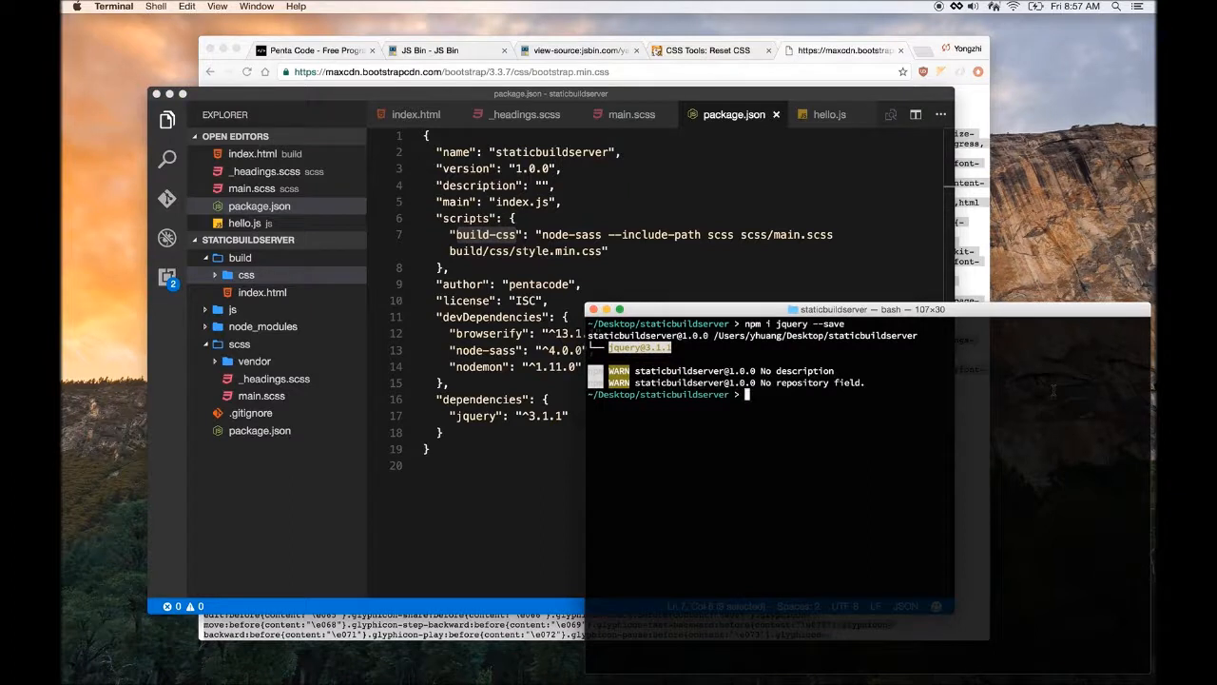
- Run npm run build-css in Terminal to compile the stylesheet
{"action": "type", "text": "npm run"}
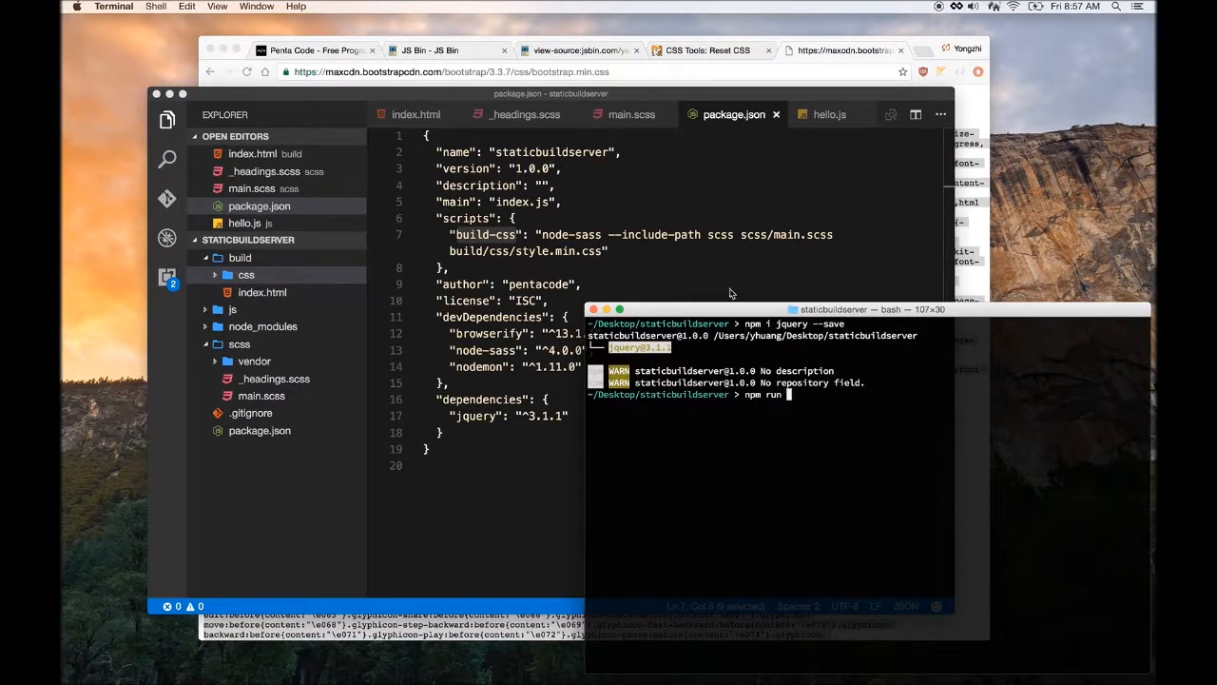
{"action": "type", "text": "build-css"}
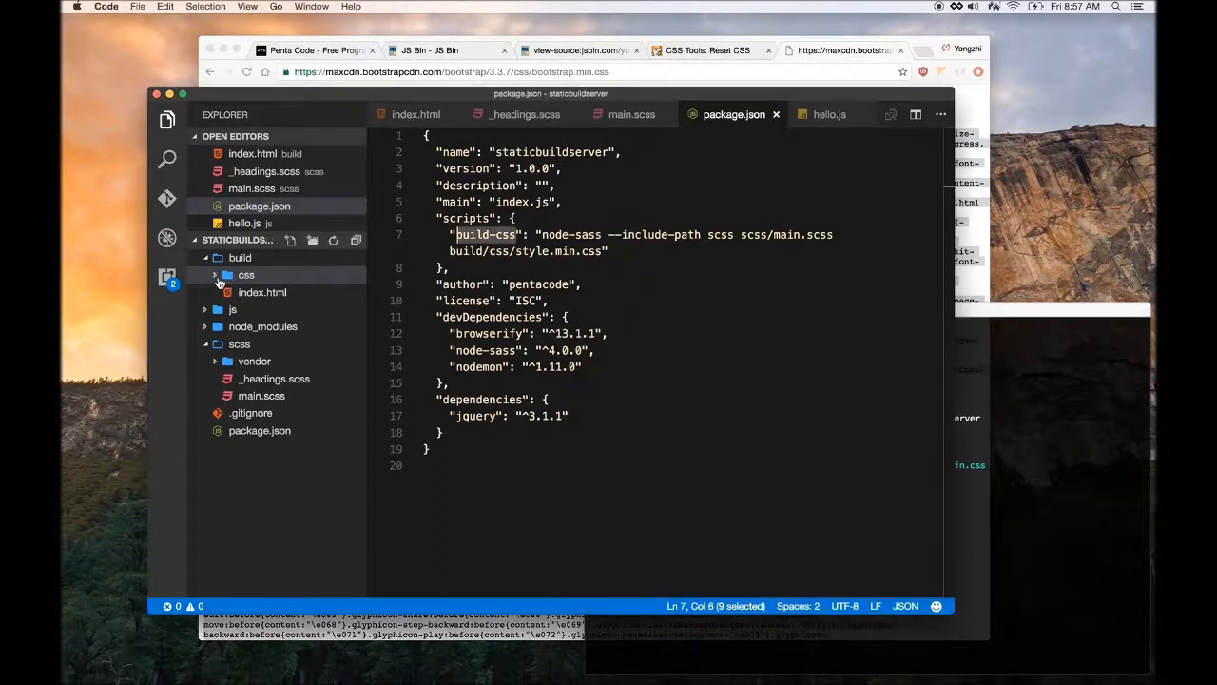
- Inspect the compiled style.min.css in build/css, then return to package.json
{"action": "left_click", "coordinate": [248, 274]}
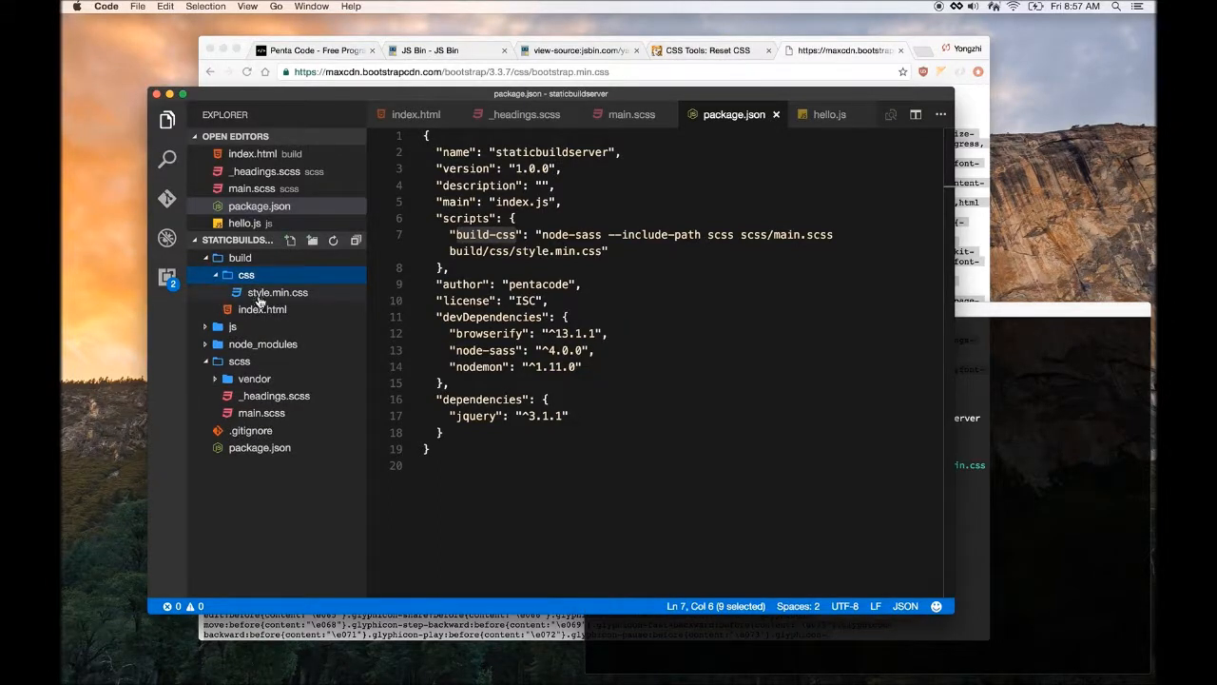
{"action": "mouse_move", "coordinate": [278, 293]}
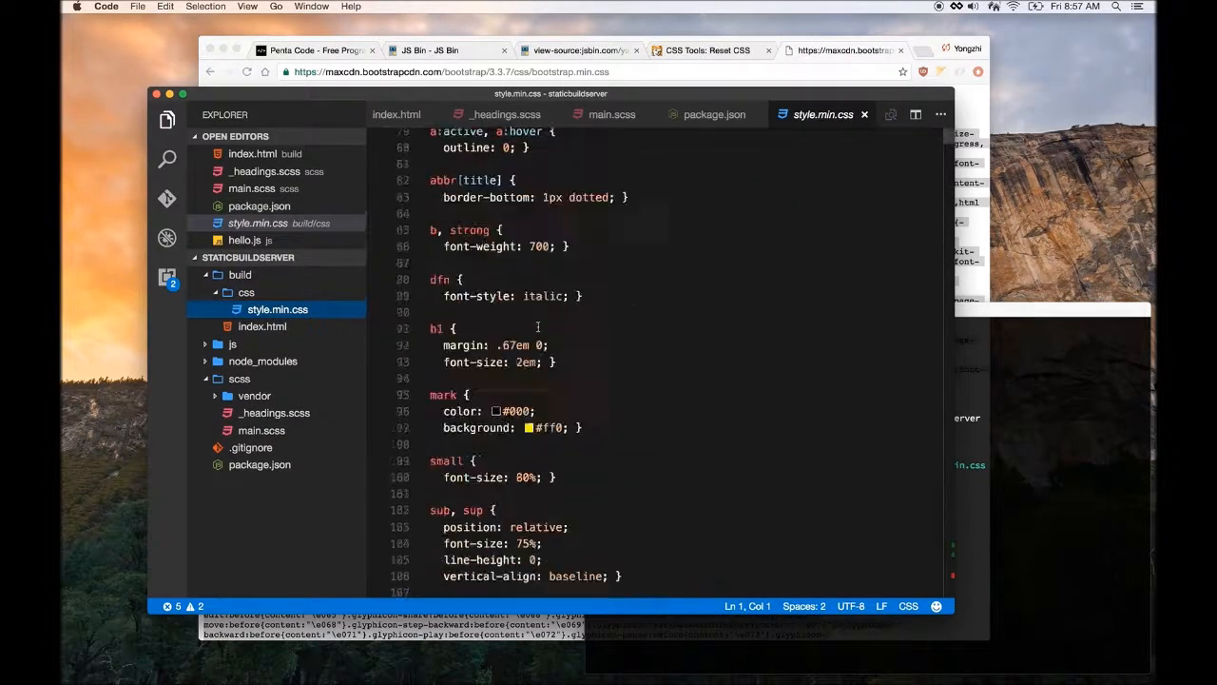
{"action": "scroll", "scroll_direction": "down", "scroll_amount": 3}
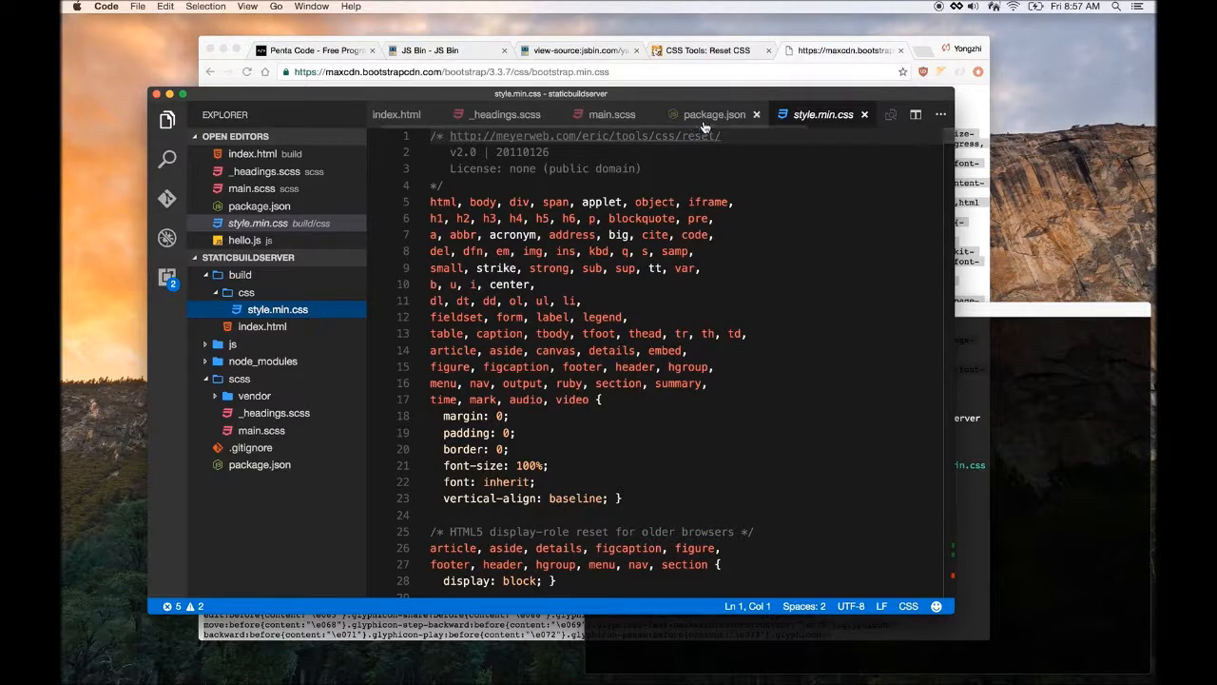
{"action": "left_click", "coordinate": [715, 114]}
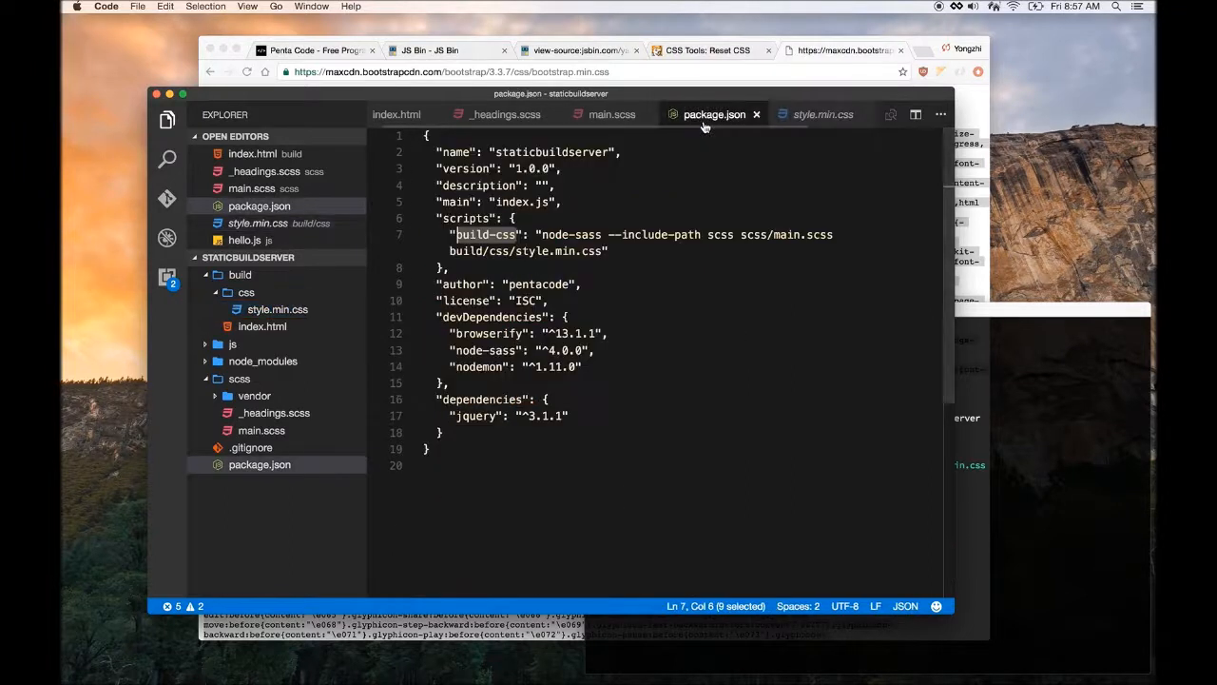
{"action": "mouse_move", "coordinate": [822, 115]}
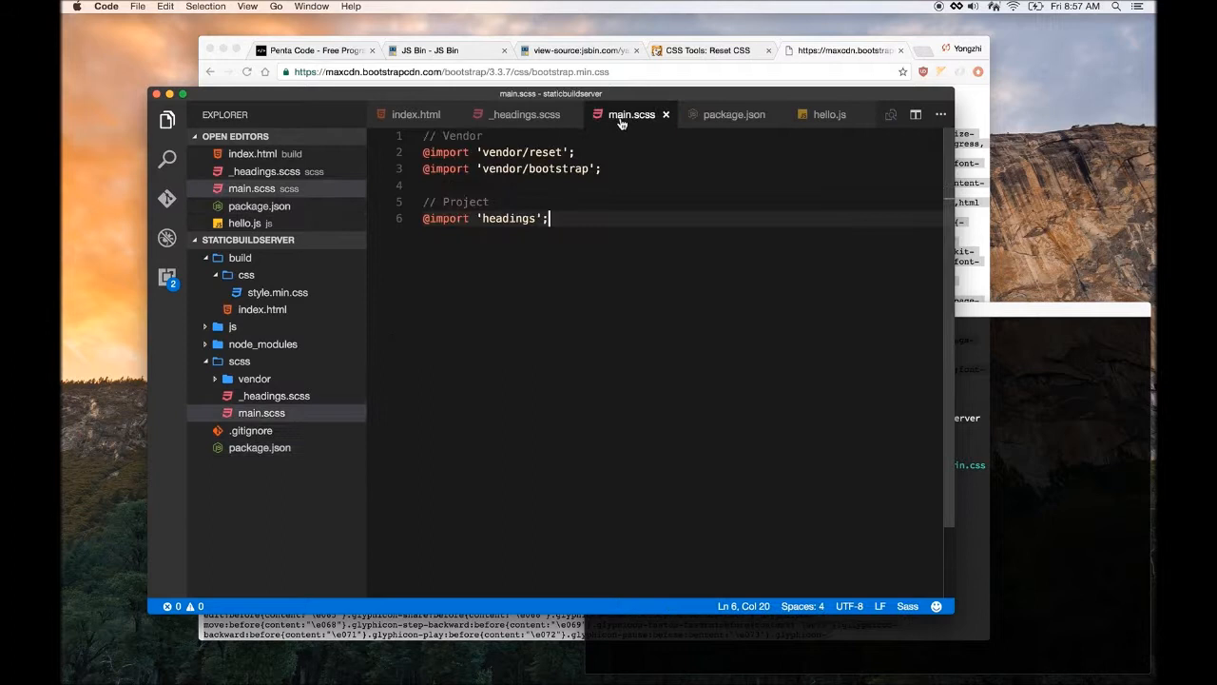
{"action": "left_click", "coordinate": [734, 115]}
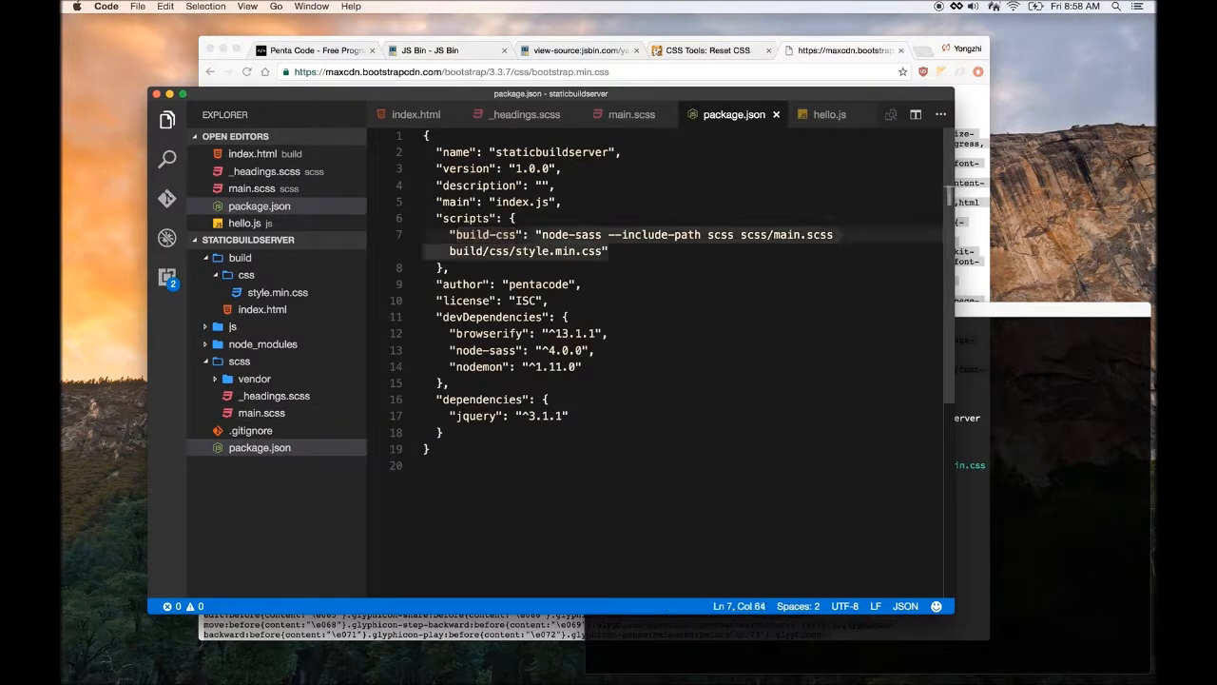
- Add "build-js": "browserify js/**.js>build/js/script.min.js" after the build-css script
{"action": "type", "text": ";"}
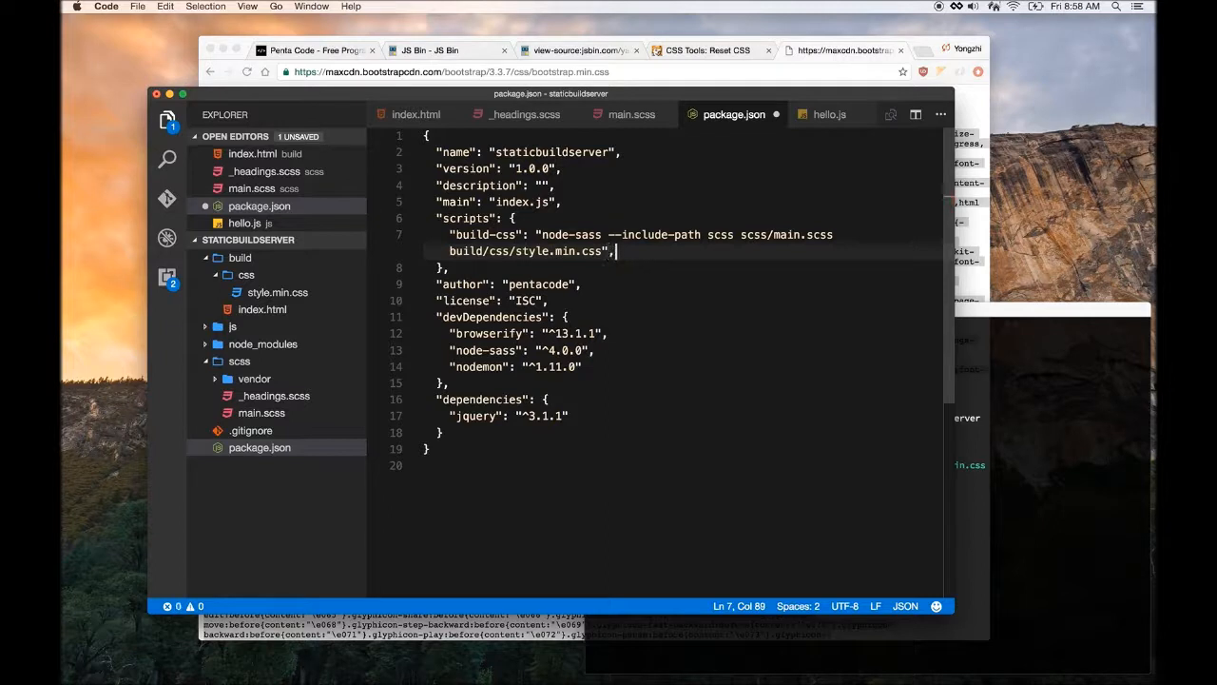
{"action": "key", "text": "Enter"}
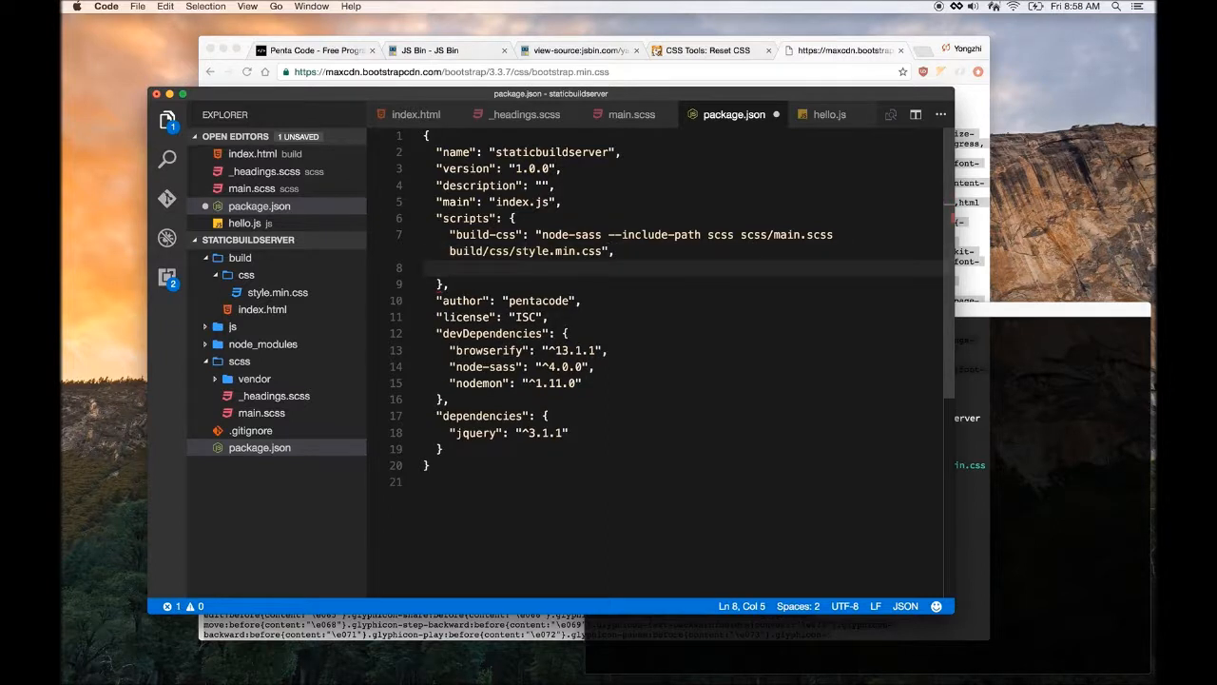
{"action": "type", "text": "bui"}
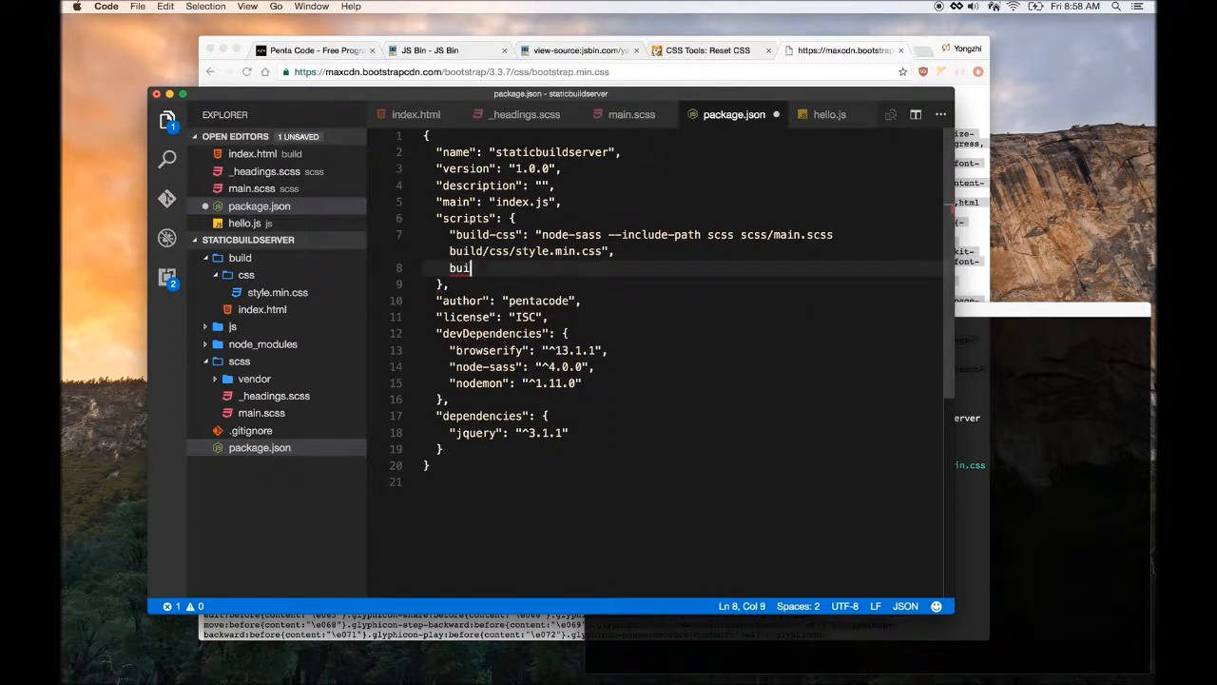
{"action": "type", "text": "ld-js\":"}
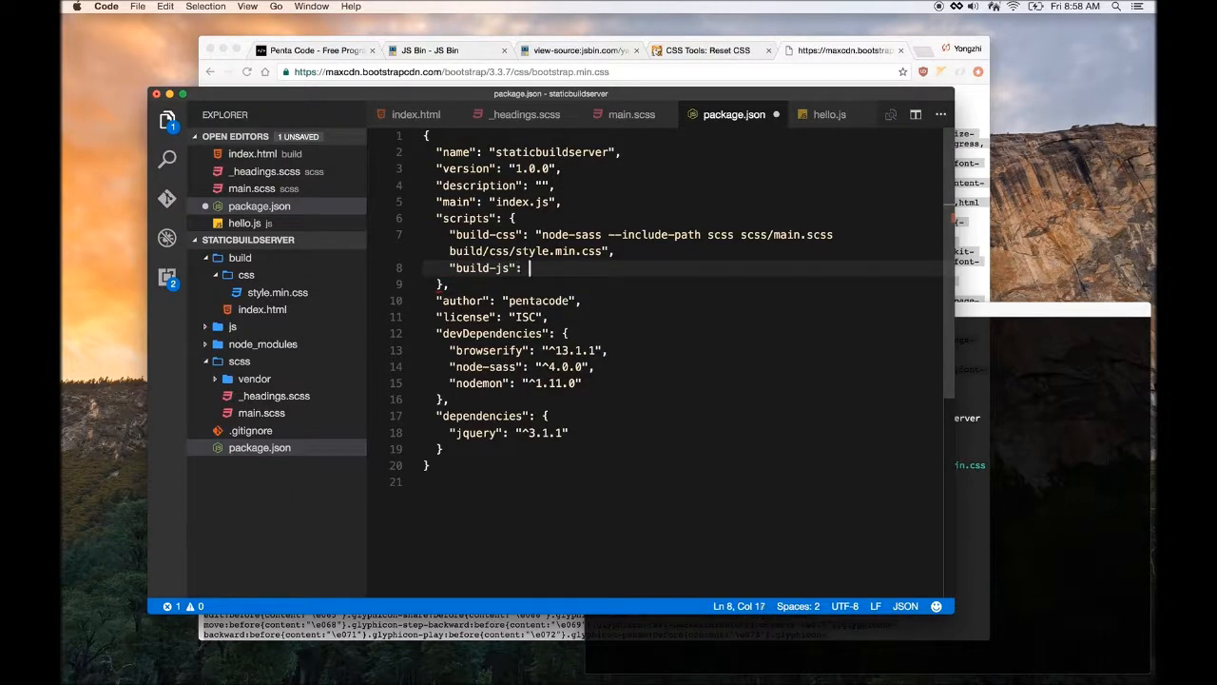
{"action": "type", "text": "\"\""}
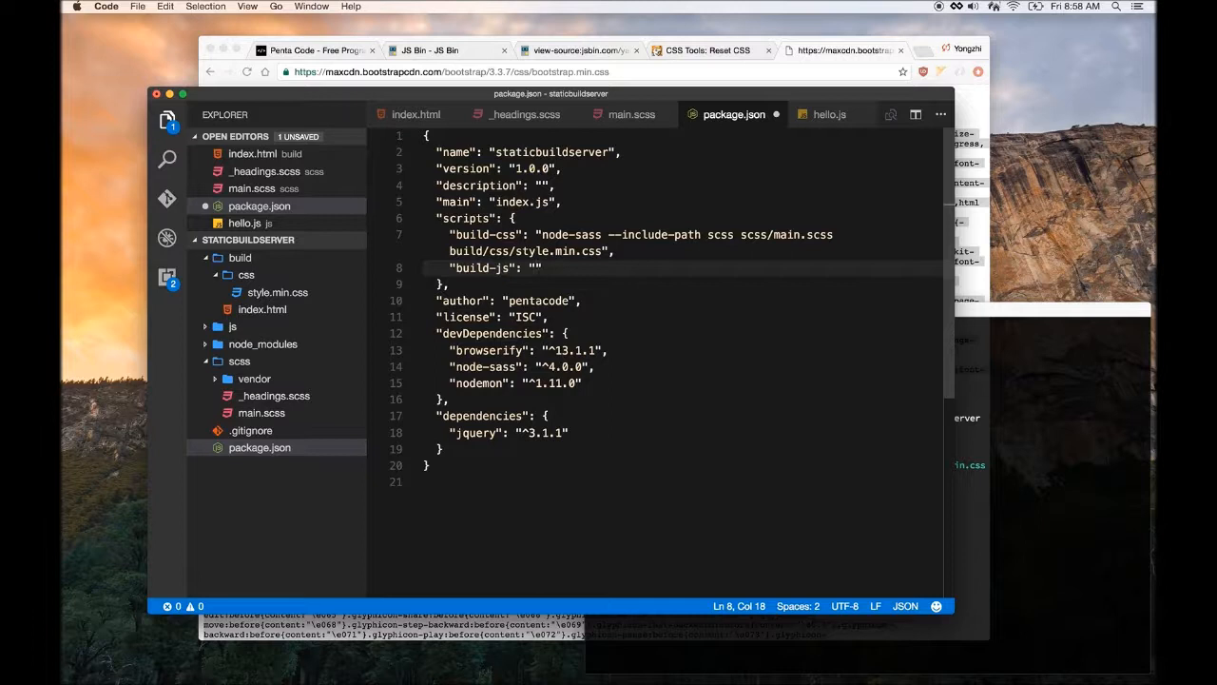
{"action": "type", "text": "browser"}
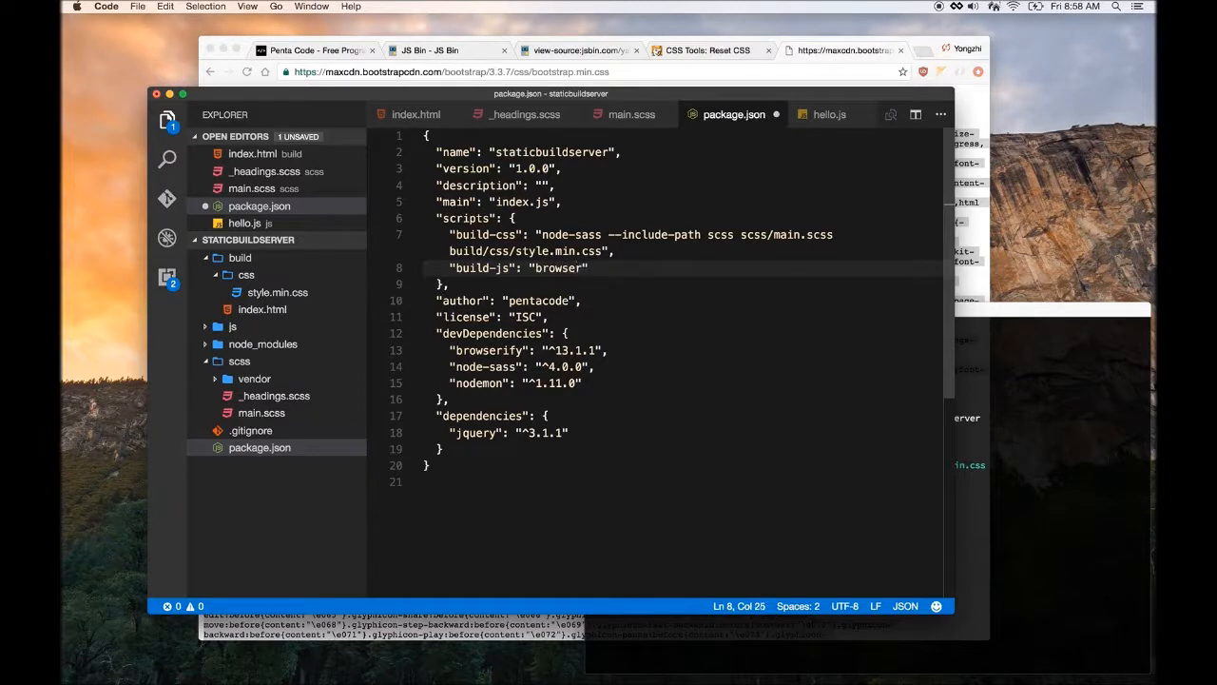
{"action": "type", "text": "ify"}
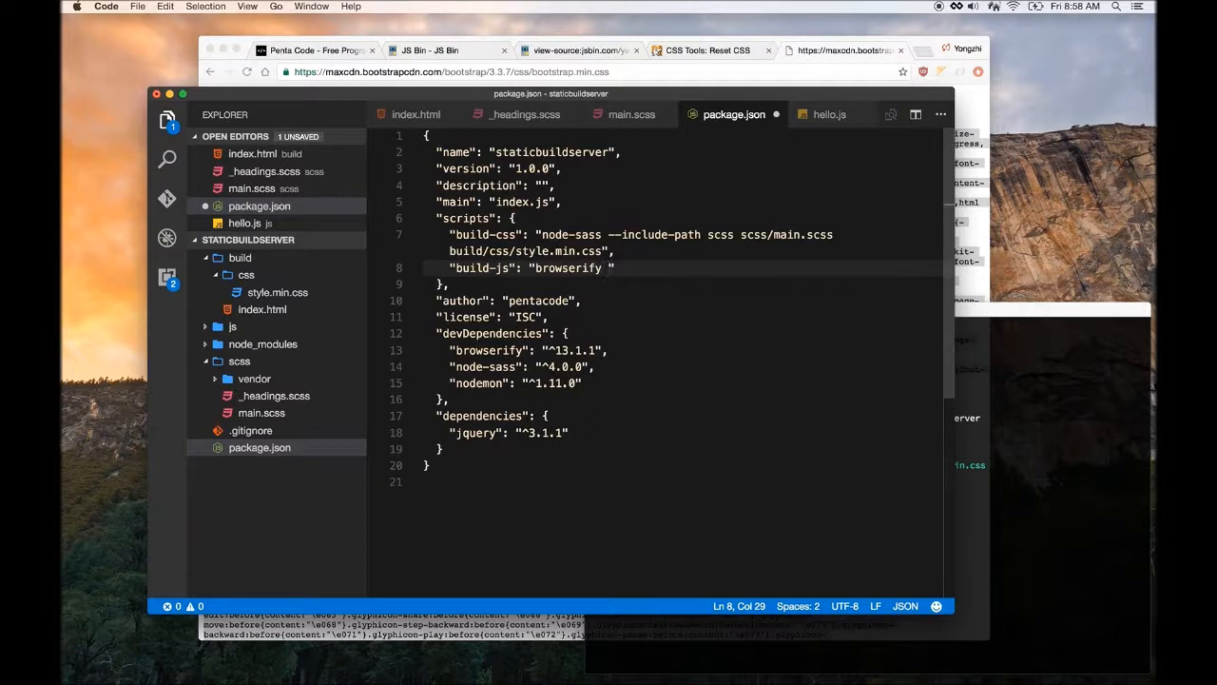
{"action": "type", "text": "js"}
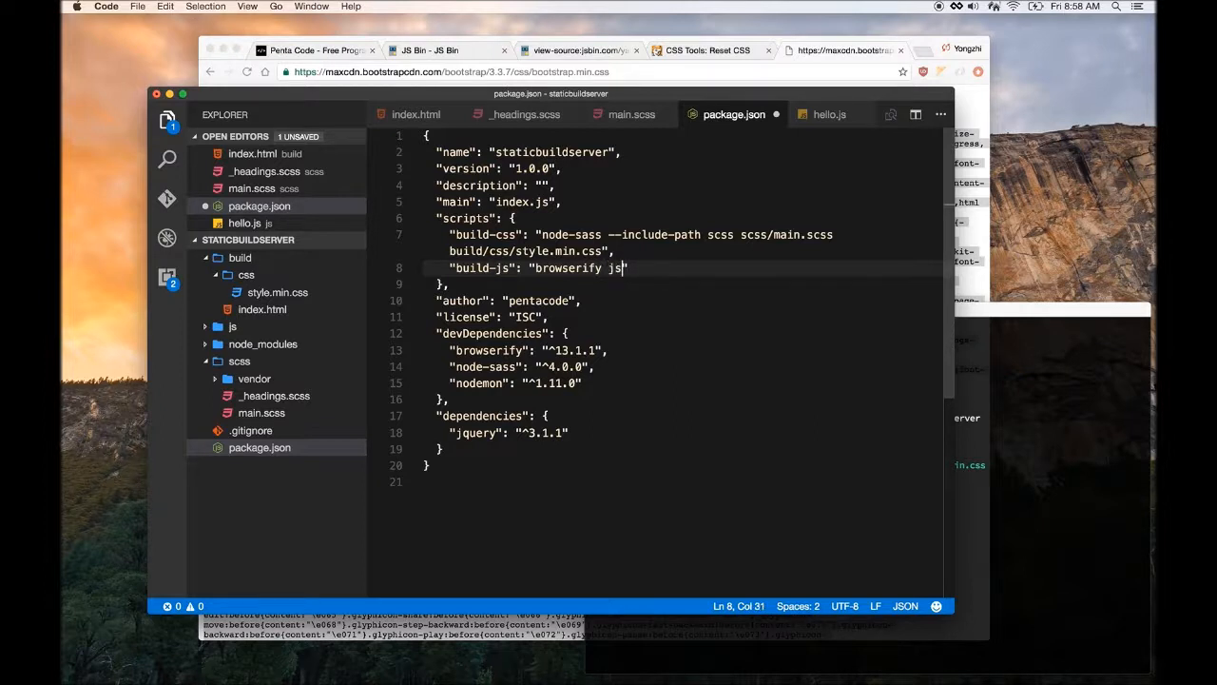
{"action": "type", "text": "/"}
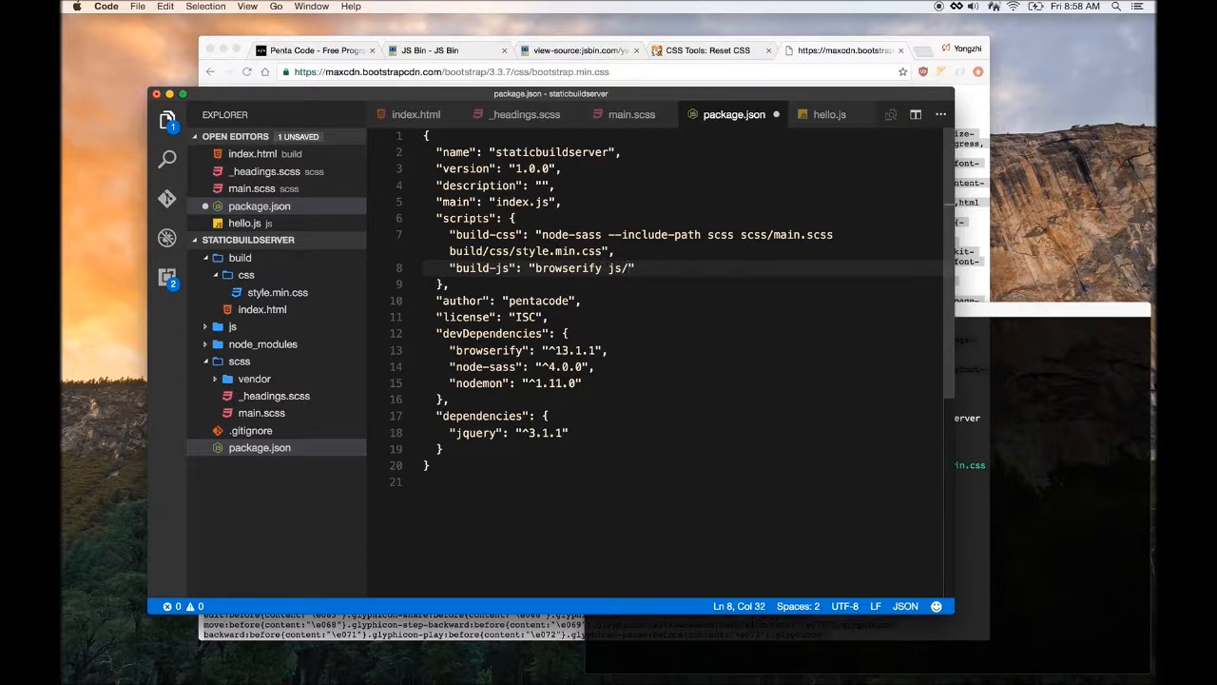
{"action": "type", "text": "**.js"}
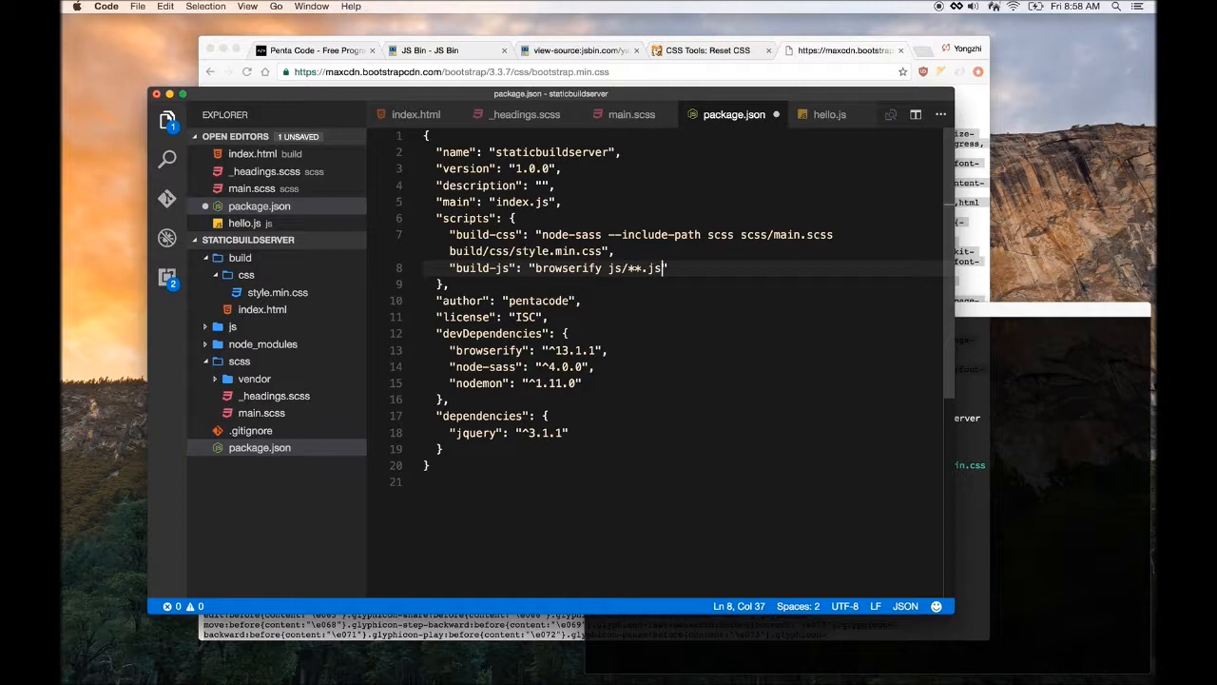
{"action": "type", "text": ">"}
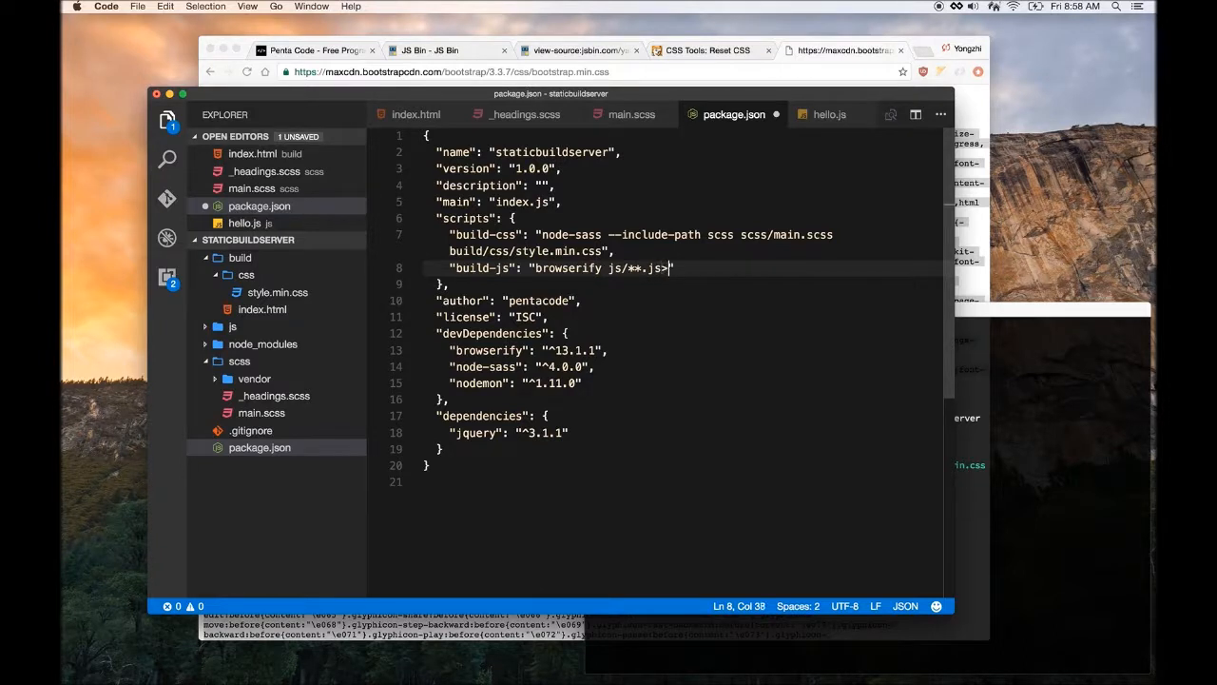
{"action": "type", "text": "build/"}
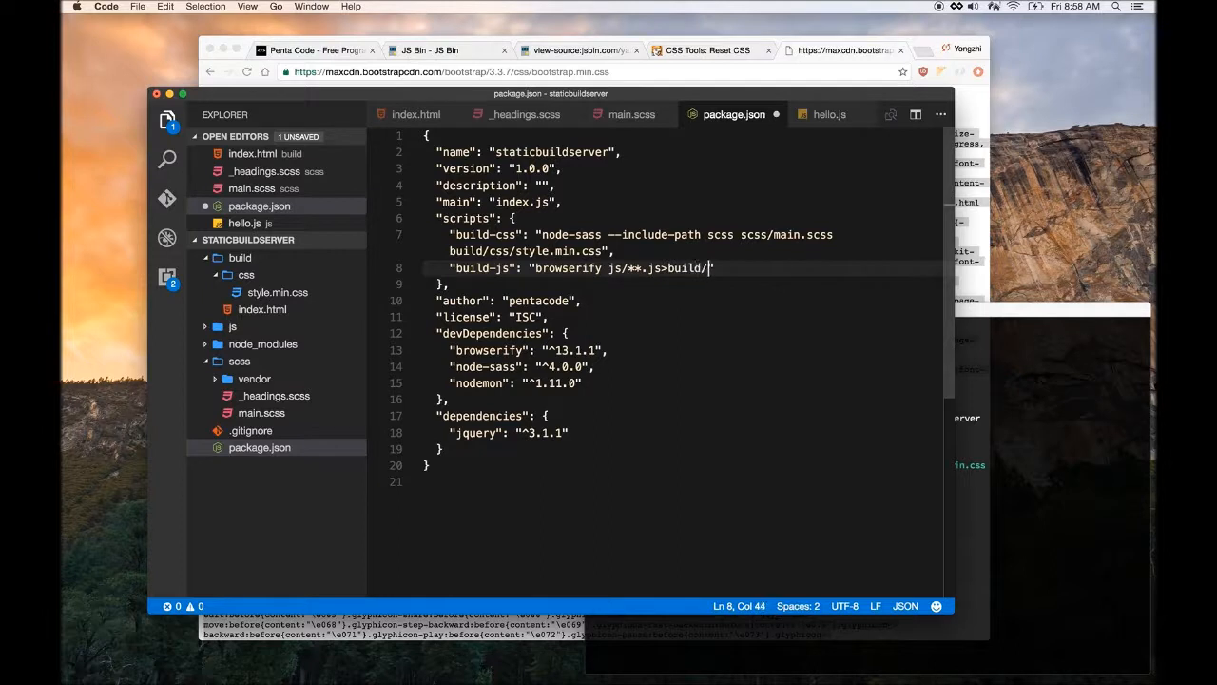
{"action": "type", "text": "js/s"}
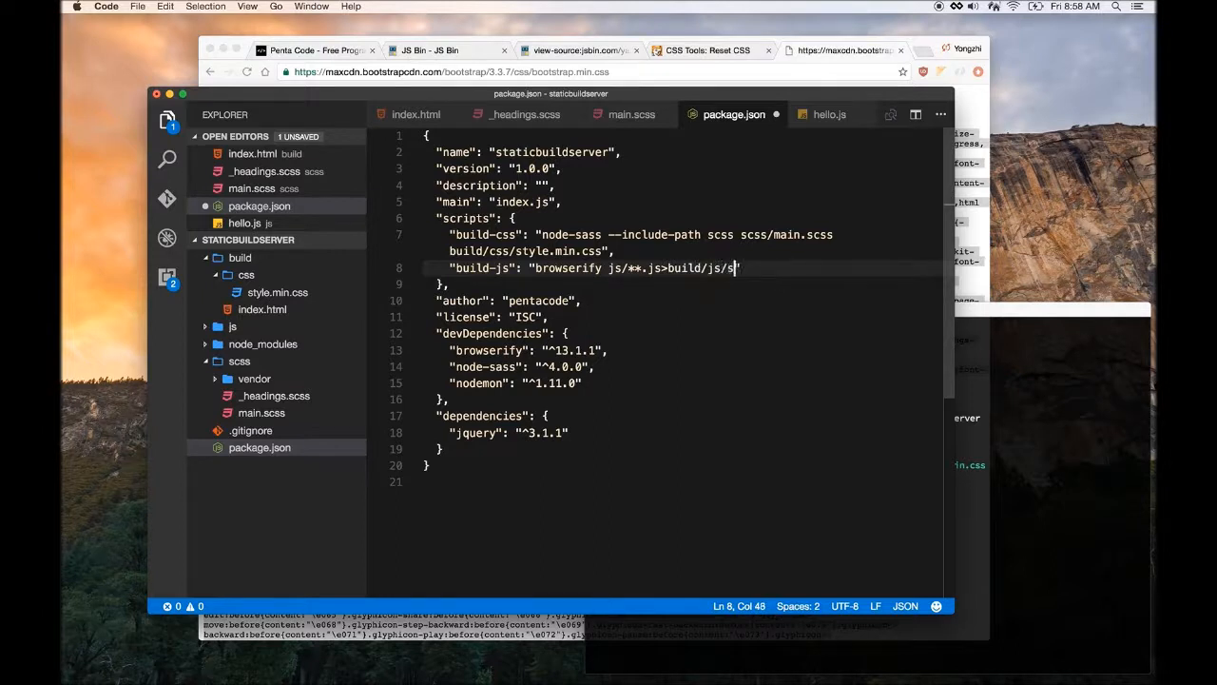
{"action": "type", "text": "cript.minj"}
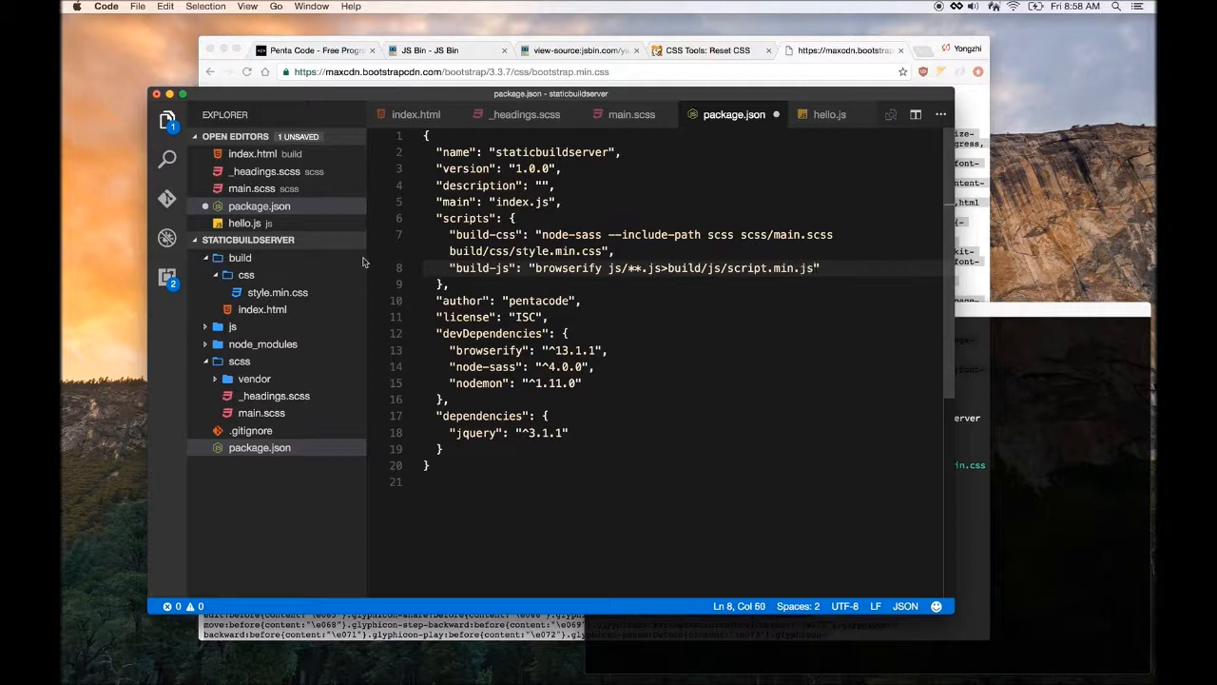
{"action": "right_click", "coordinate": [239, 257]}
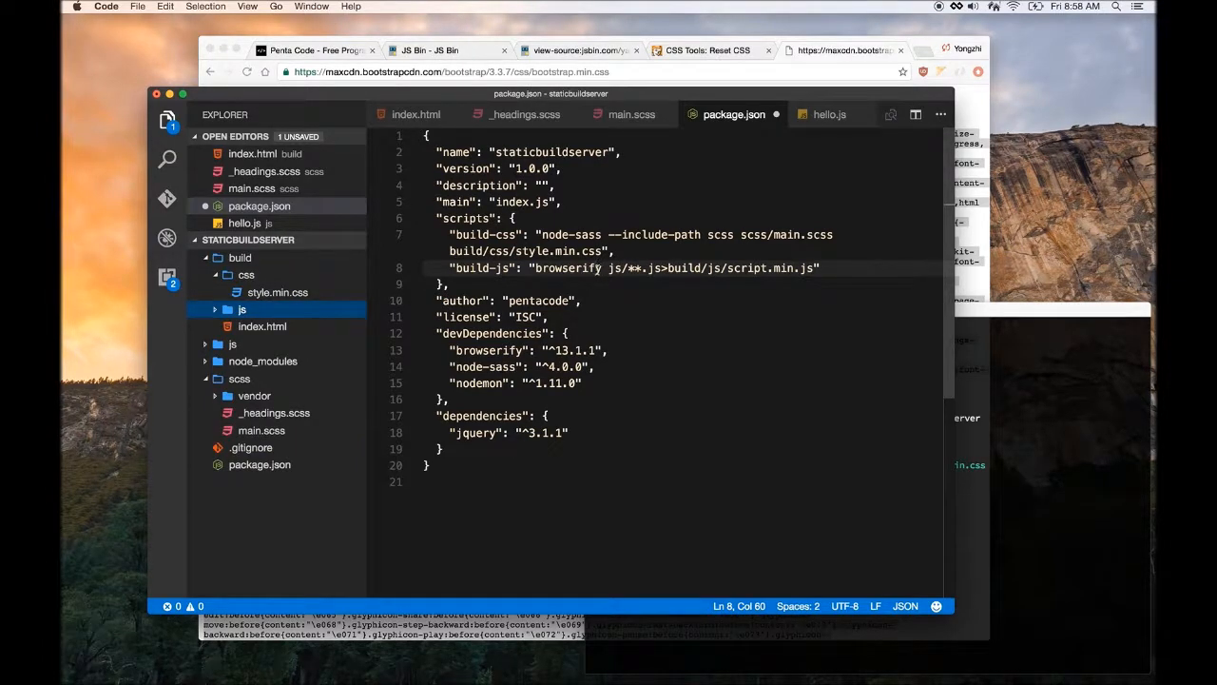
- Create a js folder inside build, review hello.js, and return to package.json
{"action": "left_click", "coordinate": [232, 345]}
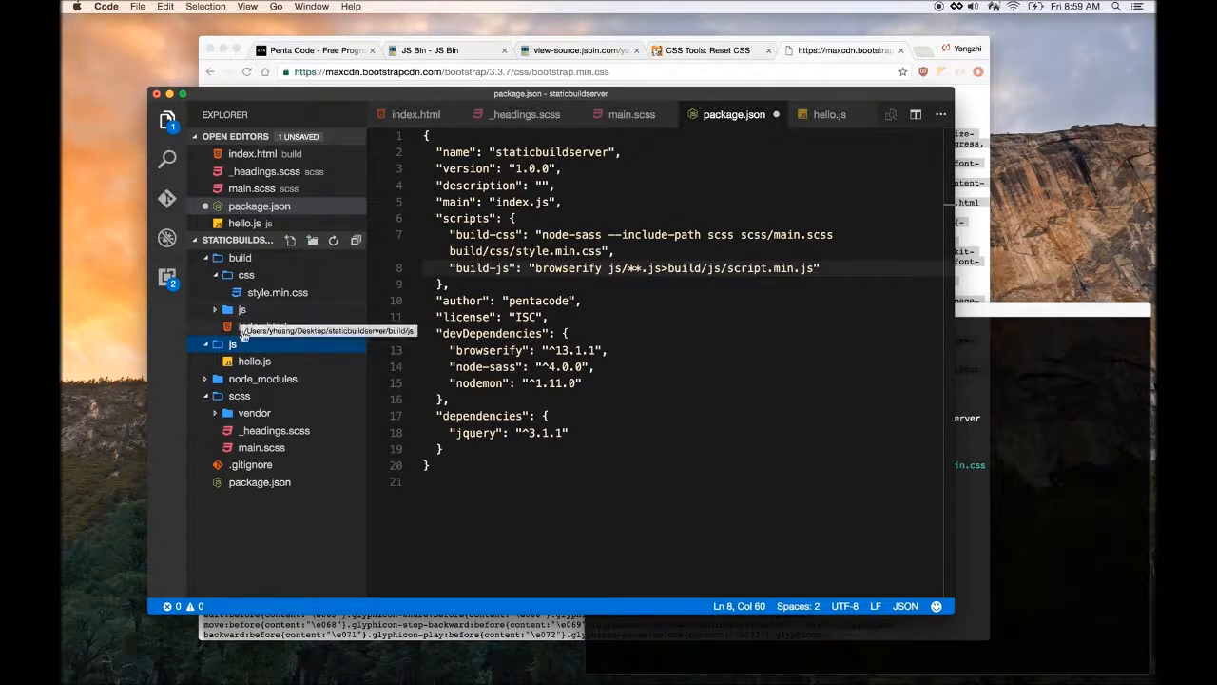
{"action": "left_click", "coordinate": [255, 361]}
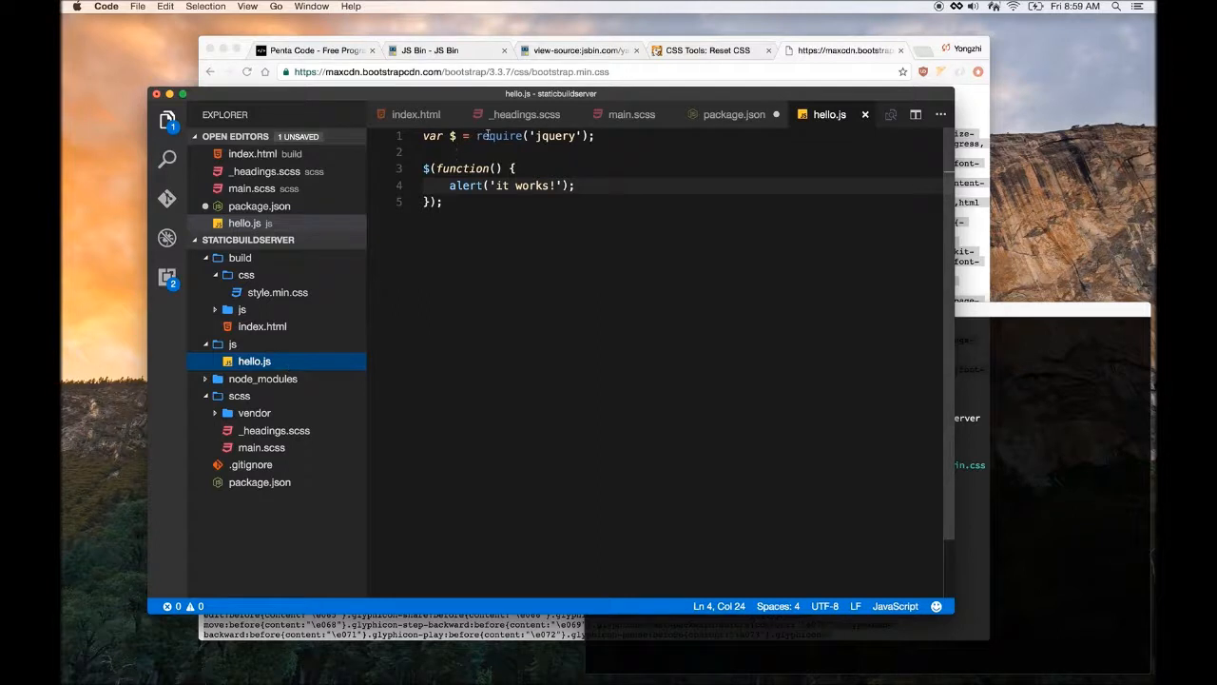
{"action": "mouse_move", "coordinate": [498, 137]}
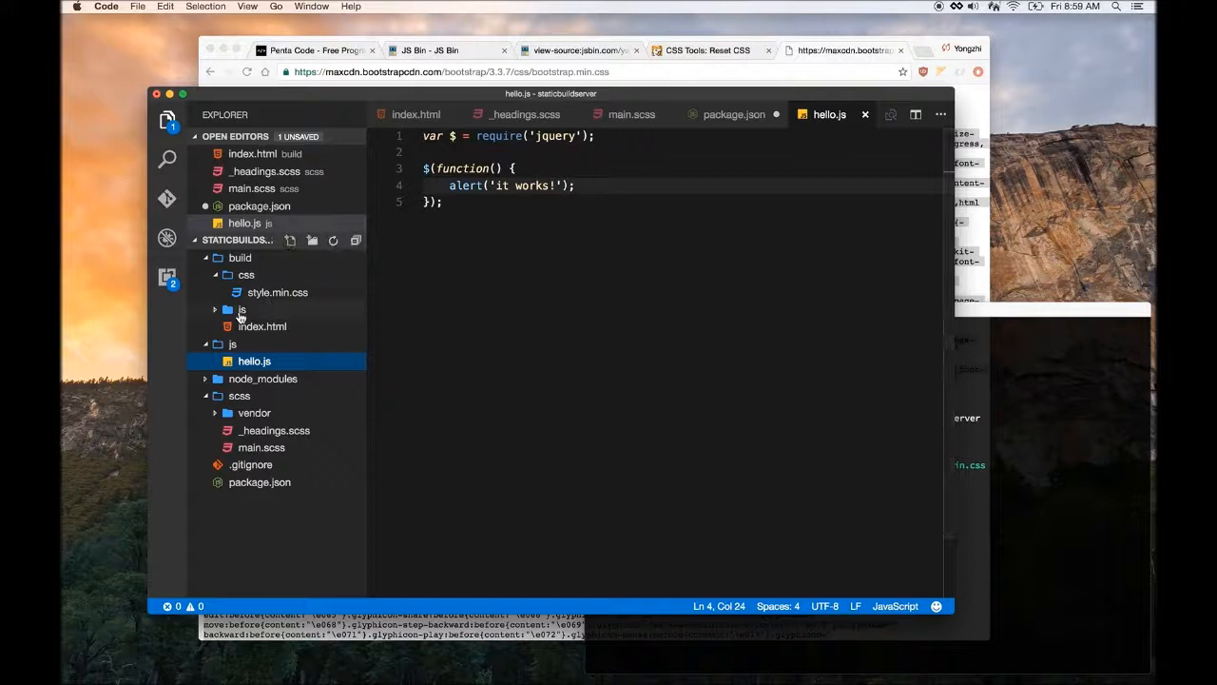
{"action": "left_click", "coordinate": [241, 308]}
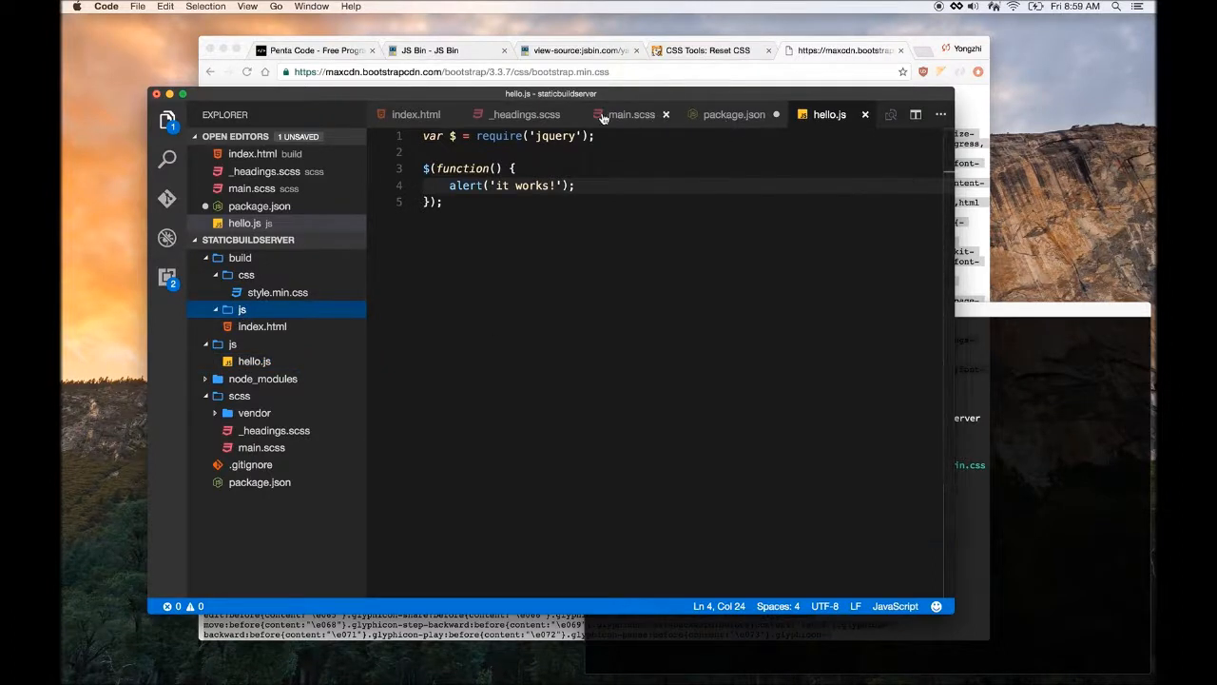
{"action": "mouse_move", "coordinate": [631, 114]}
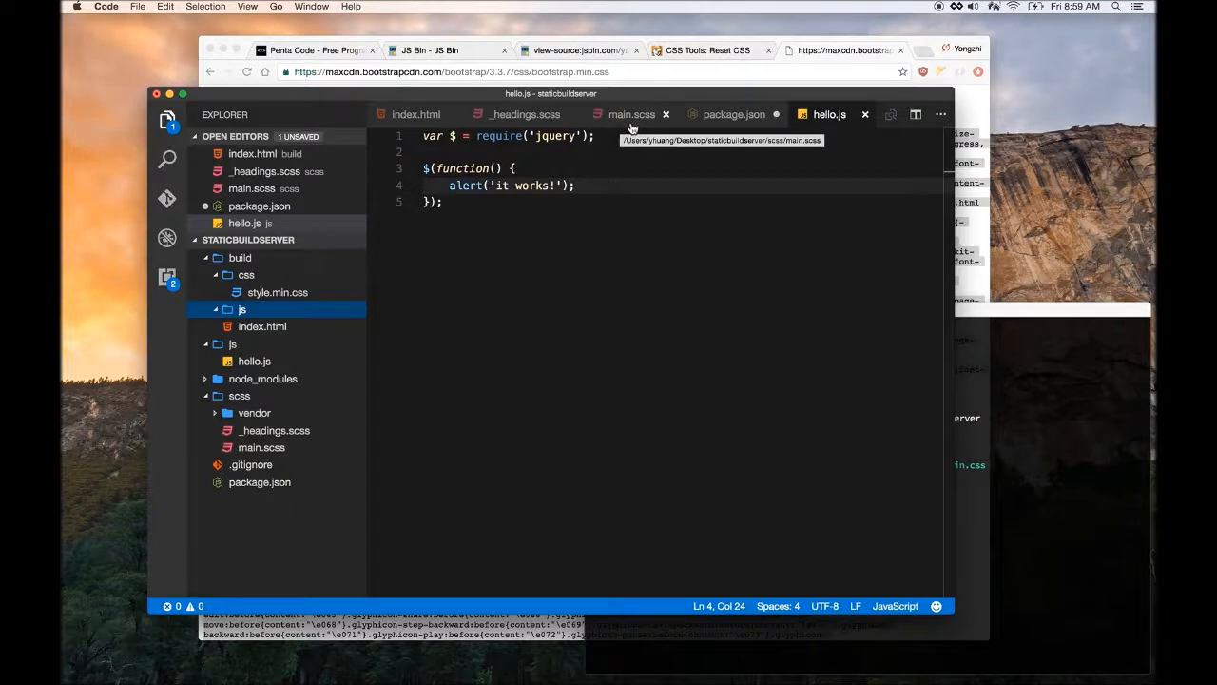
{"action": "left_click", "coordinate": [734, 114]}
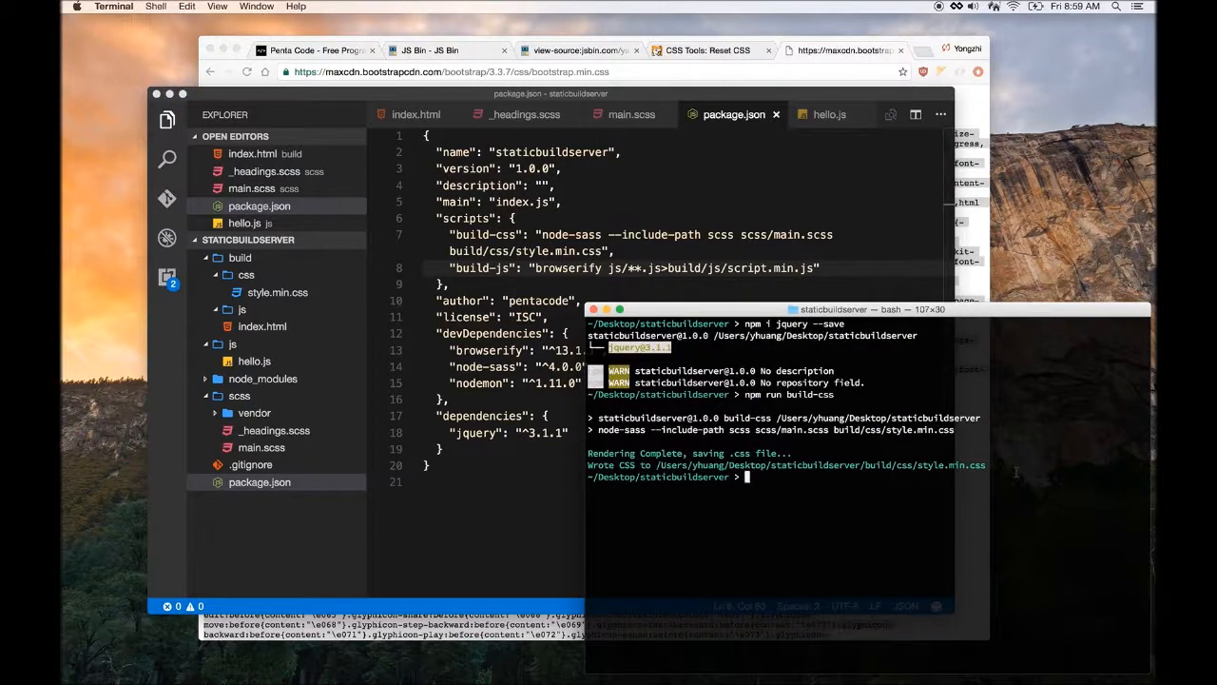
- Run npm run build-js in Terminal to bundle the JavaScript
{"action": "type", "text": "npm"}
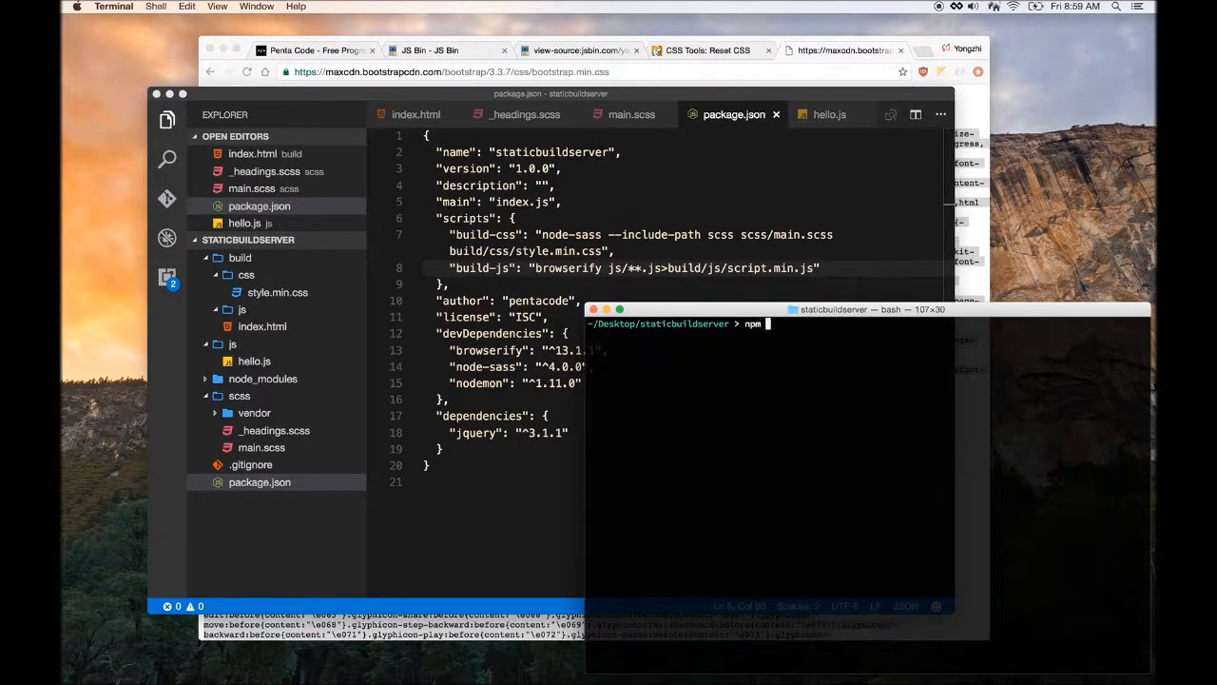
{"action": "type", "text": "run build-js"}
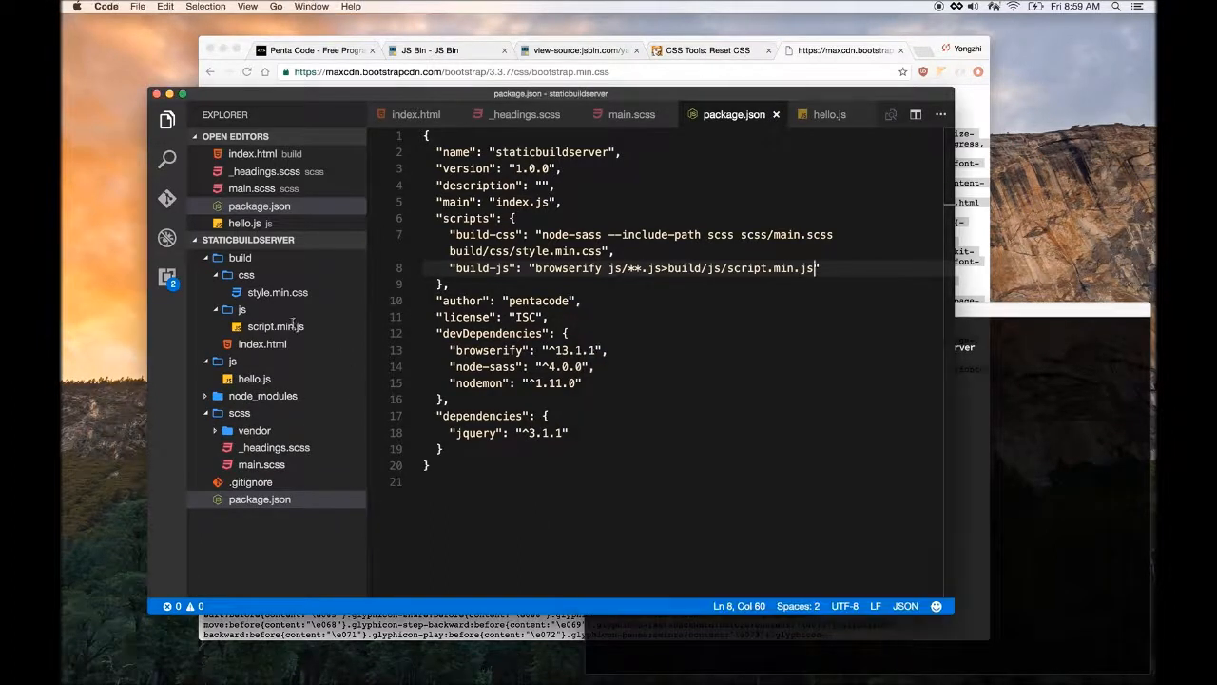
- Review build/js/script.min.js bundling hello.js with jQuery, close it, return to package.json
{"action": "left_click", "coordinate": [274, 327]}
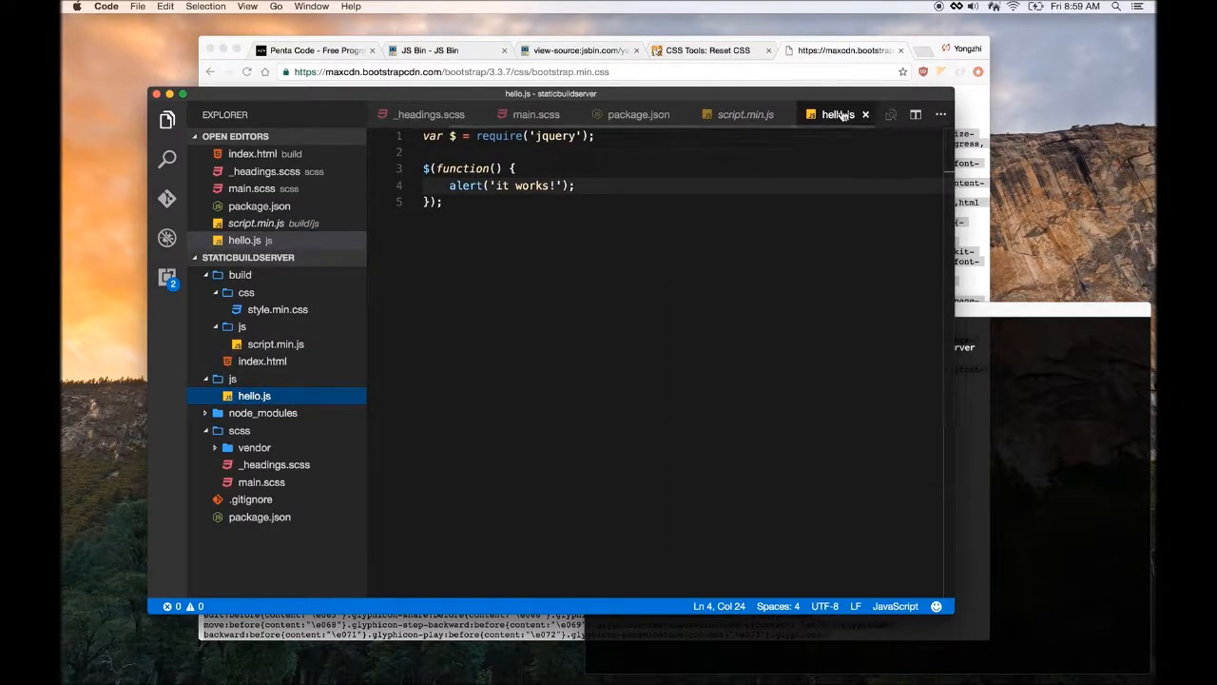
{"action": "left_click", "coordinate": [742, 114]}
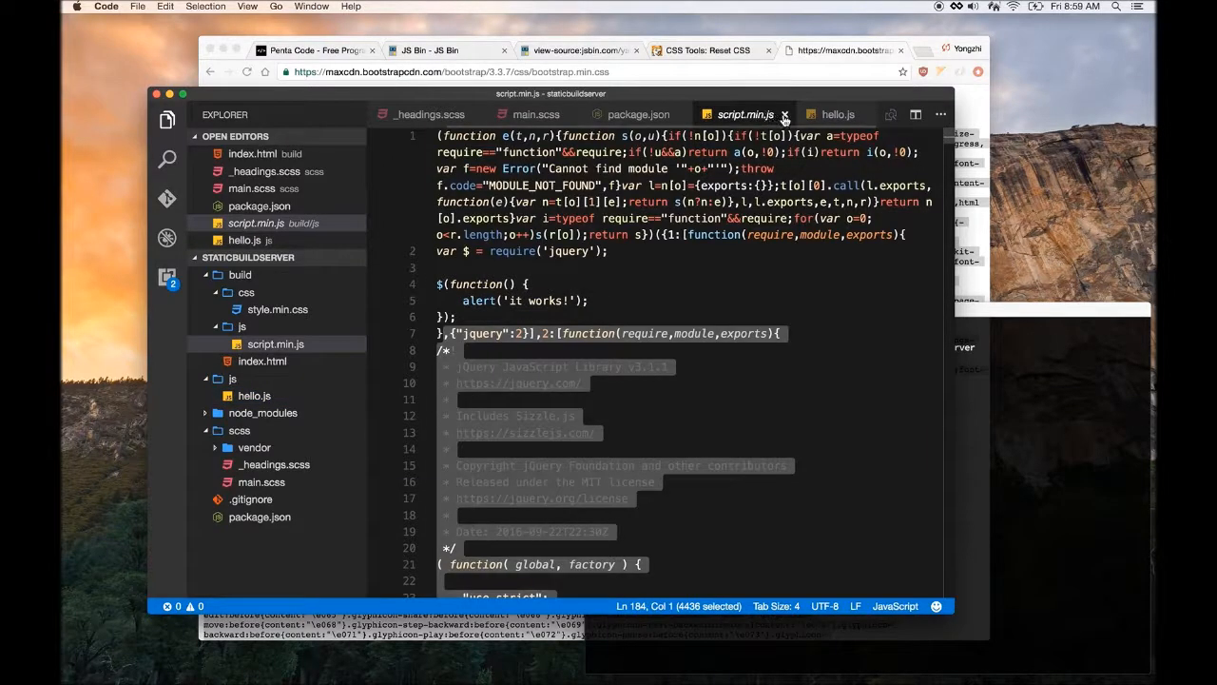
{"action": "left_click", "coordinate": [784, 114]}
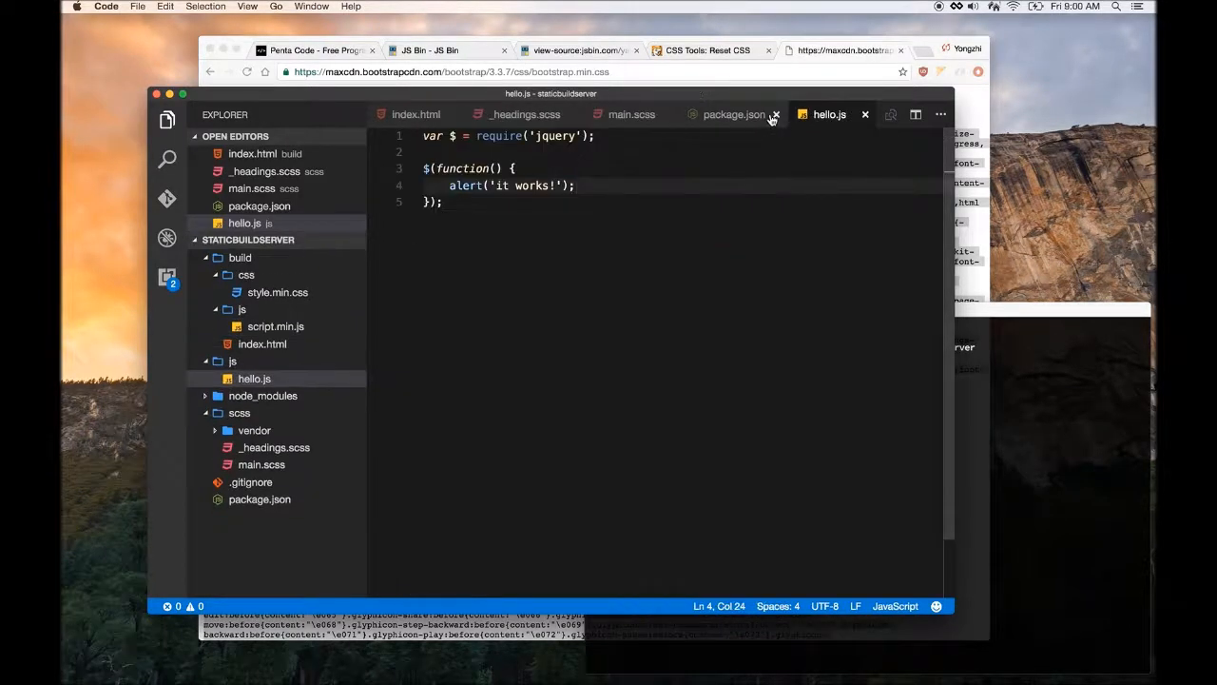
{"action": "left_click", "coordinate": [735, 114]}
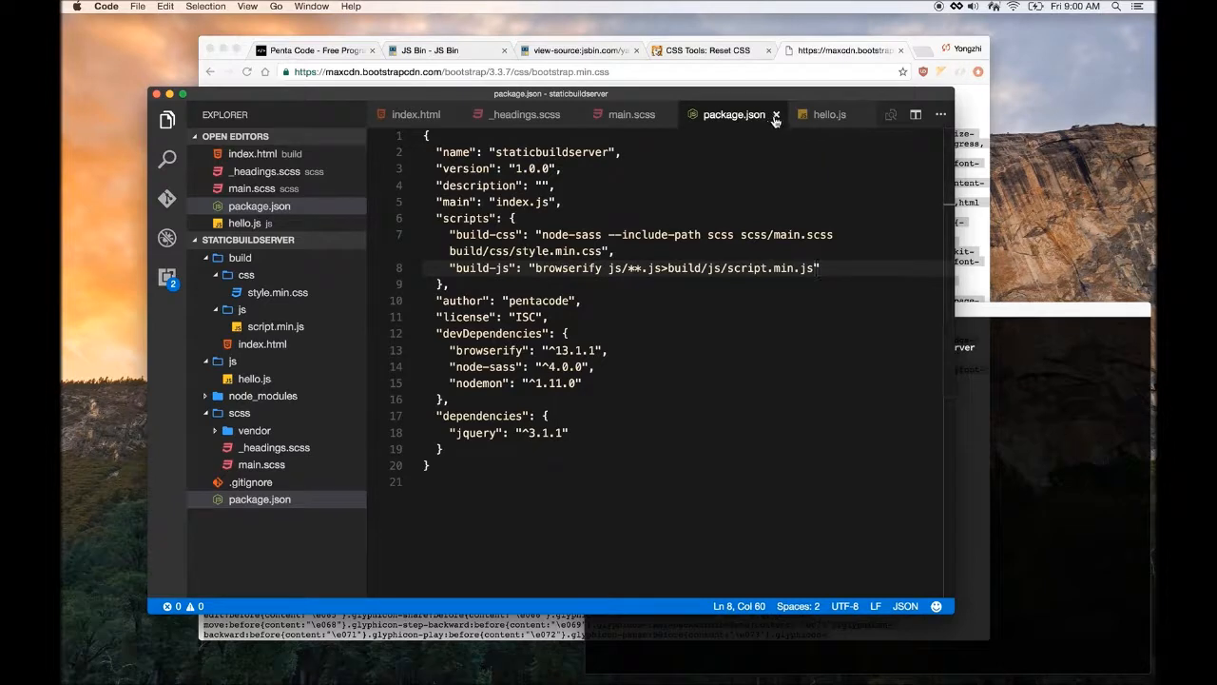